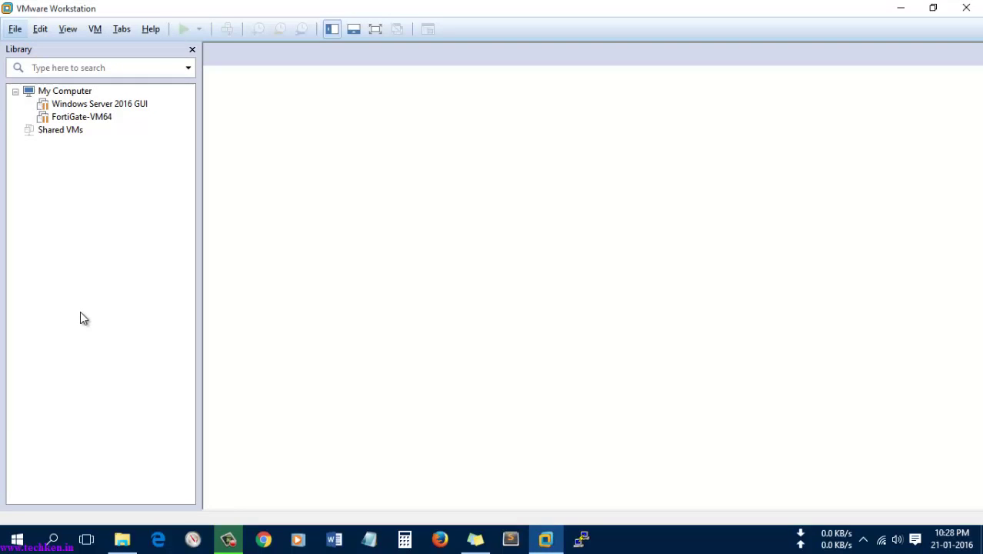
pyautogui.moveTo(49, 168)
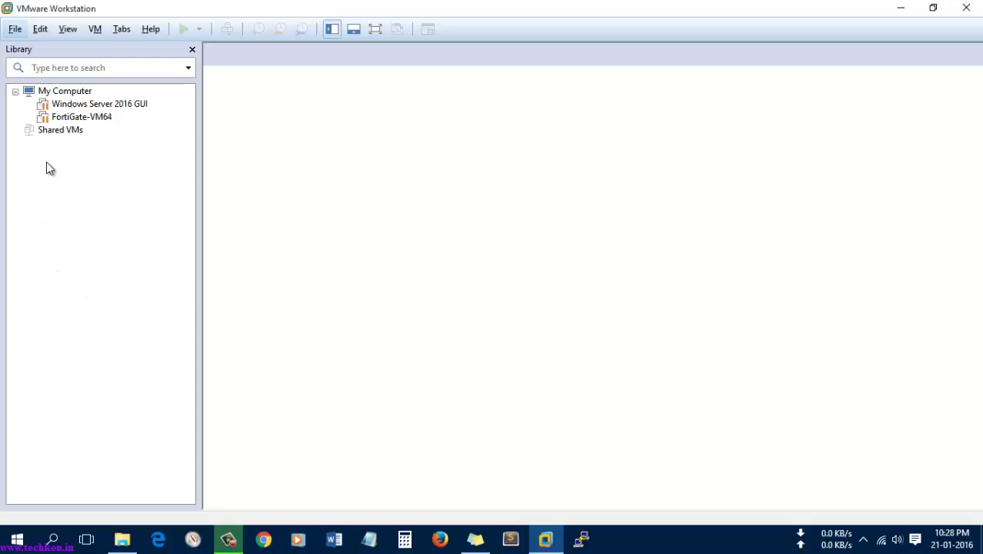
# Step: Open the File menu in VMware Workstation to reach the Open… command
pyautogui.click(15, 28)
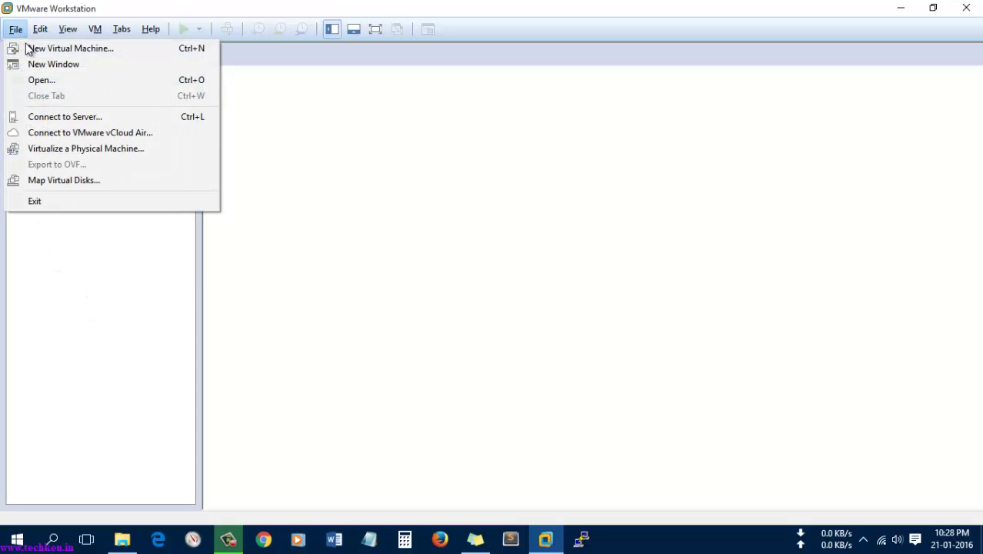
pyautogui.moveTo(50, 80)
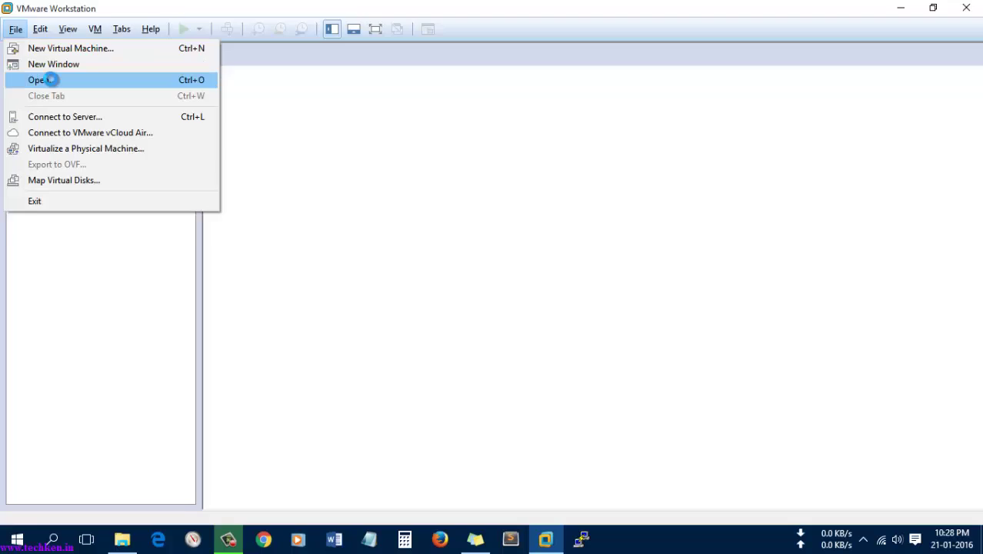
# Step: Select FortiGate-VM64.ovf in the Open dialog and open it for import
pyautogui.click(48, 79)
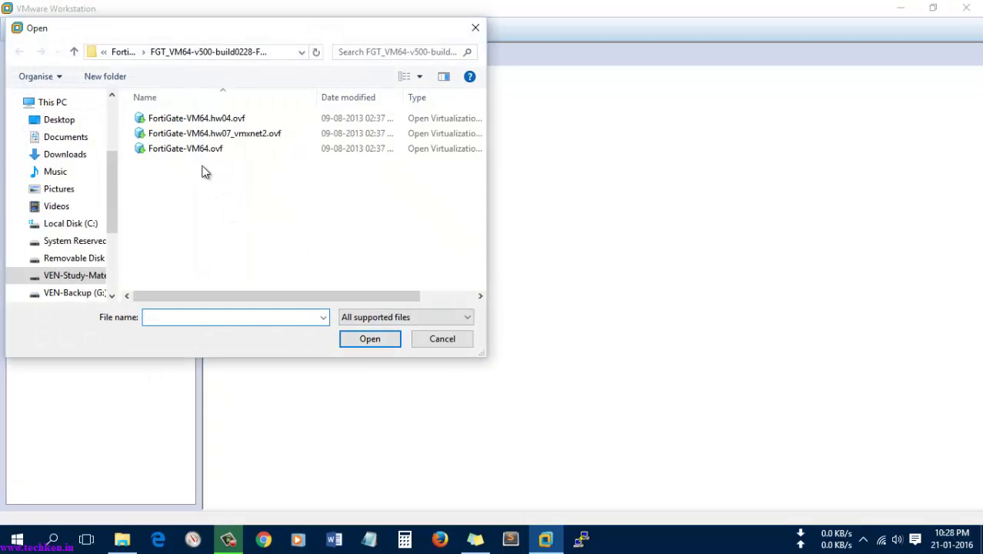
pyautogui.click(185, 148)
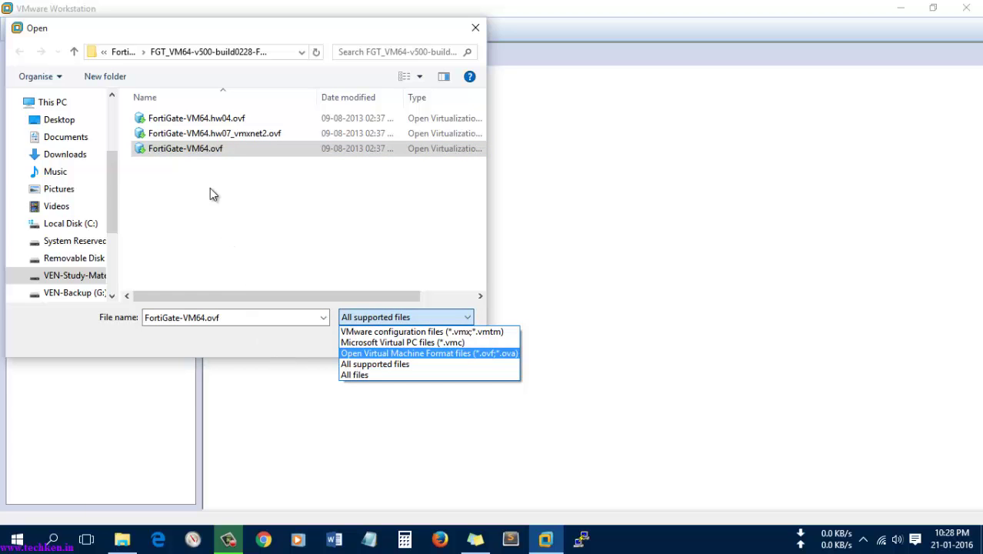
pyautogui.click(374, 363)
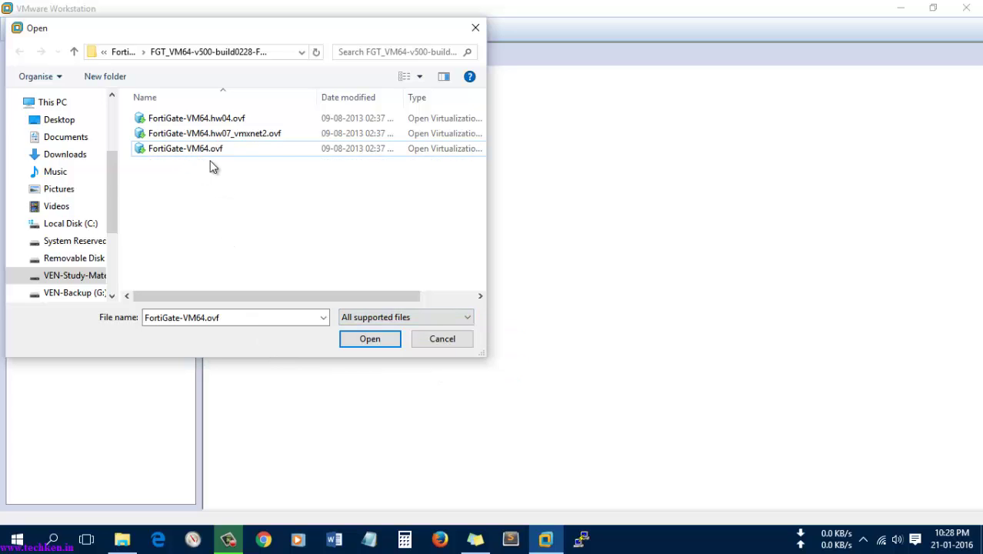
pyautogui.click(185, 148)
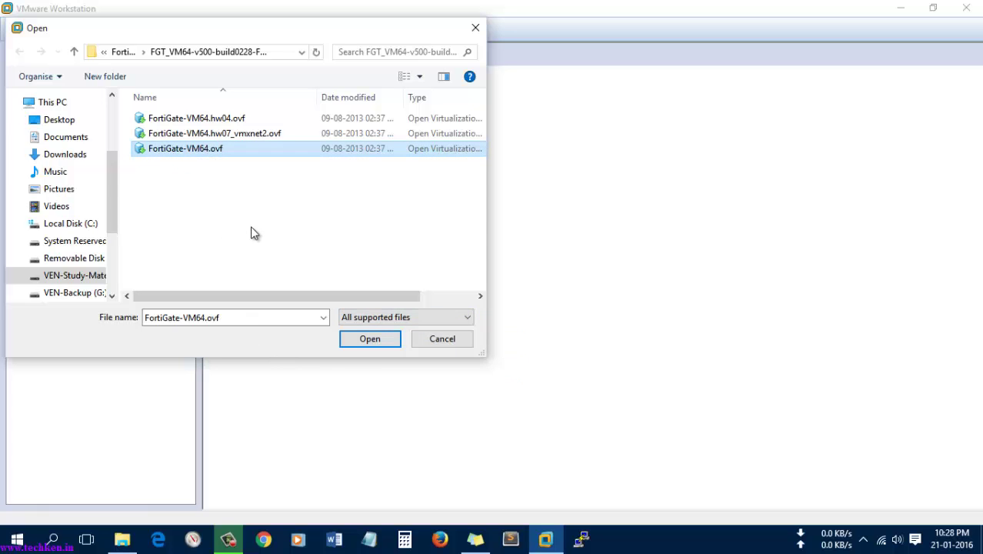
pyautogui.moveTo(227, 206)
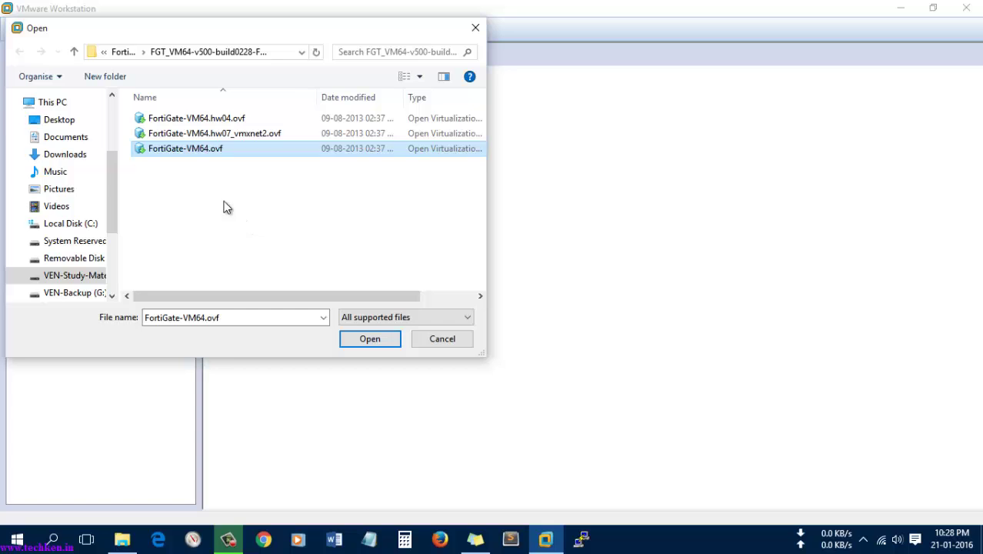
pyautogui.moveTo(215, 159)
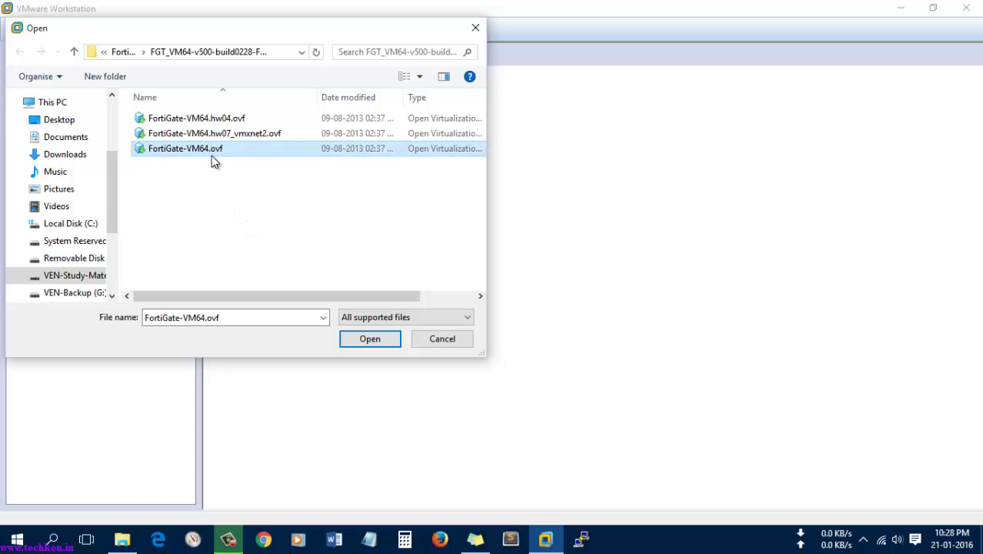
pyautogui.moveTo(202, 159)
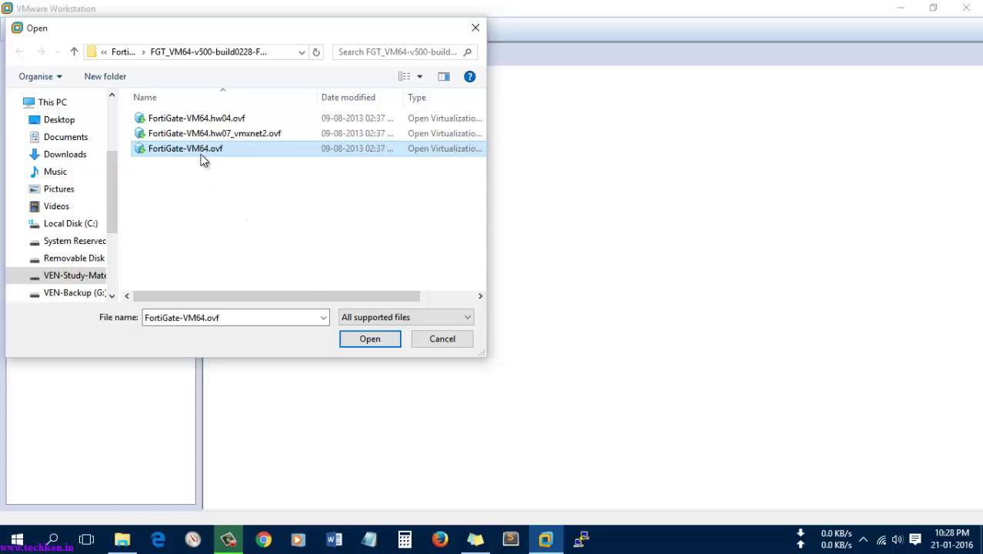
pyautogui.moveTo(194, 154)
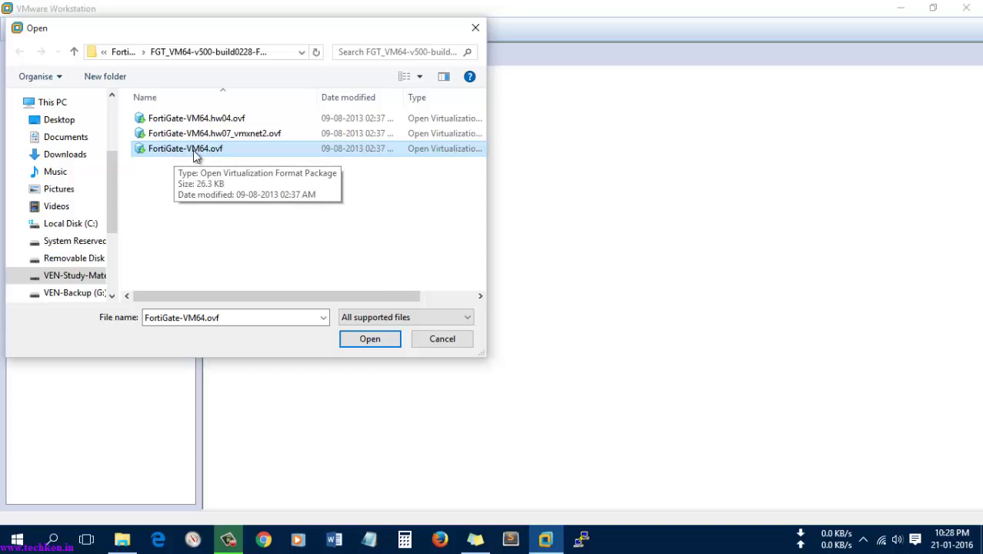
pyautogui.click(369, 338)
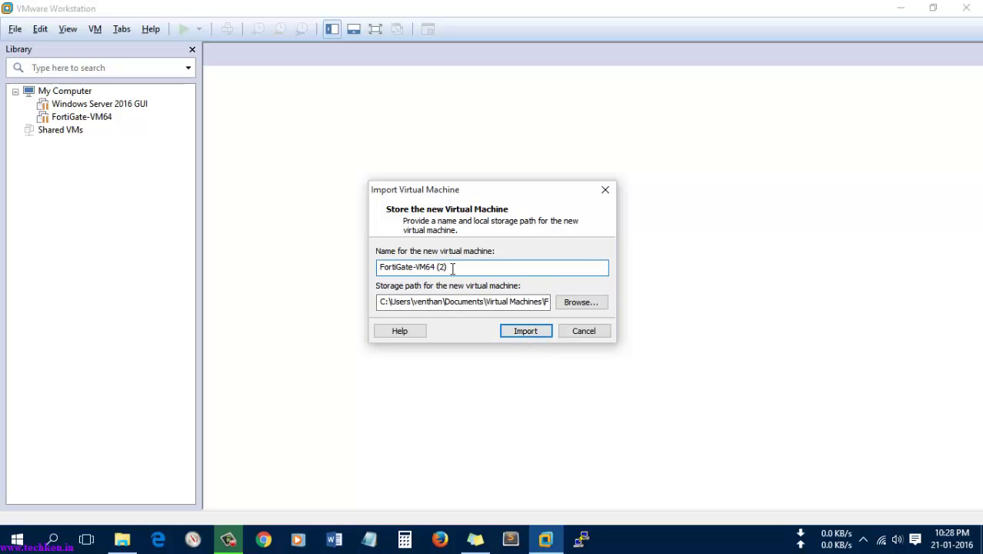
# Step: Rename the imported machine to Fortigate-Firewall-VM and start the import
pyautogui.press('ctrl+a')
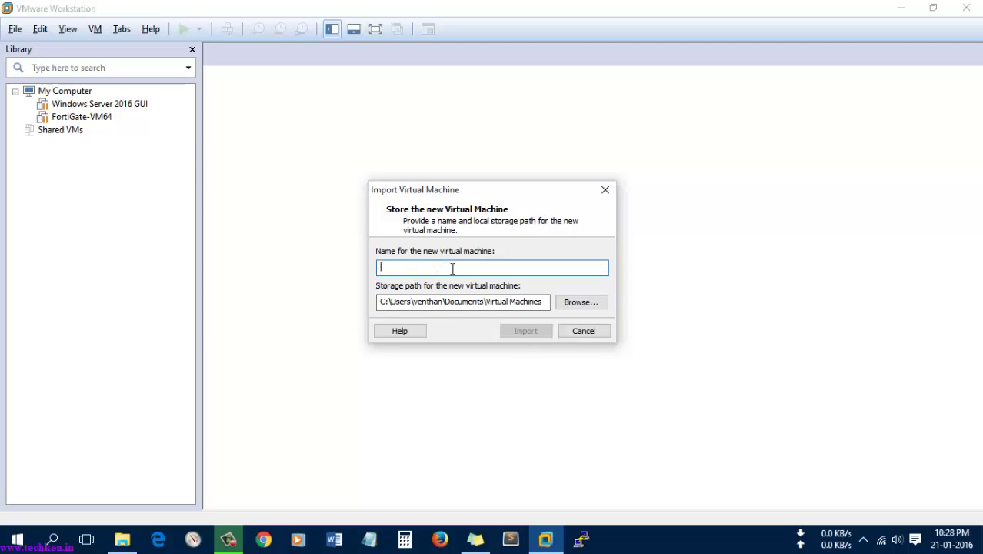
pyautogui.write('F')
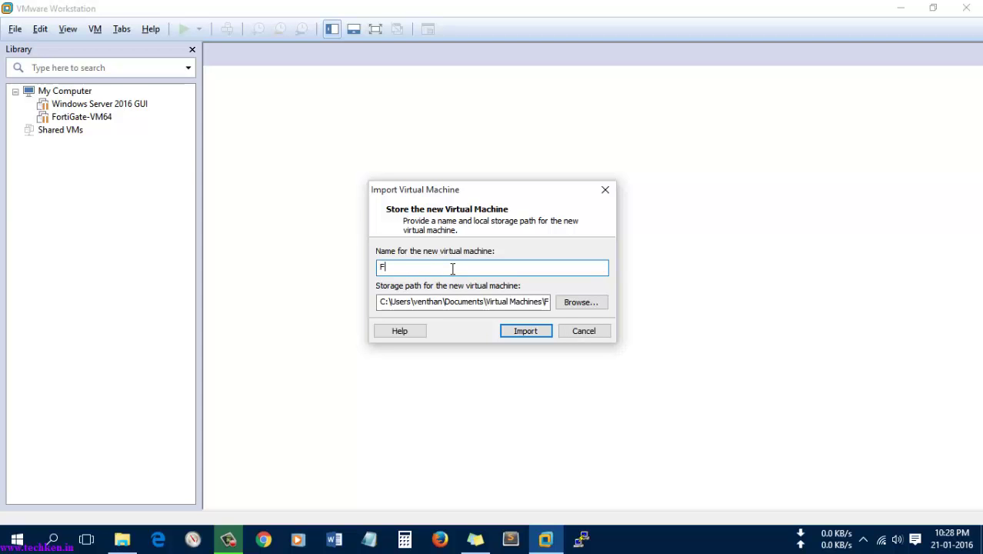
pyautogui.write('orti')
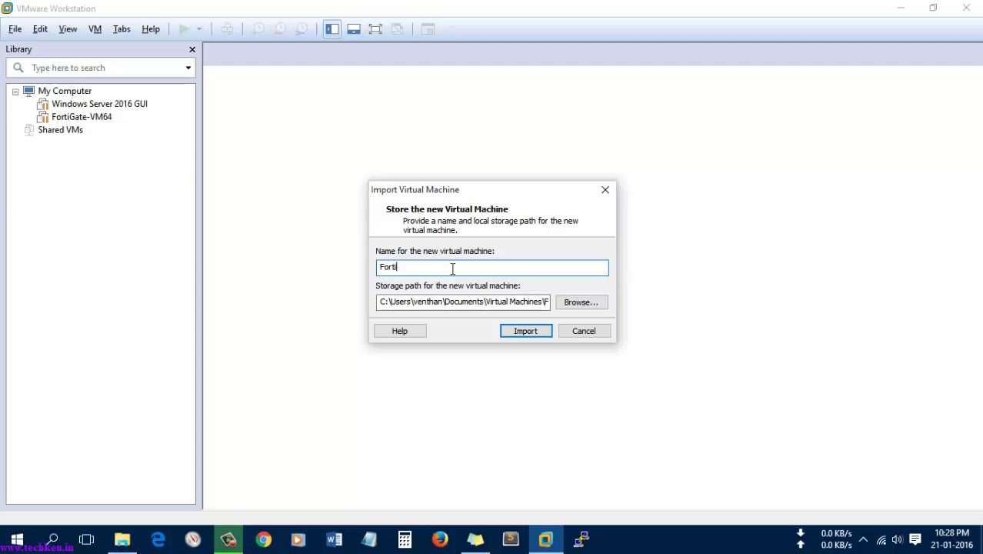
pyautogui.write('gate')
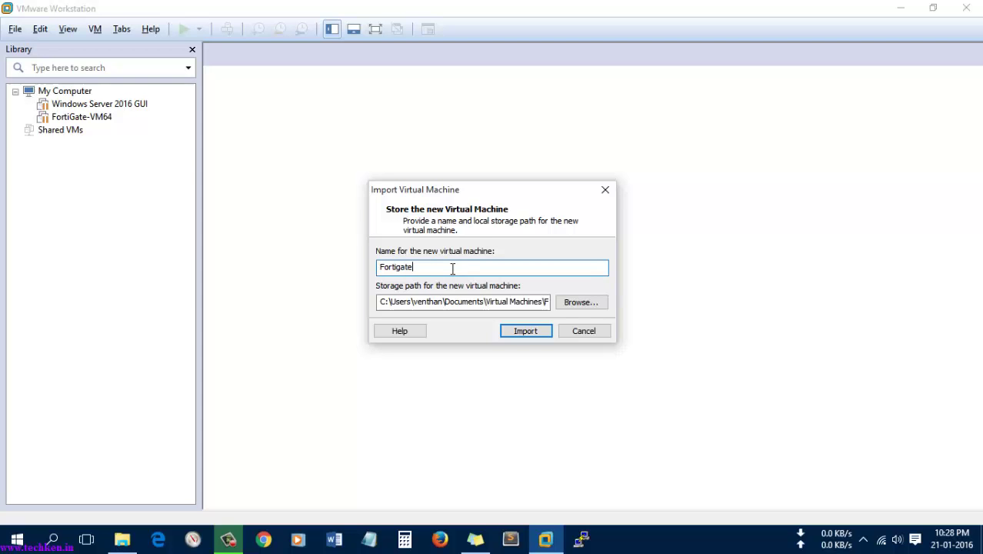
pyautogui.write('-Fire')
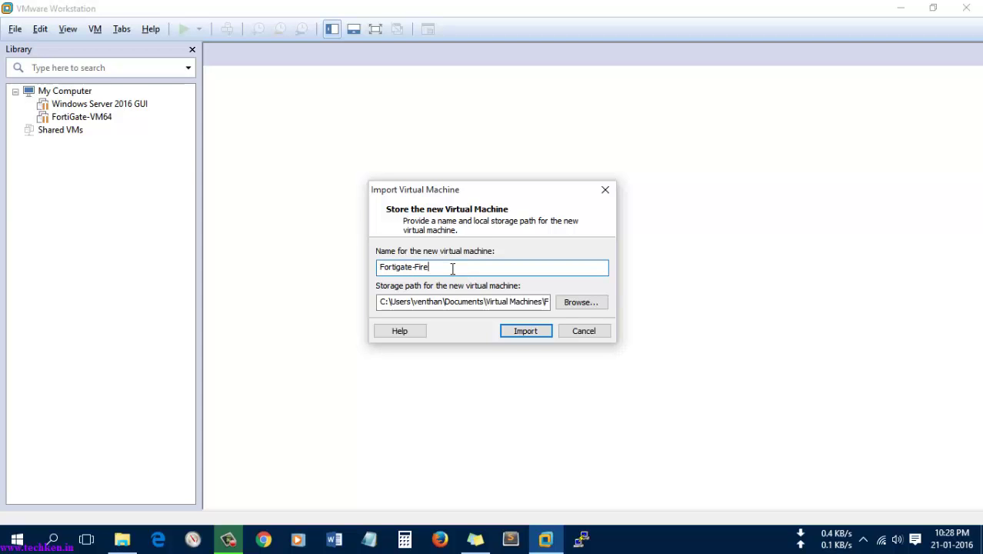
pyautogui.write('wall')
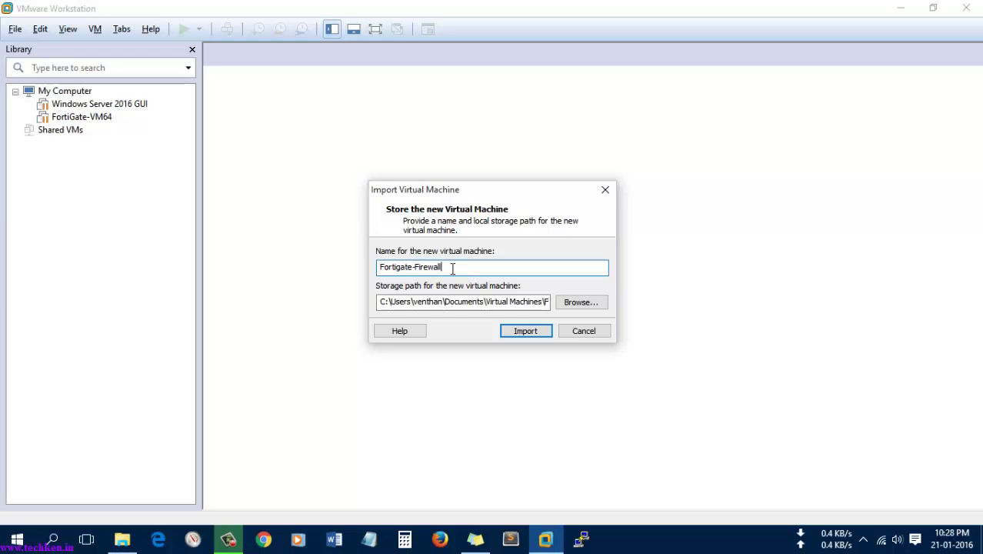
pyautogui.write('-VM')
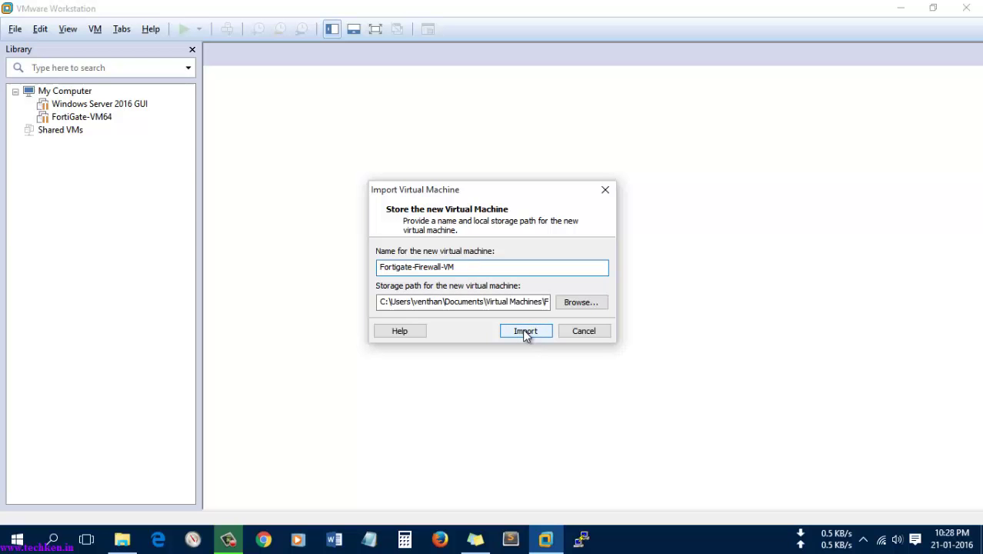
pyautogui.click(525, 330)
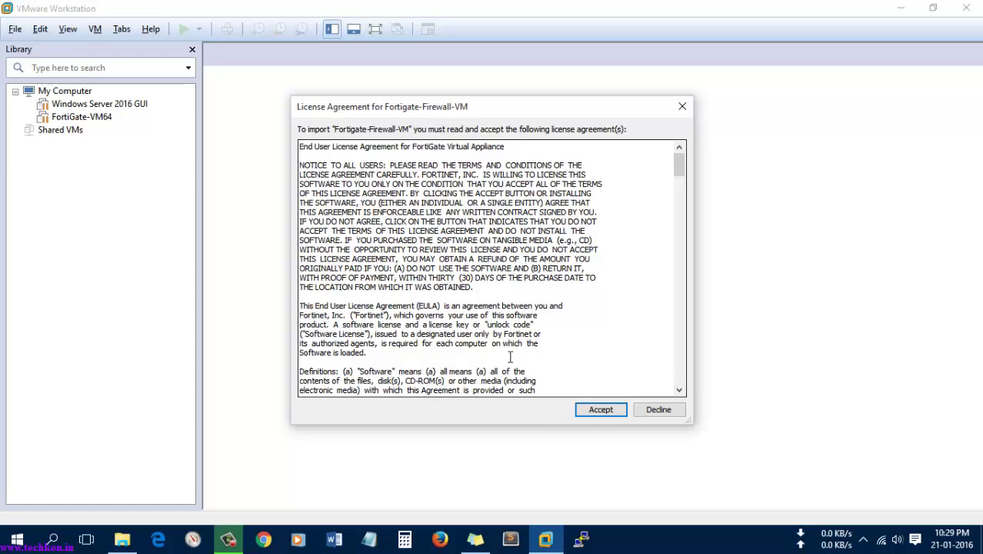
# Step: Accept the FortiGate license agreement so the import completes
pyautogui.click(600, 409)
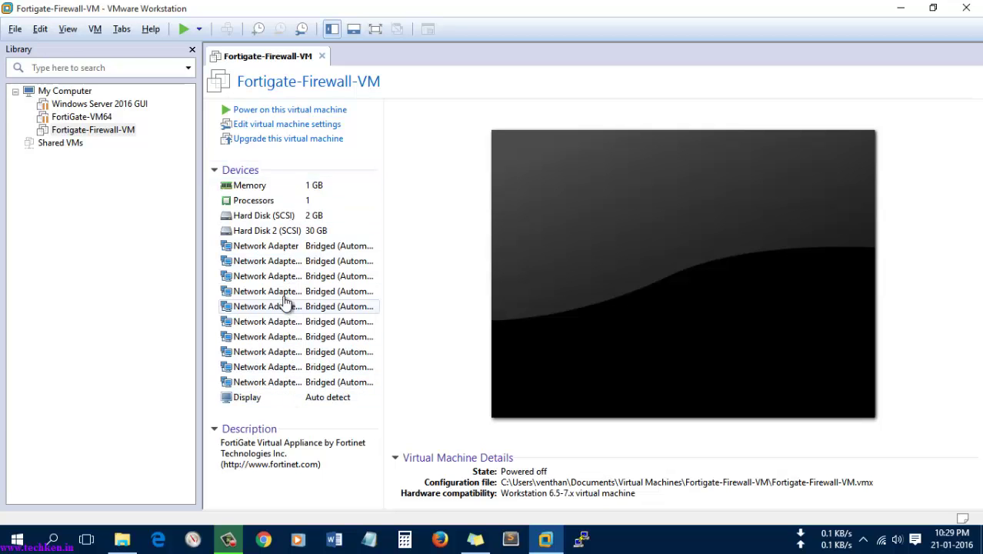
pyautogui.moveTo(274, 138)
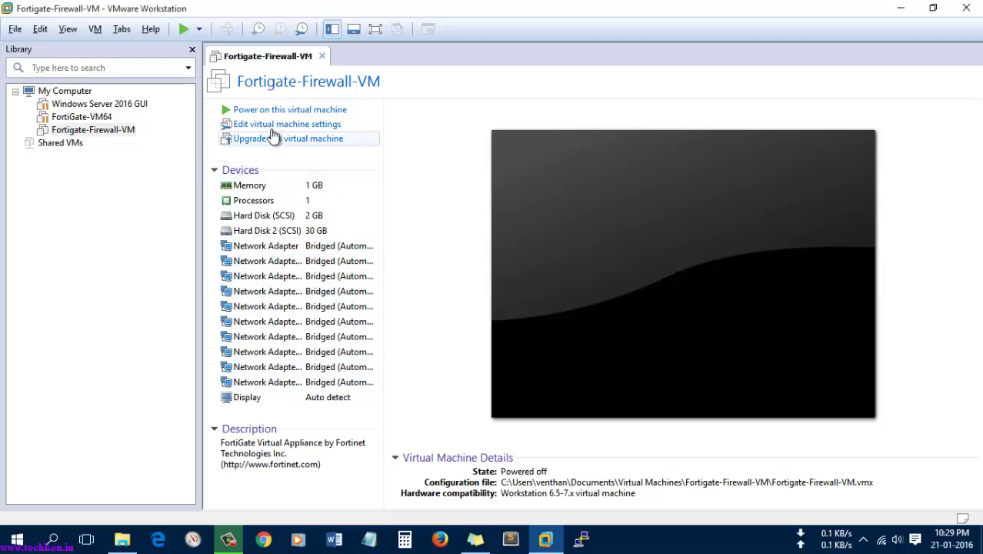
pyautogui.moveTo(270, 258)
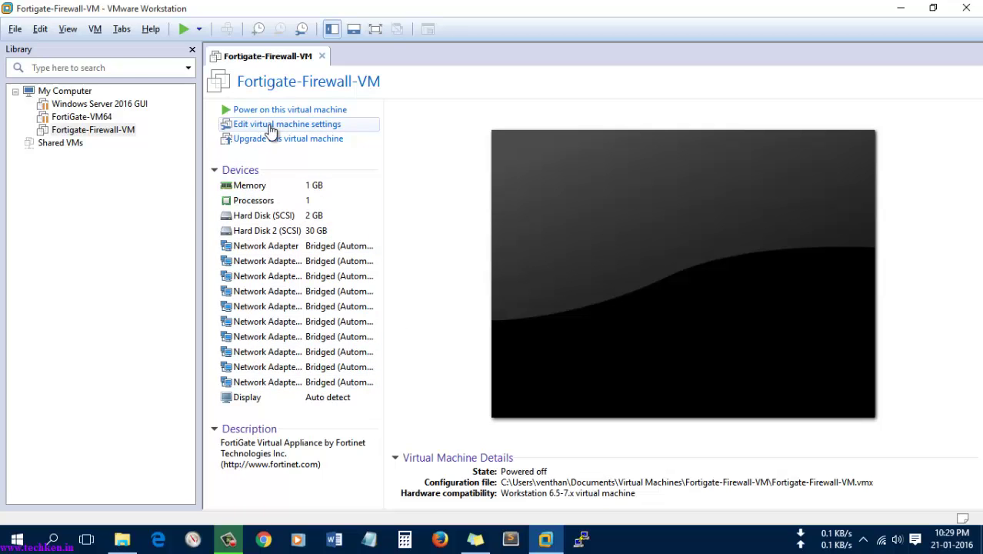
# Step: Open Fortigate-Firewall-VM's hardware settings
pyautogui.click(289, 124)
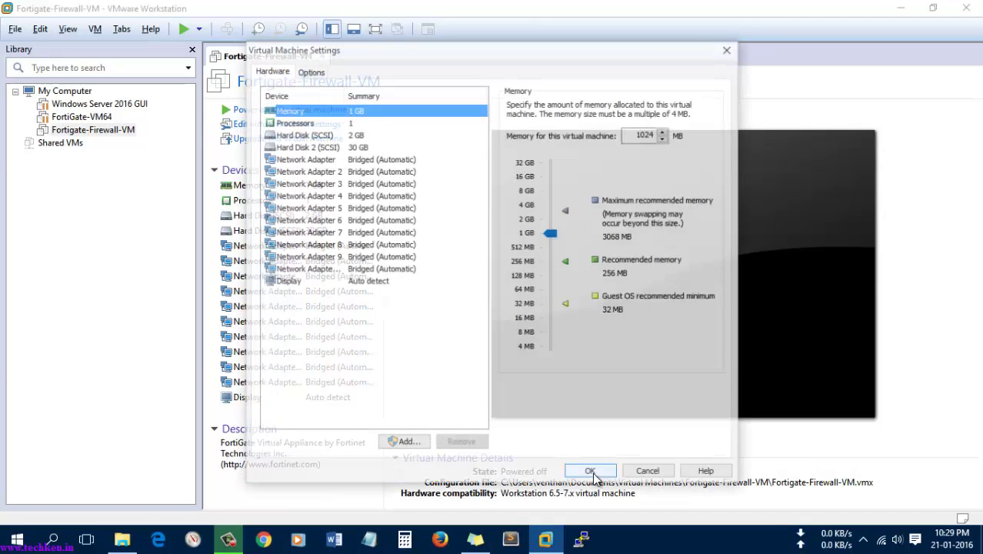
# Step: Connect network adapters 1 through 6 to the custom VMnet1 (Host-only) network
pyautogui.click(305, 159)
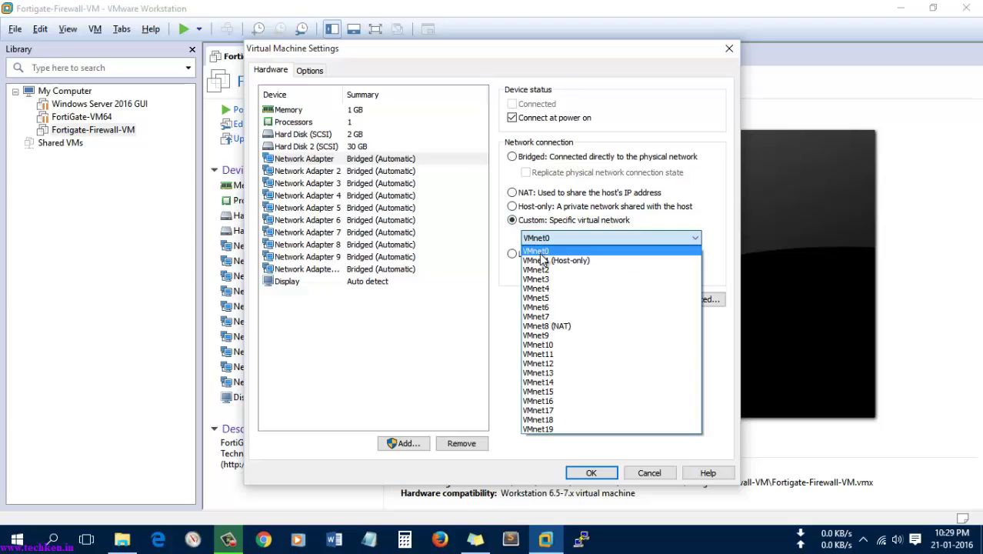
pyautogui.click(555, 260)
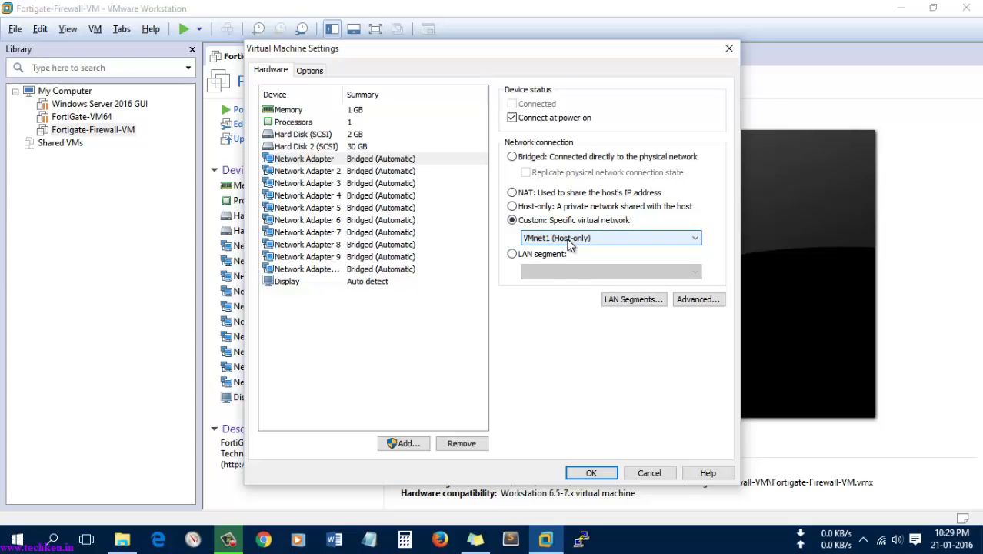
pyautogui.click(305, 170)
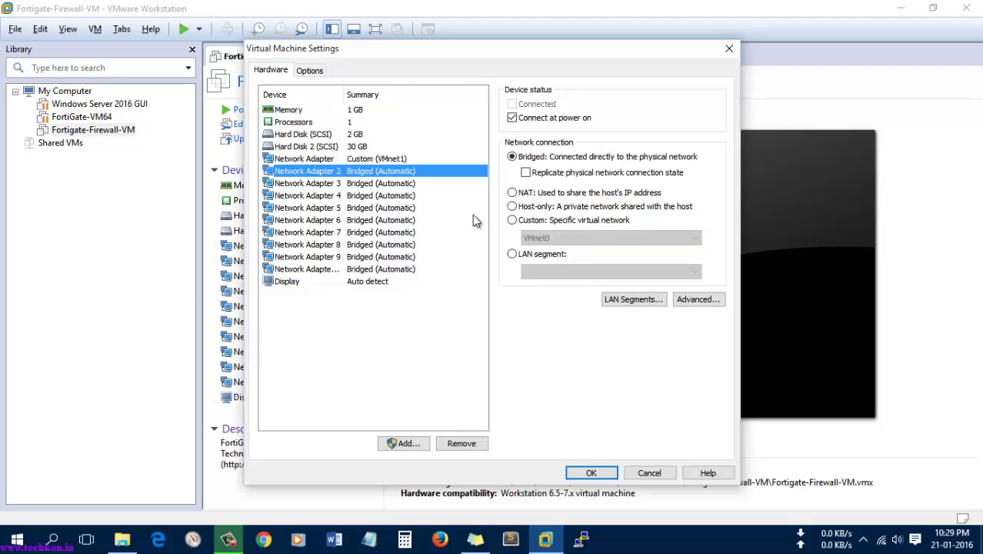
pyautogui.click(511, 219)
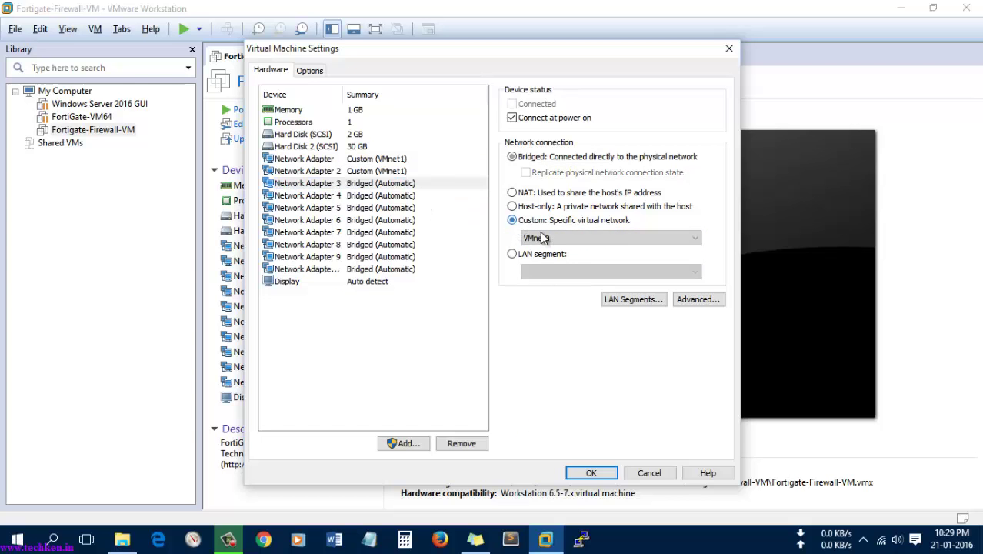
pyautogui.click(610, 237)
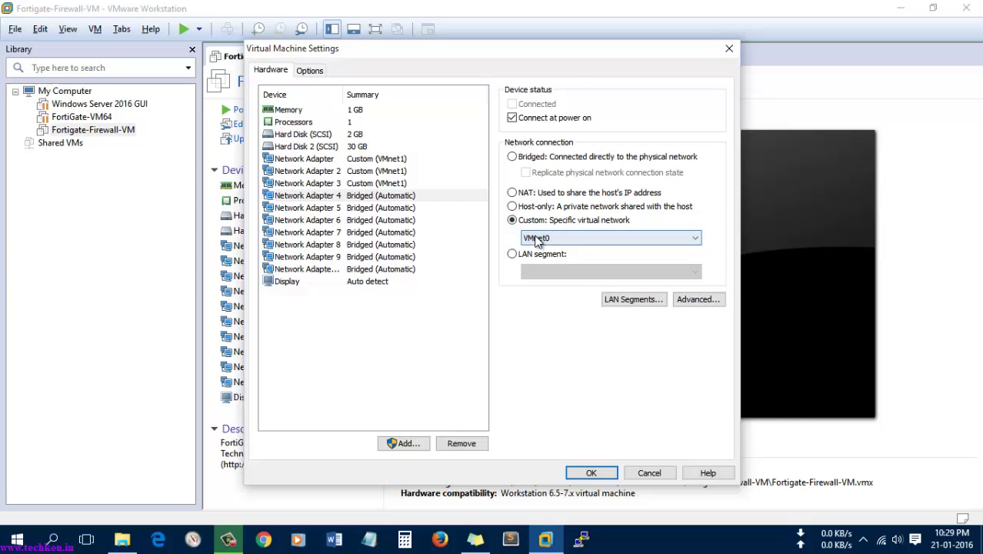
pyautogui.click(304, 207)
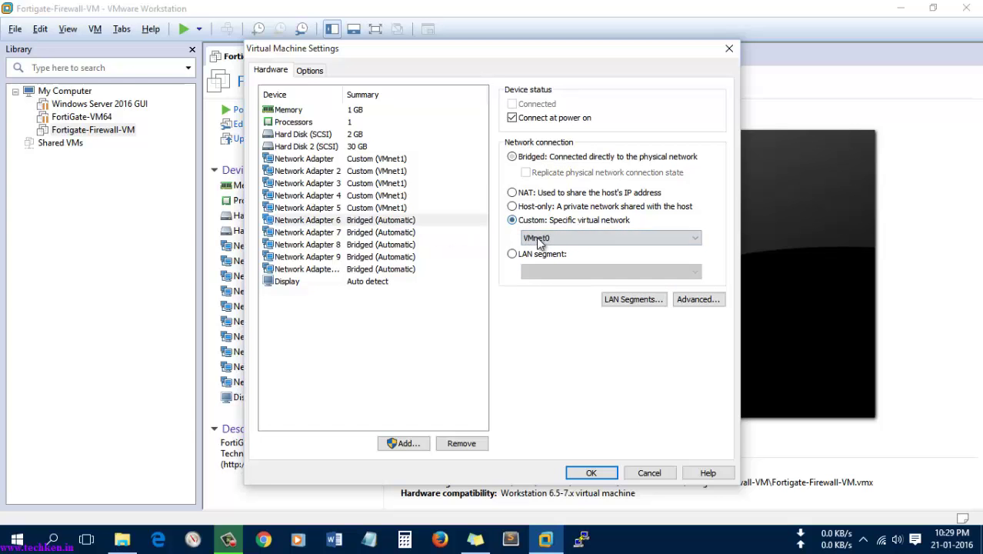
pyautogui.click(610, 236)
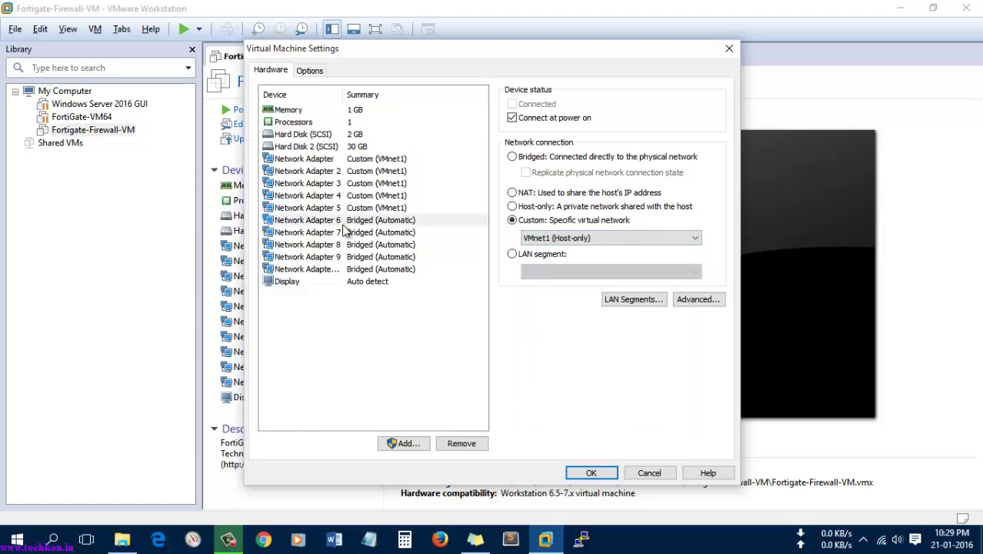
pyautogui.click(304, 232)
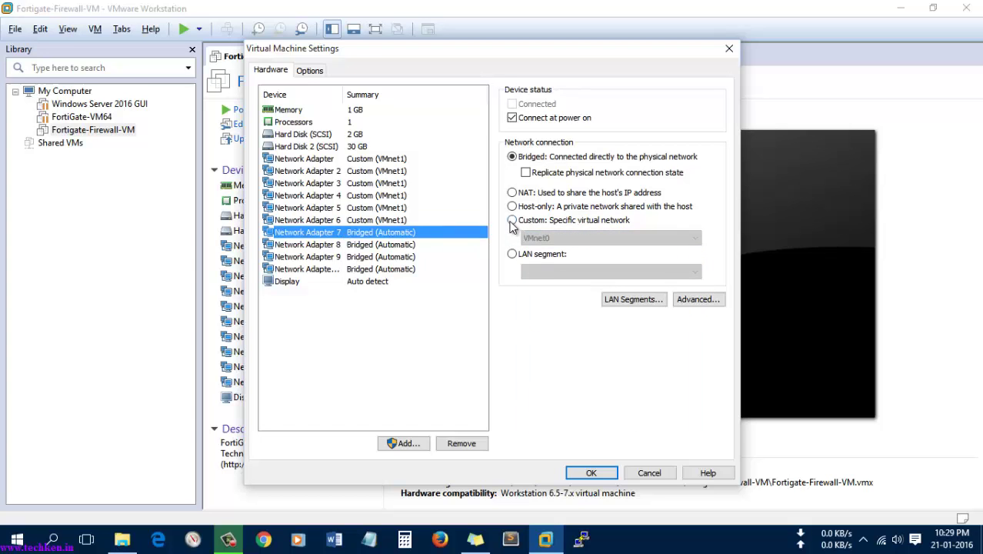
# Step: Switch the remaining adapters from 7 onward to Custom VMnet1 (Host-only)
pyautogui.click(511, 220)
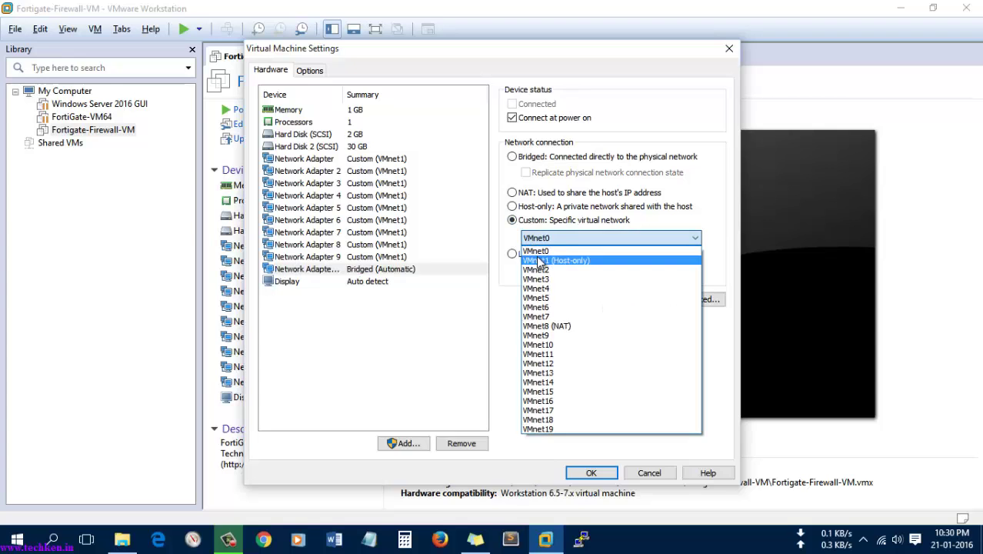
pyautogui.click(556, 260)
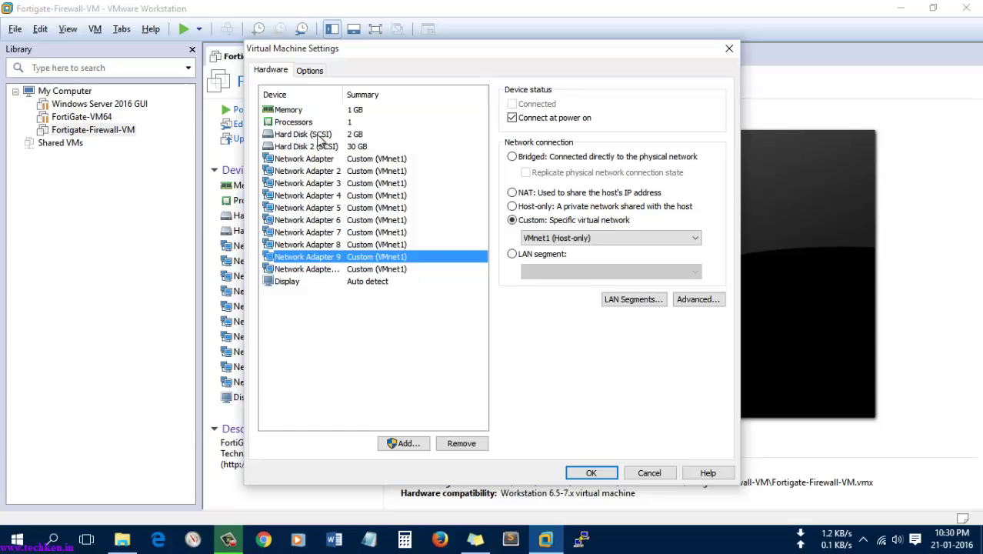
pyautogui.moveTo(358, 145)
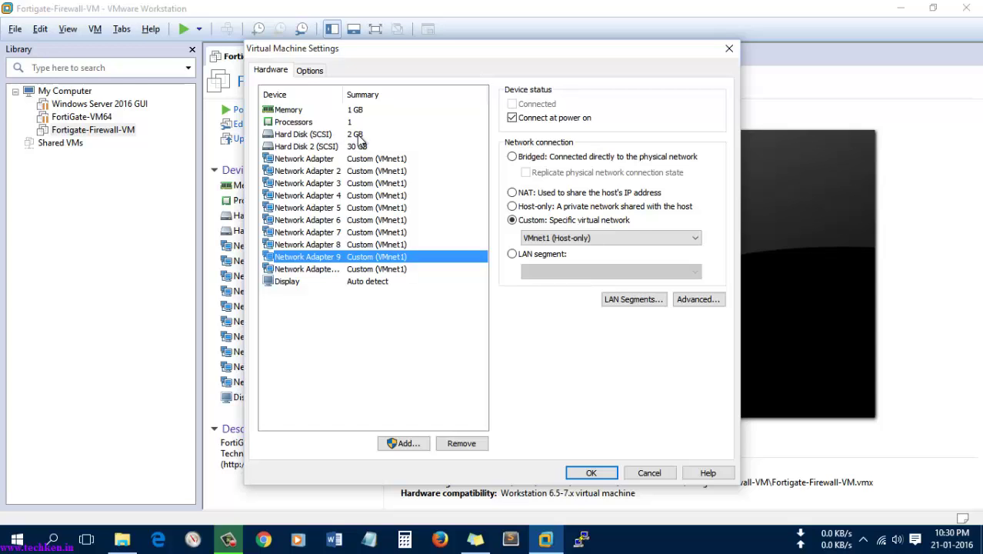
pyautogui.moveTo(309, 154)
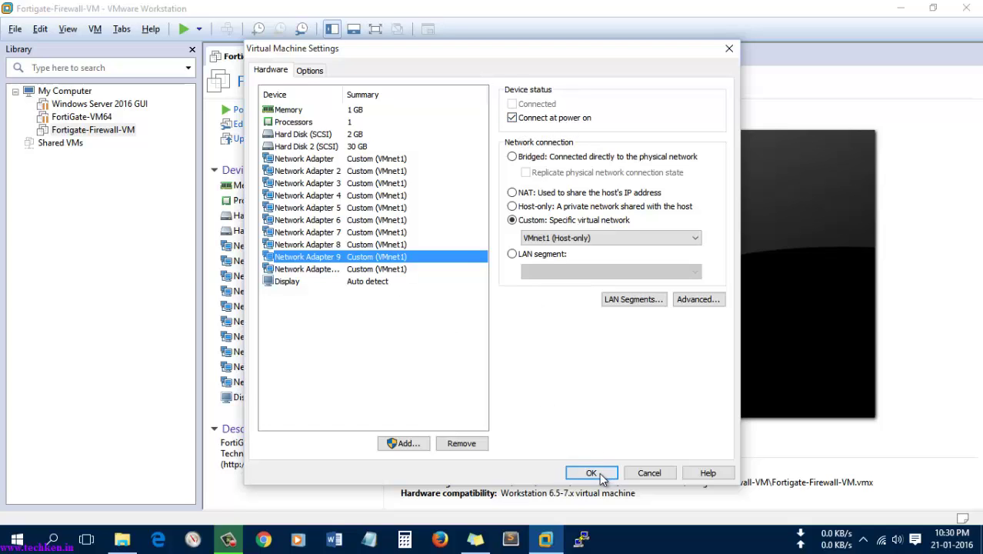
# Step: Save the adapter settings, power on Fortigate-Firewall-VM, and view it full screen
pyautogui.click(591, 472)
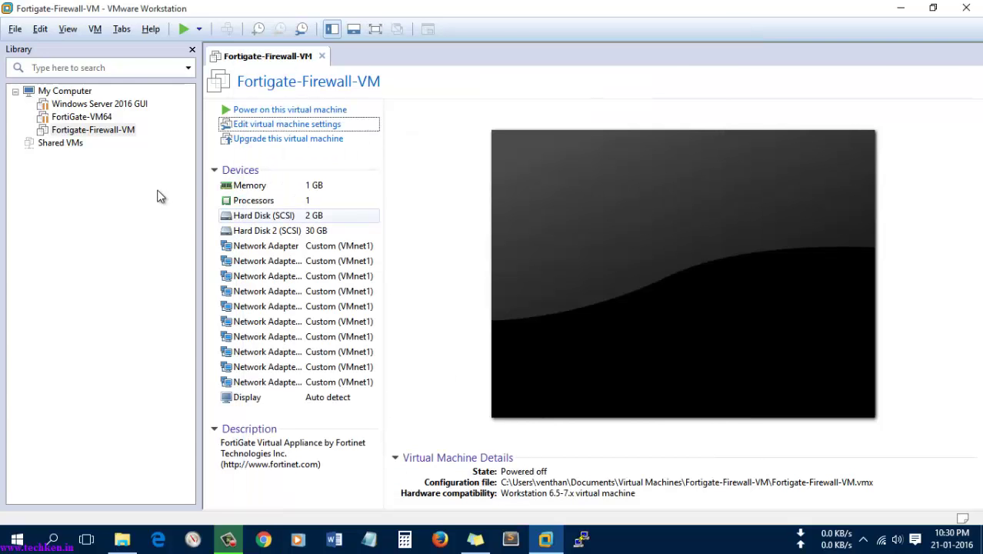
pyautogui.moveTo(290, 113)
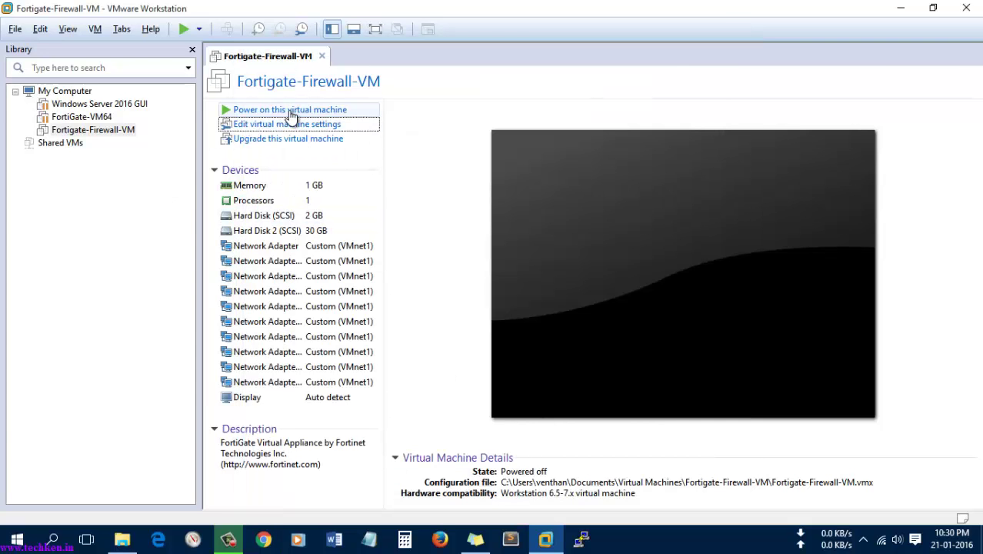
pyautogui.click(291, 109)
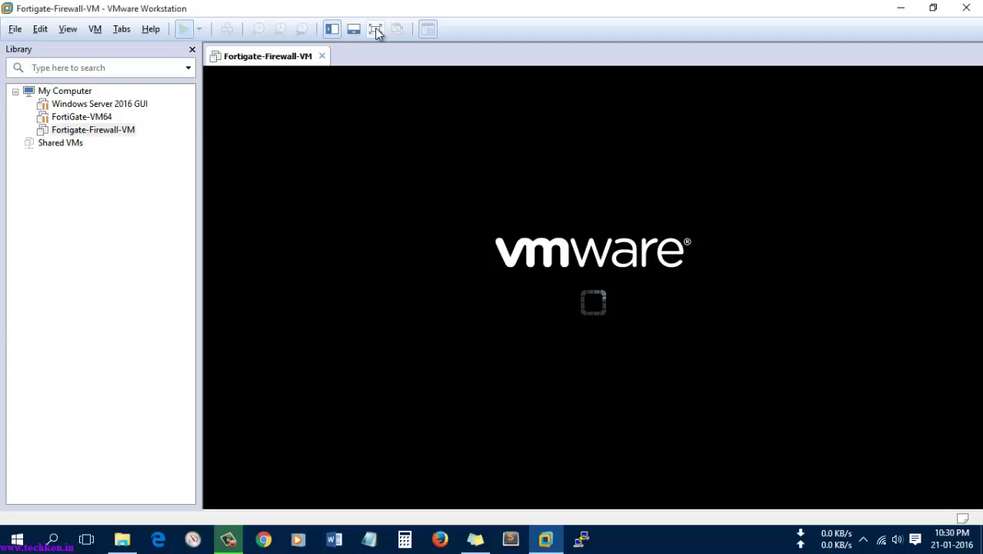
pyautogui.click(376, 29)
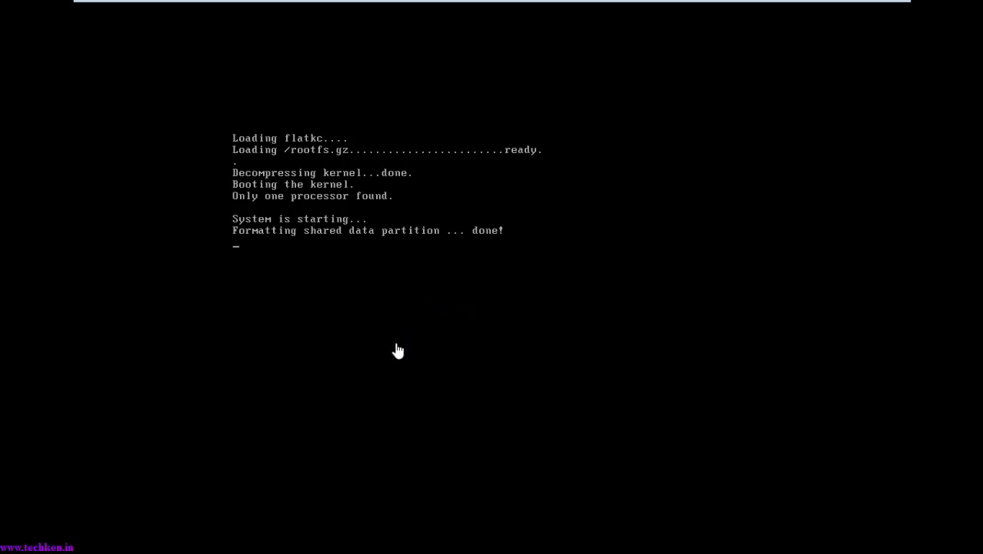
pyautogui.moveTo(244, 243)
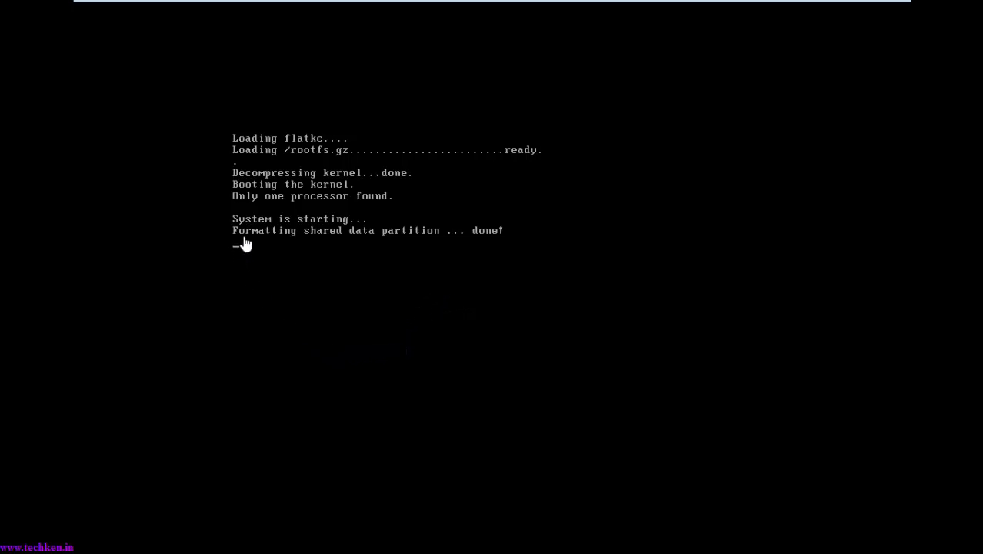
pyautogui.moveTo(262, 268)
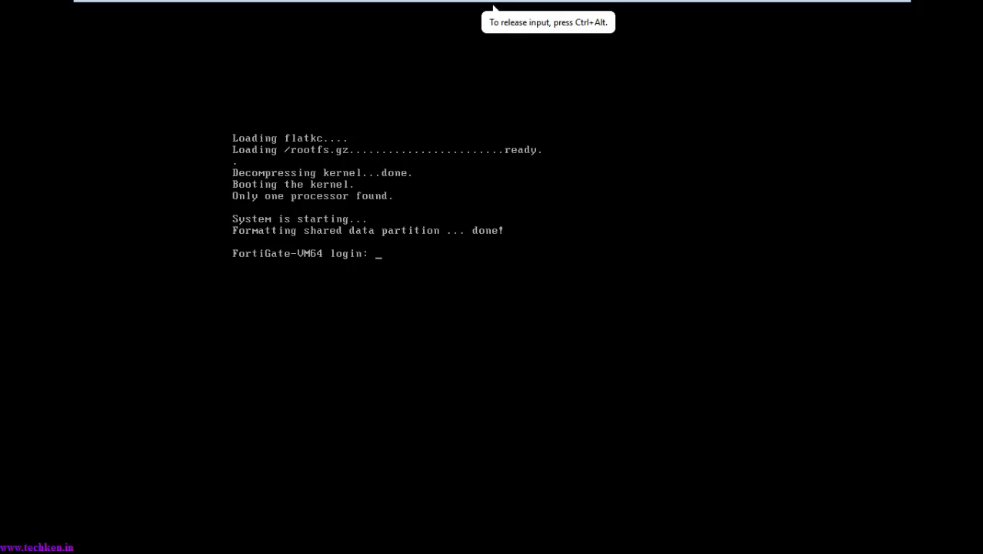
# Step: Log in to the FortiGate console as admin with an empty password and begin a show command
pyautogui.write('admin')
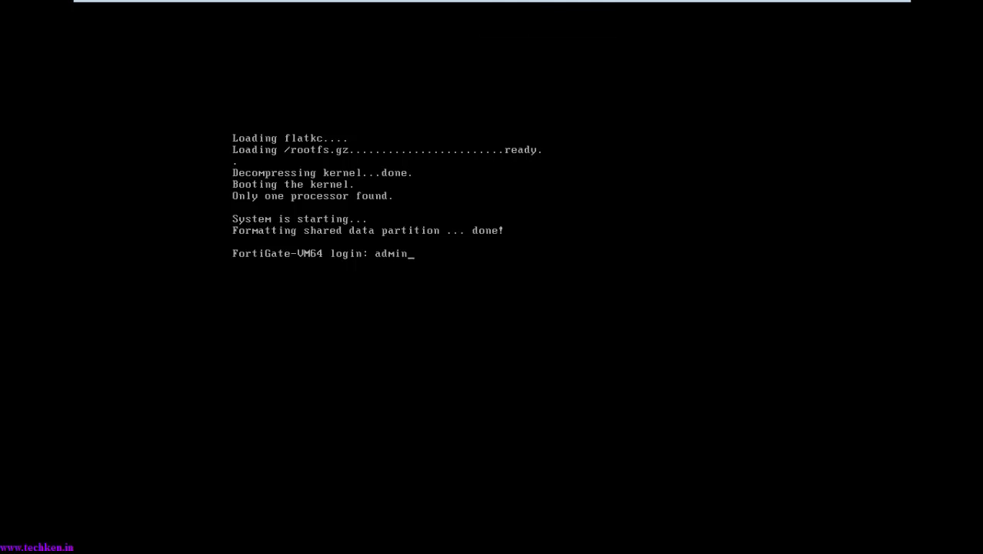
pyautogui.press('Enter')
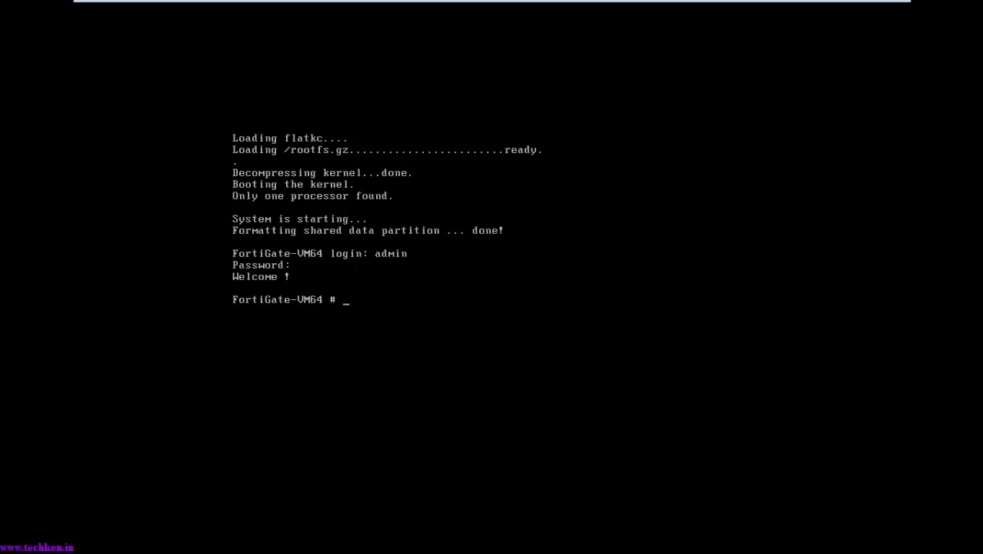
pyautogui.write('show')
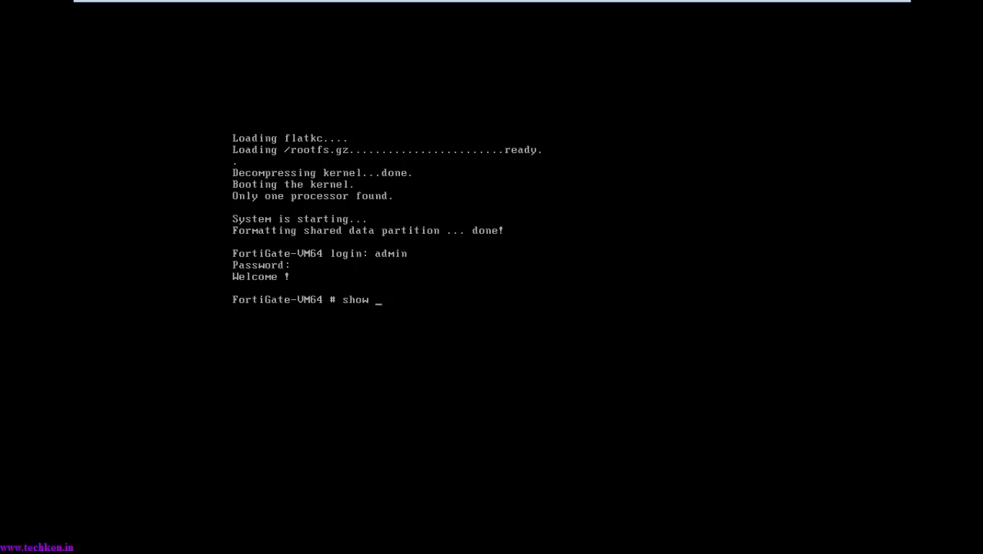
# Step: Continue entering the 'show system interface' command at the FortiGate prompt
pyautogui.write('system')
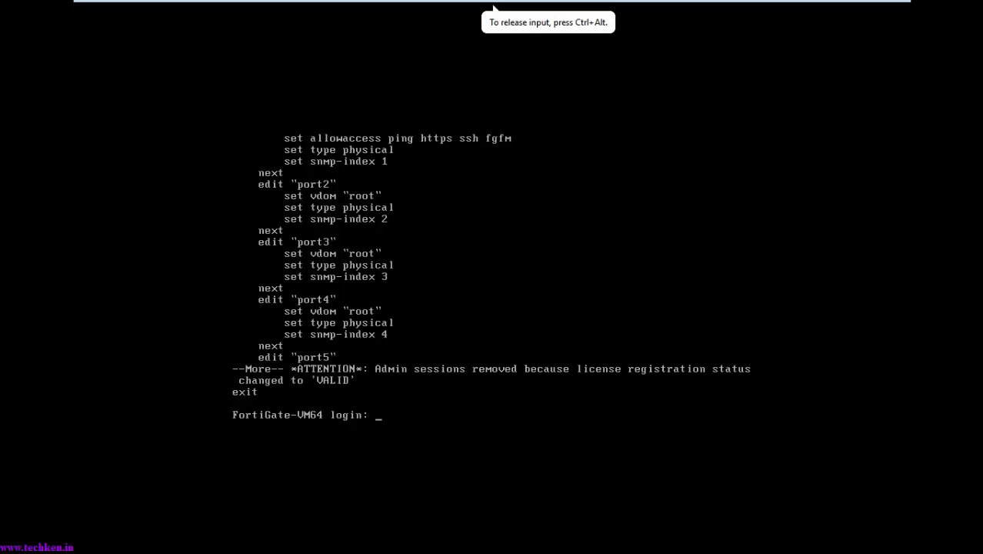
# Step: Log back in as admin and run 'show system interface' to list every interface
pyautogui.write('admin')
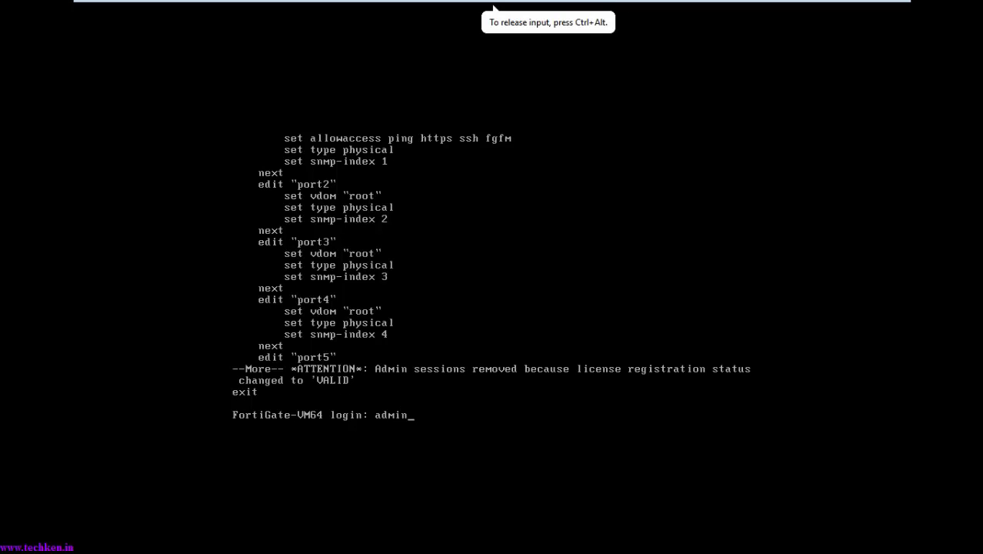
pyautogui.press('Enter')
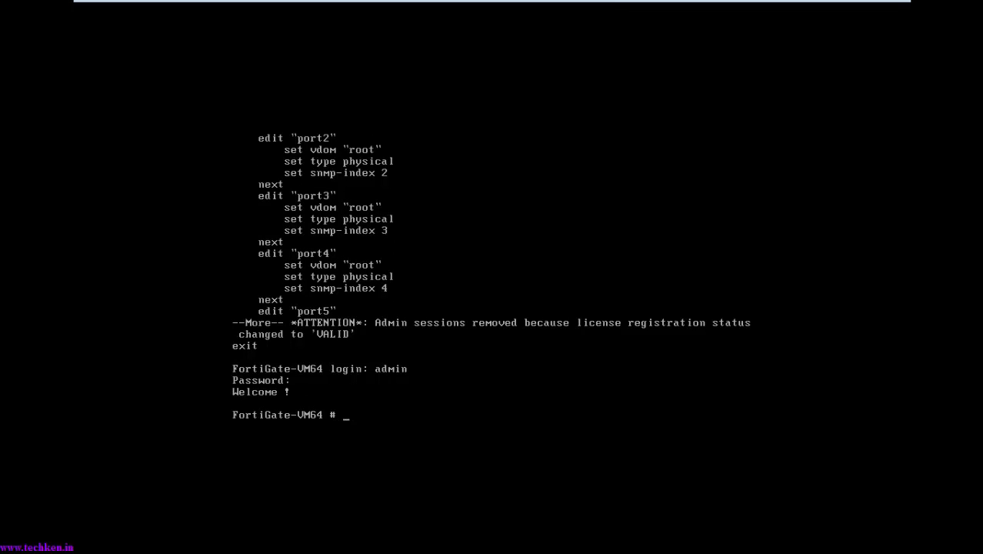
pyautogui.write('syste')
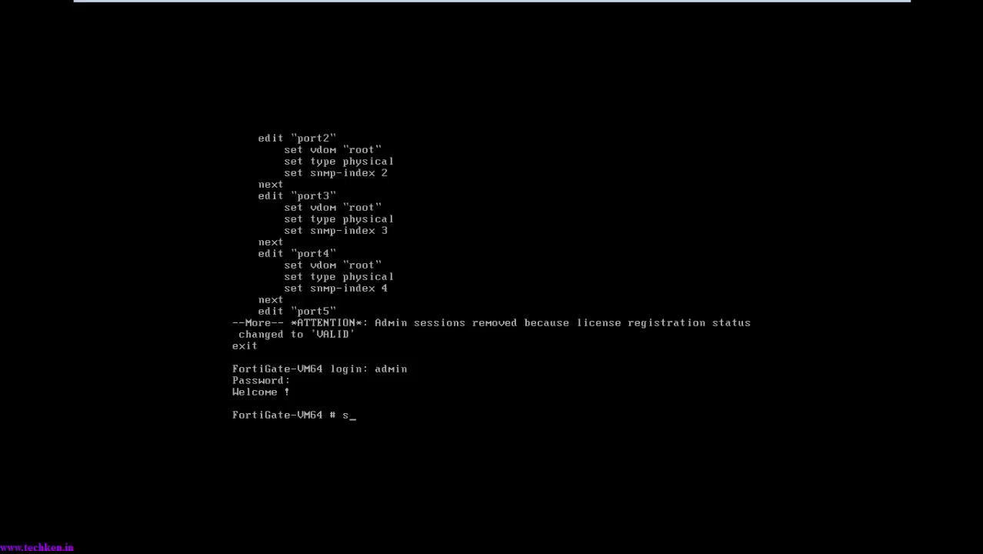
pyautogui.write('how system')
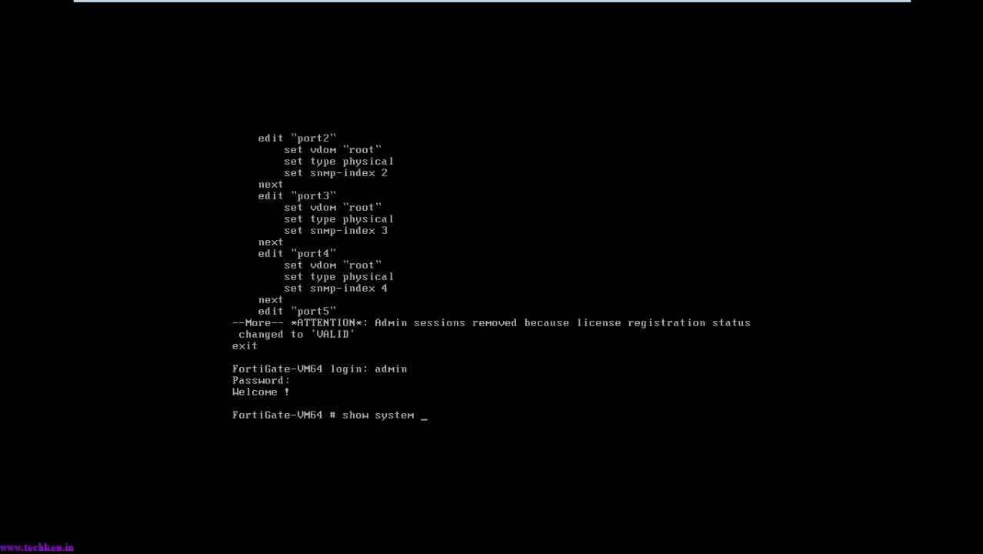
pyautogui.write('interafc')
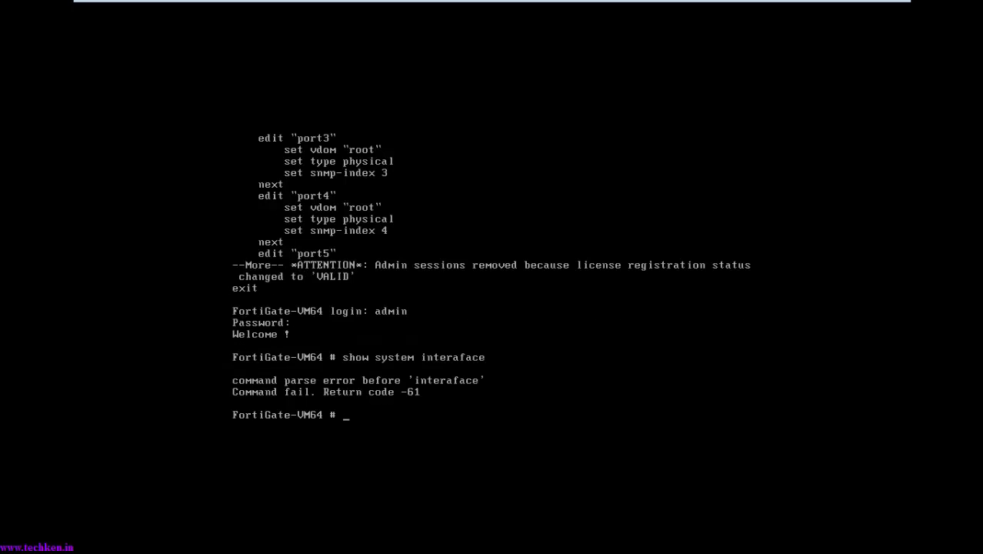
pyautogui.write('show system interaface')
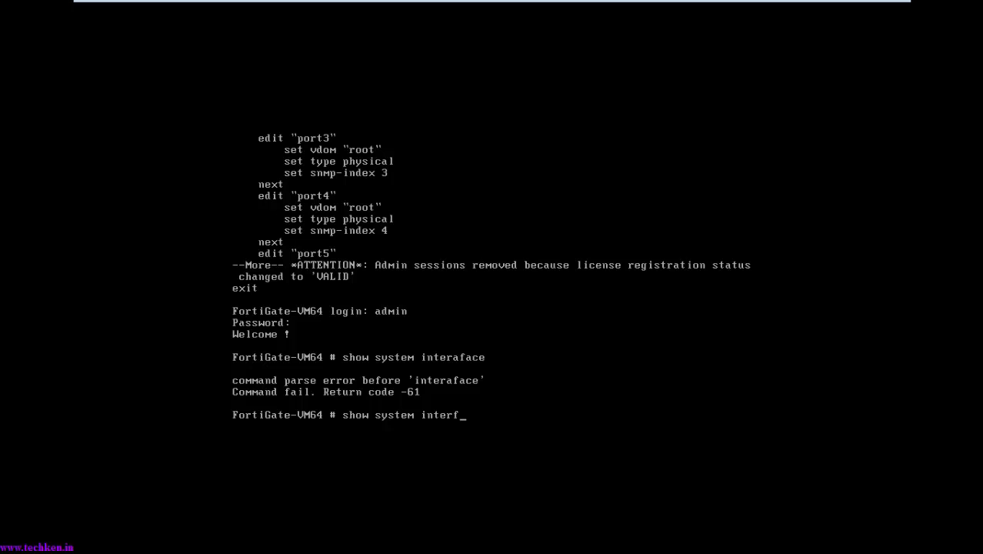
pyautogui.press('Enter')
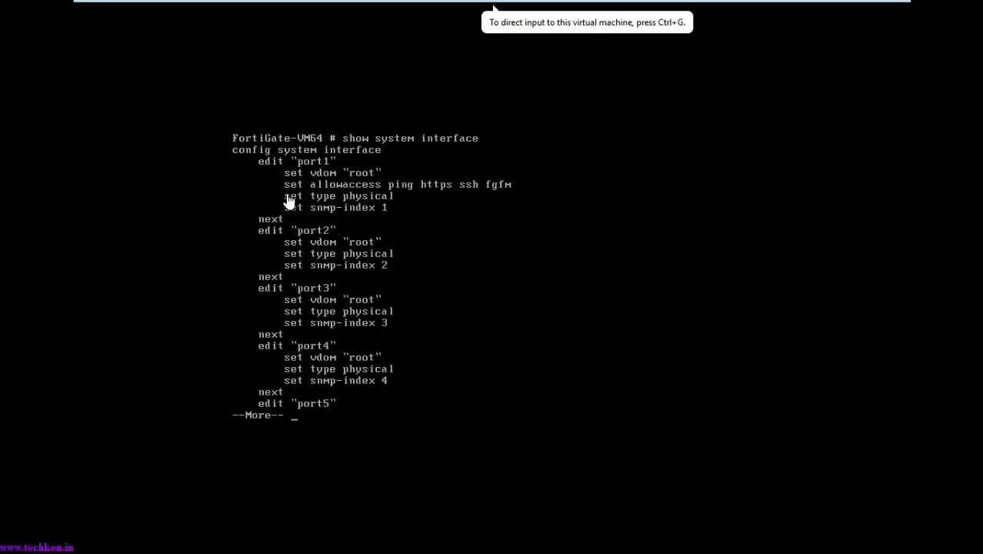
pyautogui.moveTo(303, 175)
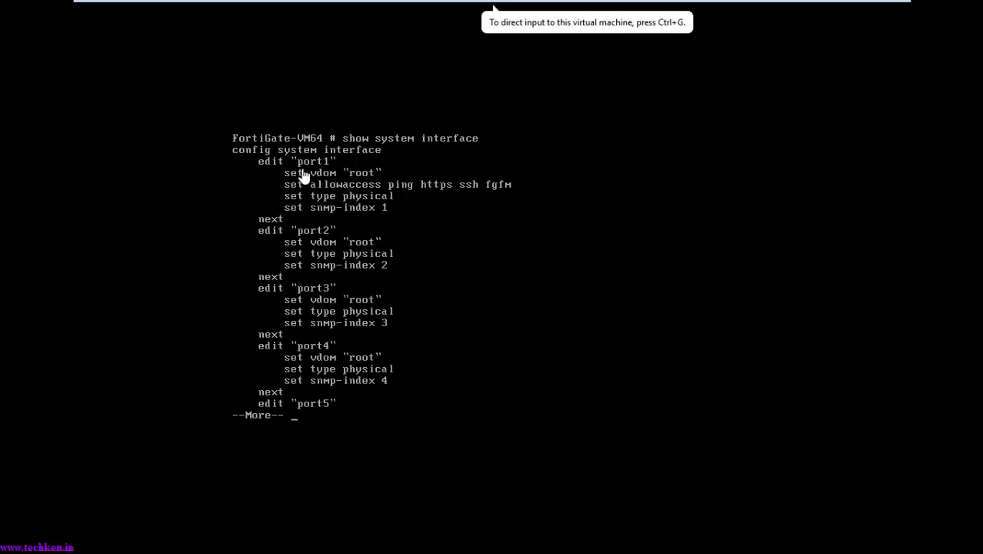
pyautogui.click(303, 171)
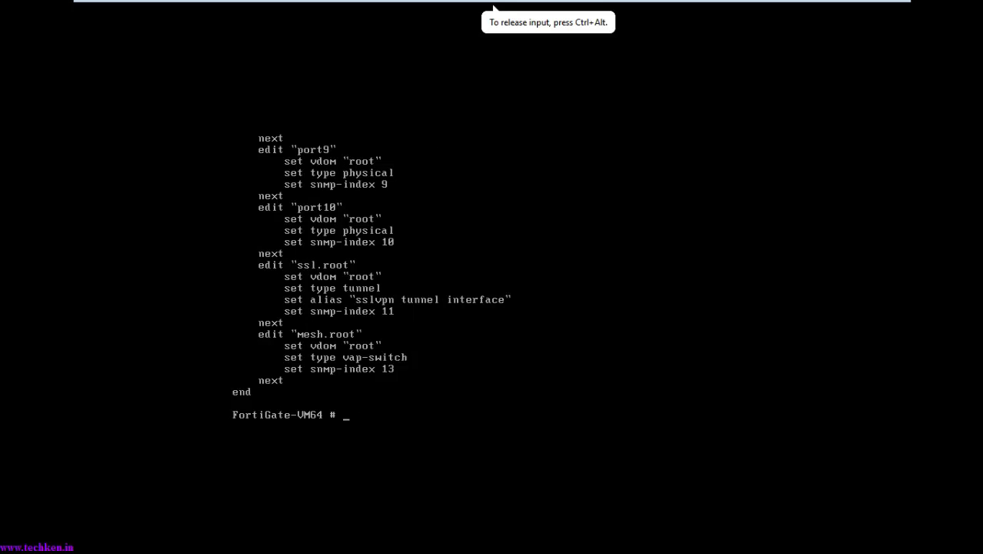
# Step: Enter config system interface, edit port1, and begin a set ip command
pyautogui.write('config syste')
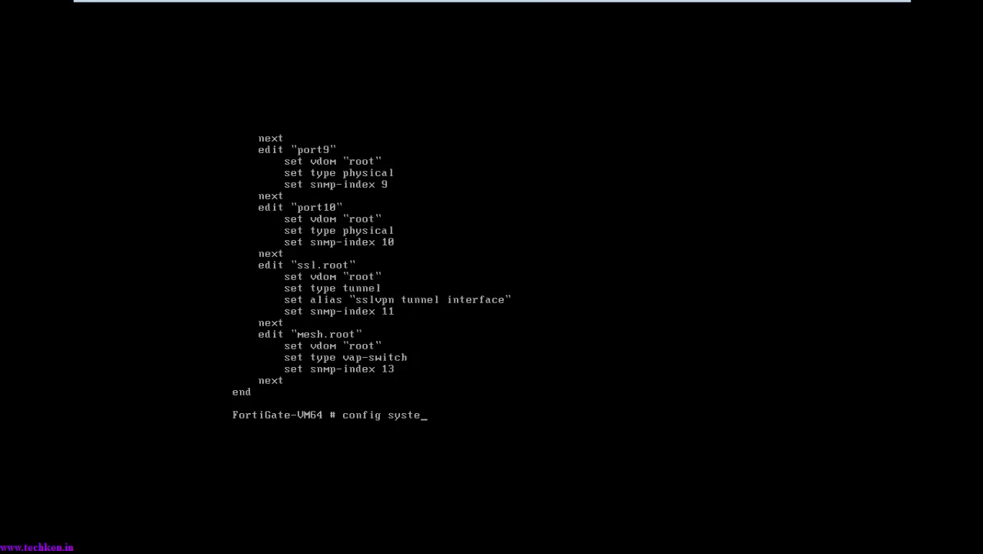
pyautogui.write('m interface')
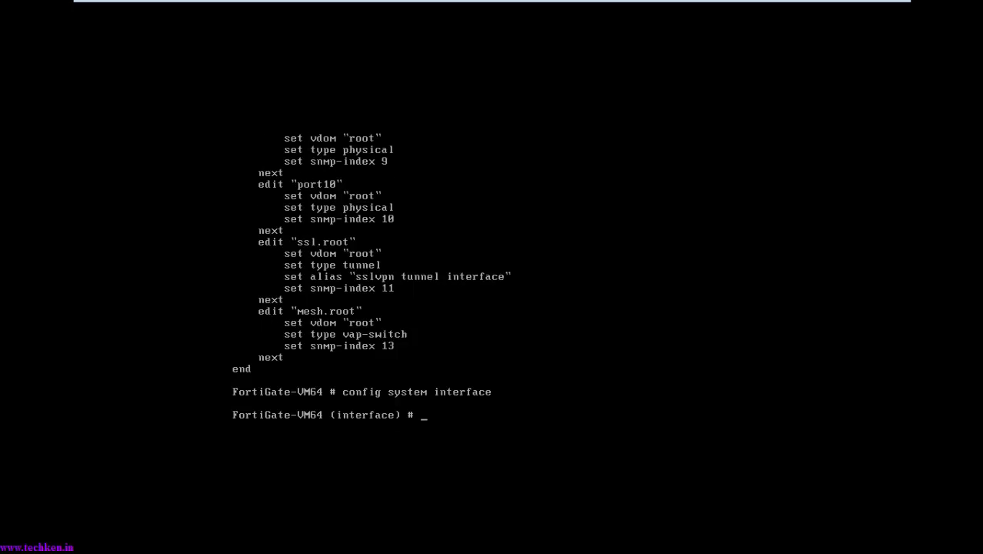
pyautogui.write('edit p')
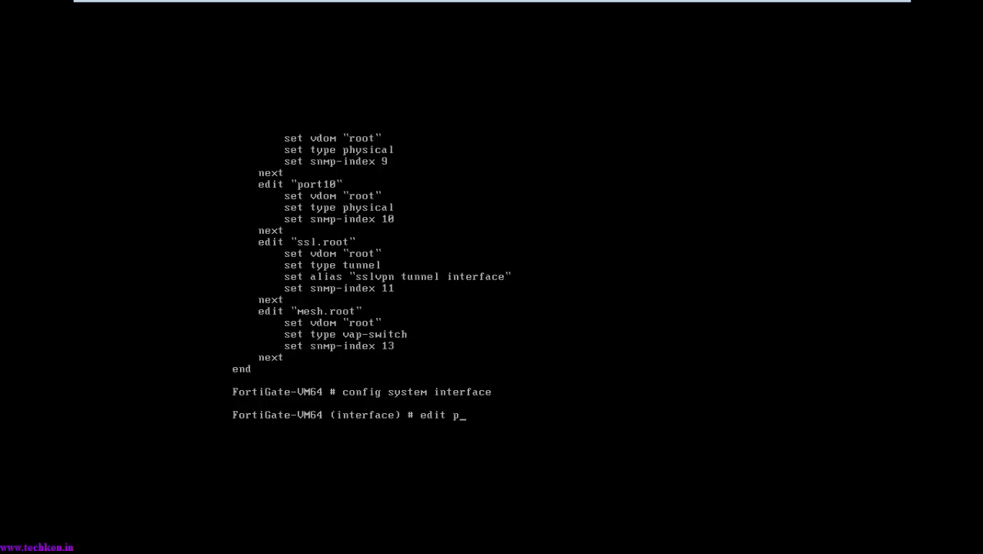
pyautogui.write('ort1')
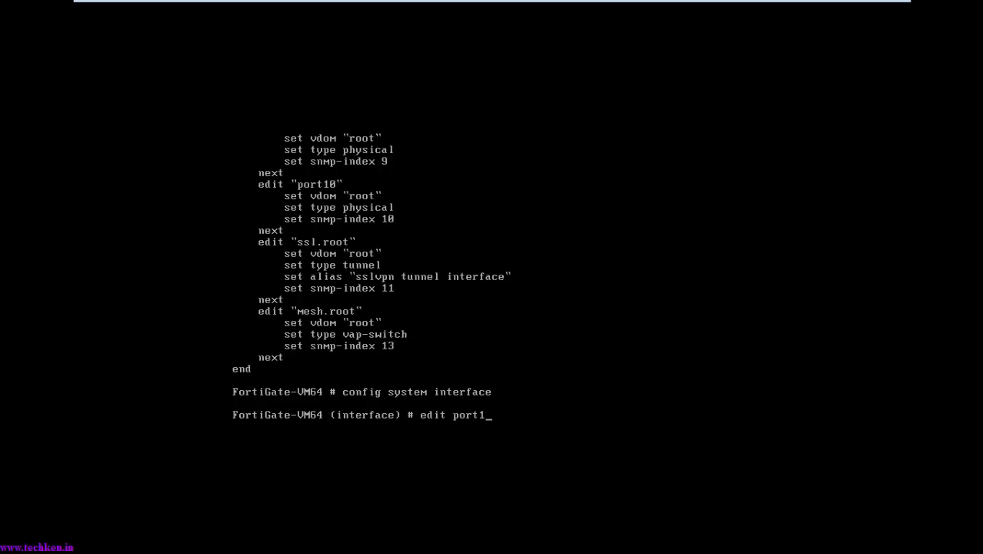
pyautogui.press('enter')
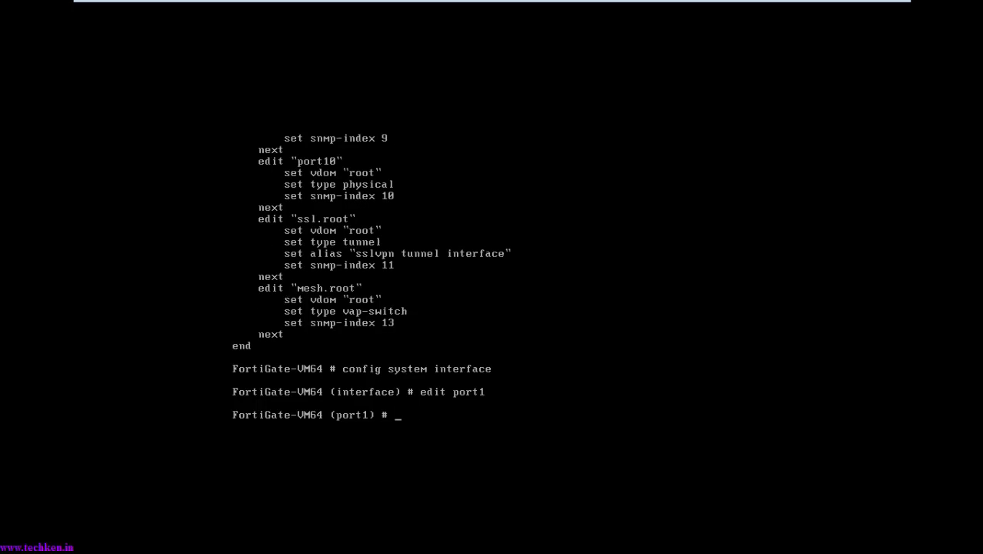
pyautogui.write('set')
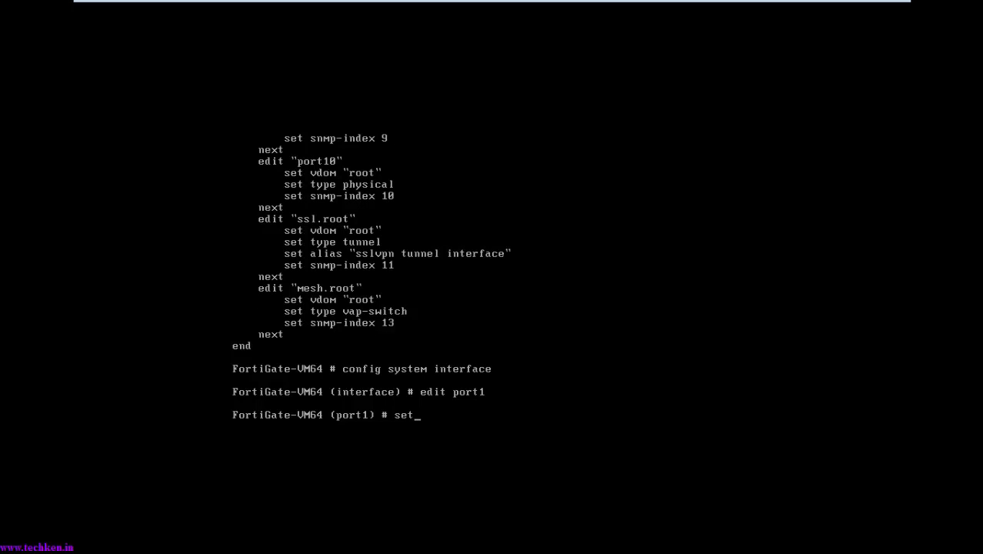
pyautogui.write('ip ~~')
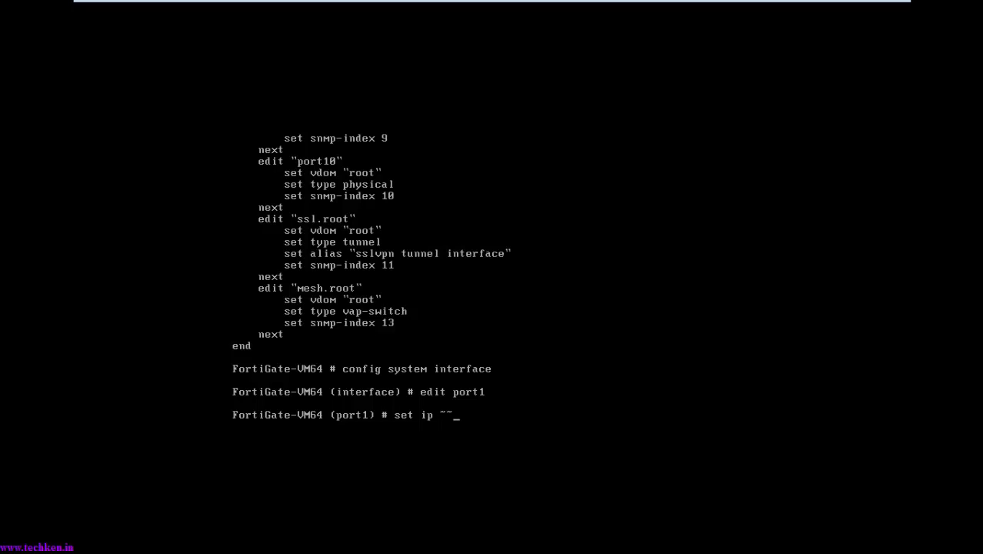
# Step: Set port1's IP address to 192.168.5.130 with mask 255.255.255.0
pyautogui.press('BackSpace')
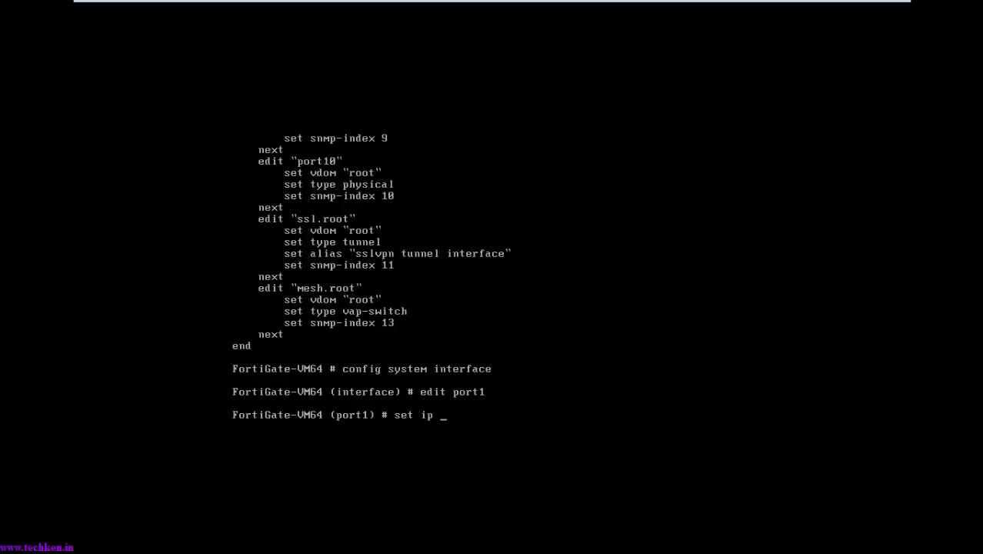
pyautogui.write('192.168')
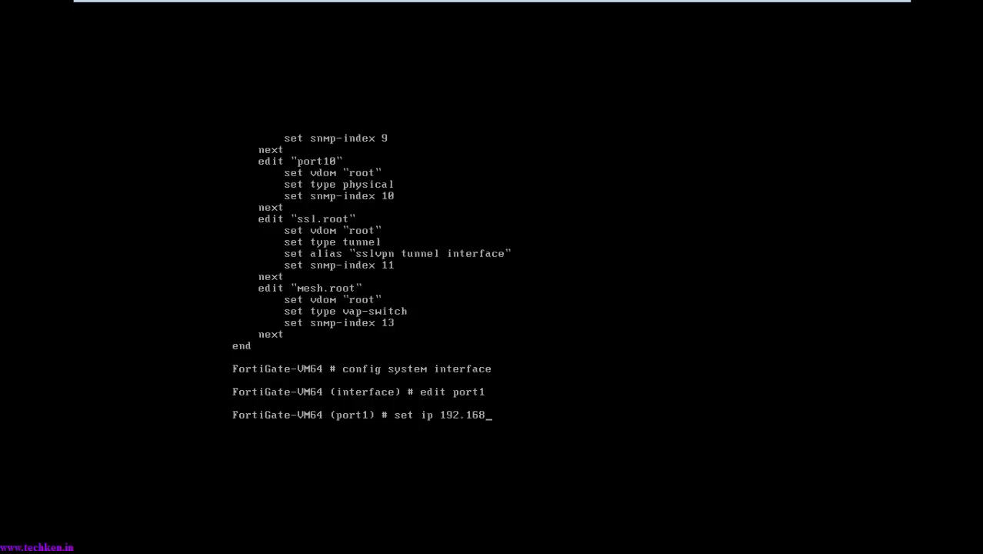
pyautogui.write('.')
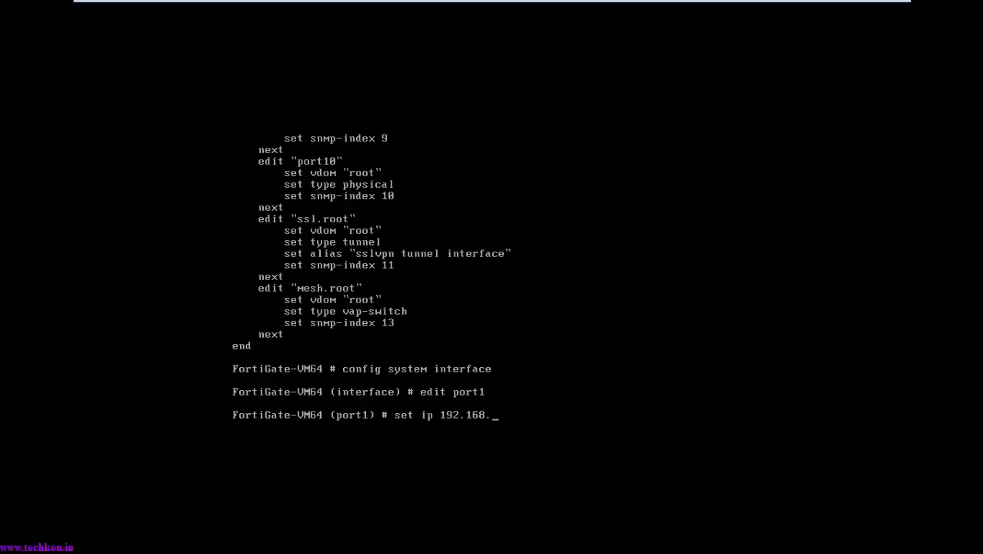
pyautogui.write('5.')
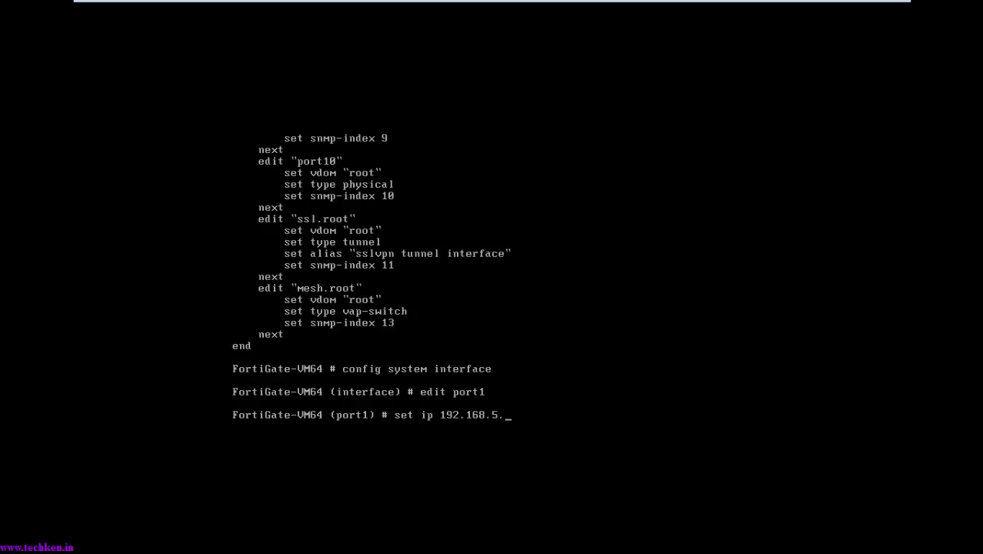
pyautogui.write('1')
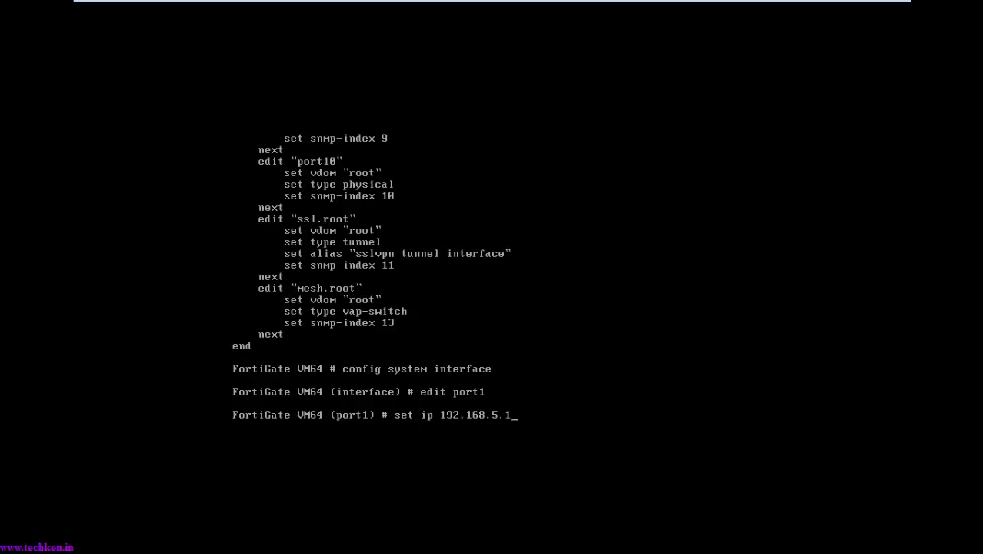
pyautogui.write('30')
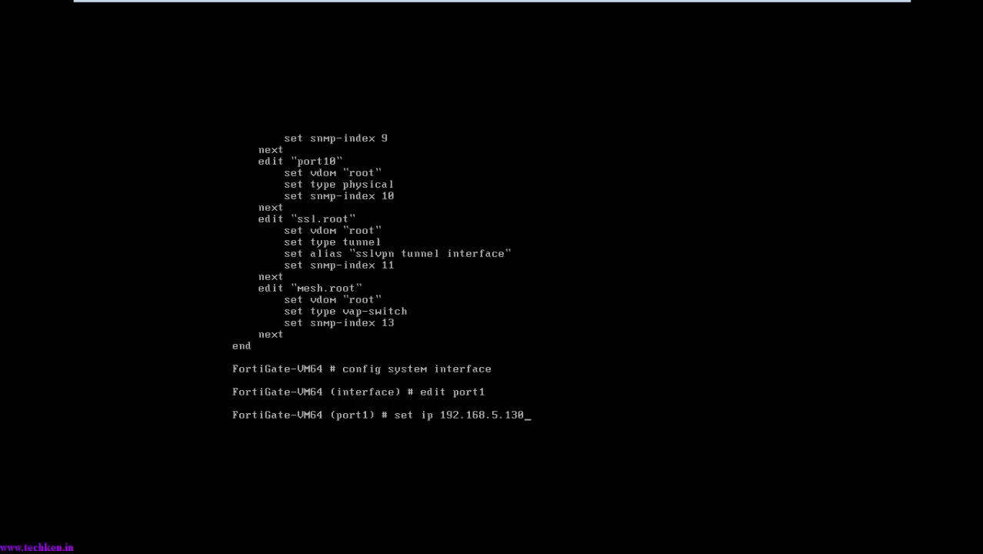
pyautogui.write('255.')
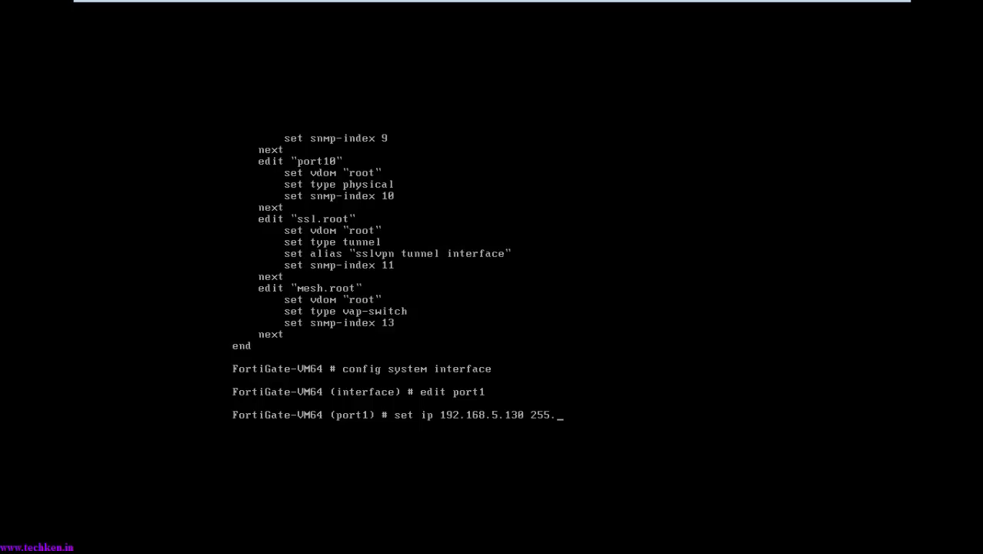
pyautogui.write('255')
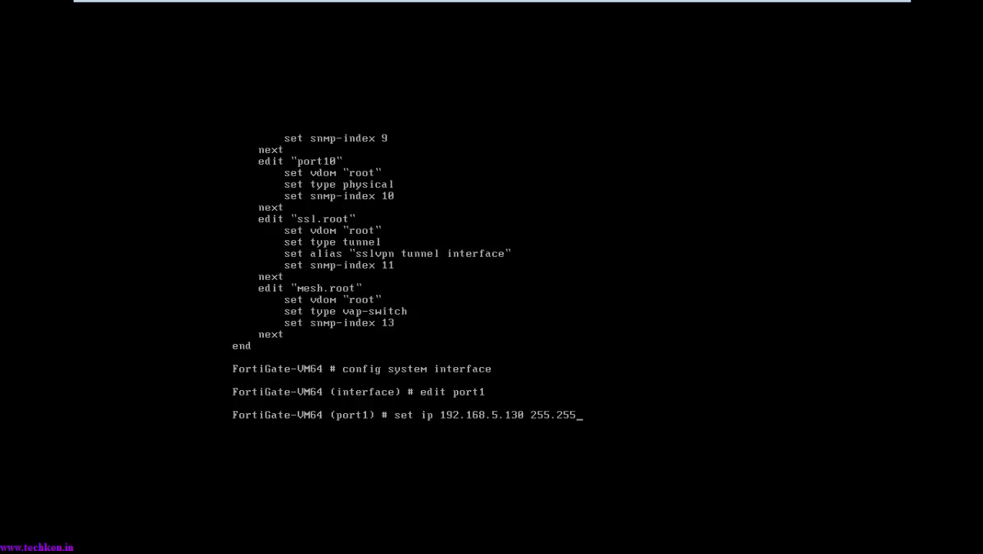
pyautogui.write('255.0')
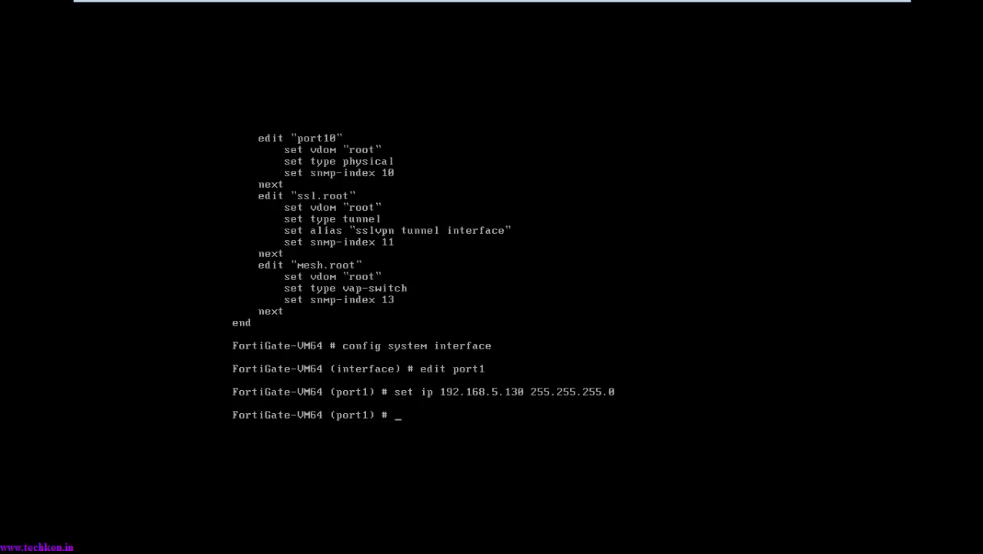
# Step: Set allowaccess on port1 to http, https, telnet, ping and ssh, then end the edit
pyautogui.write('set')
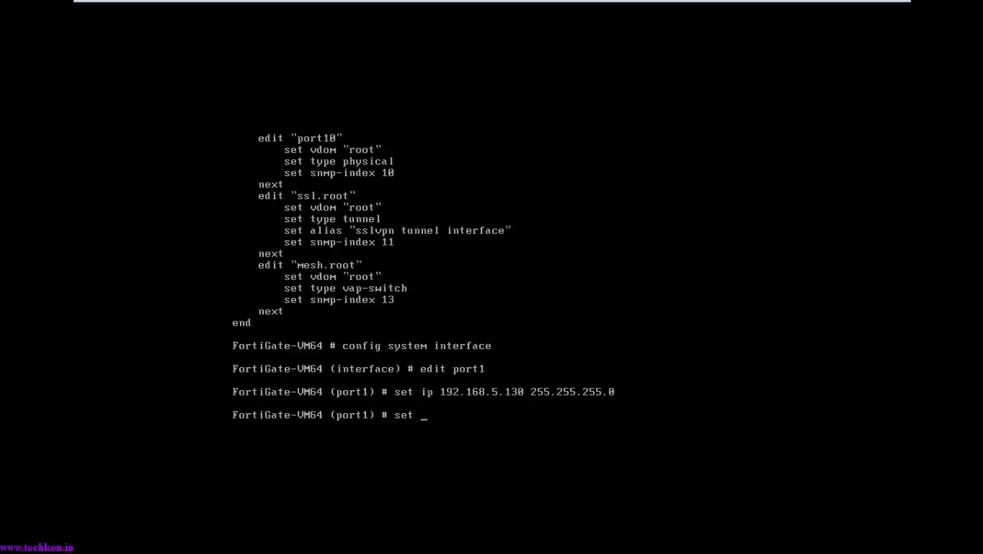
pyautogui.write('allo')
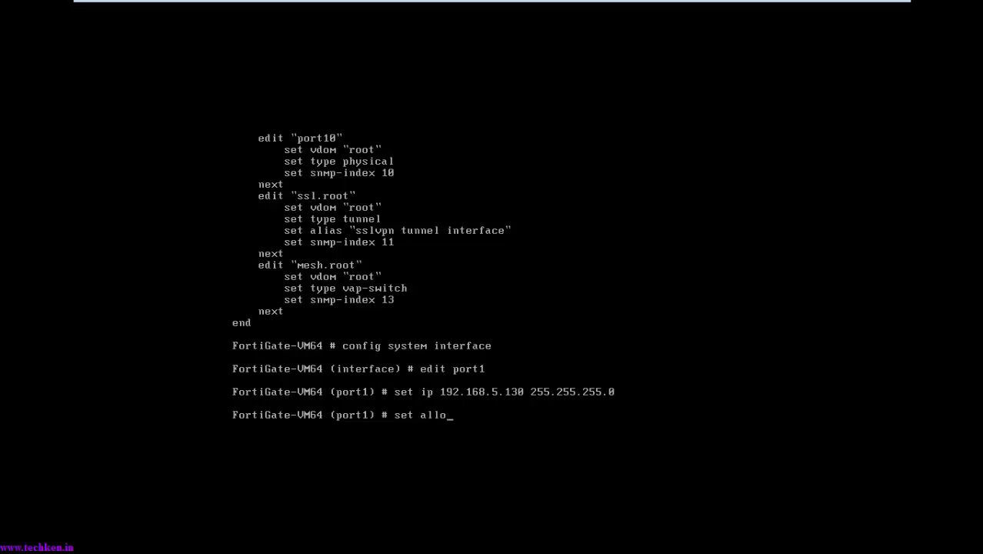
pyautogui.write('waccess')
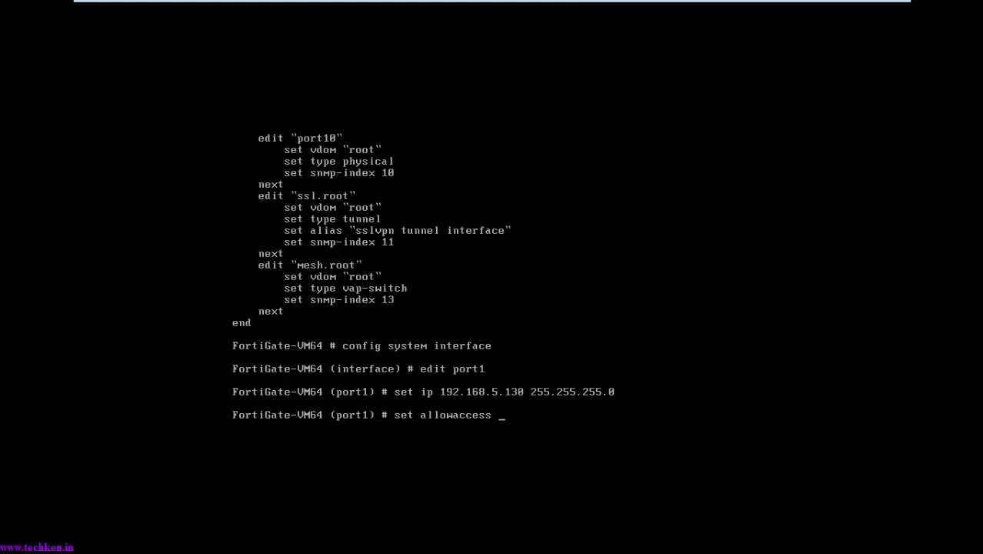
pyautogui.write('pi')
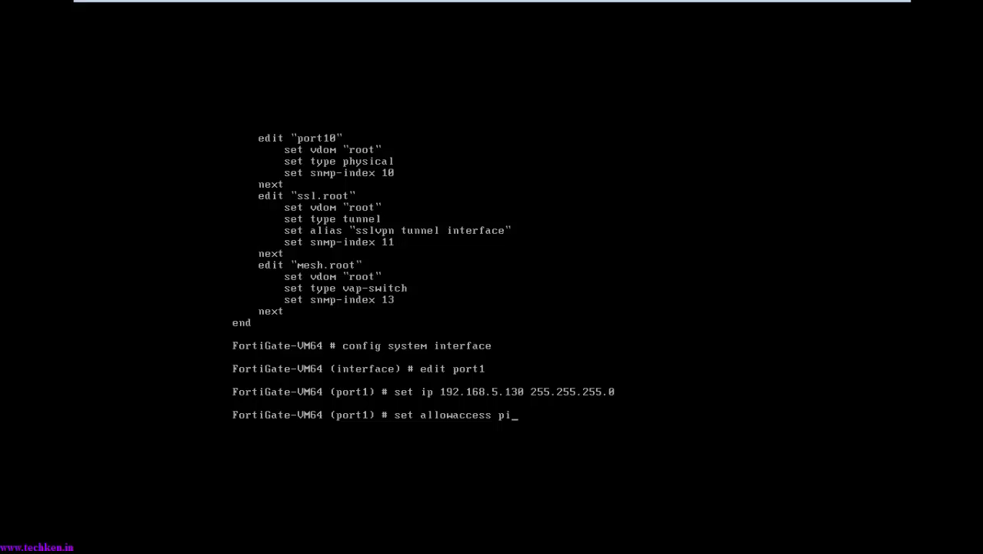
pyautogui.write('http')
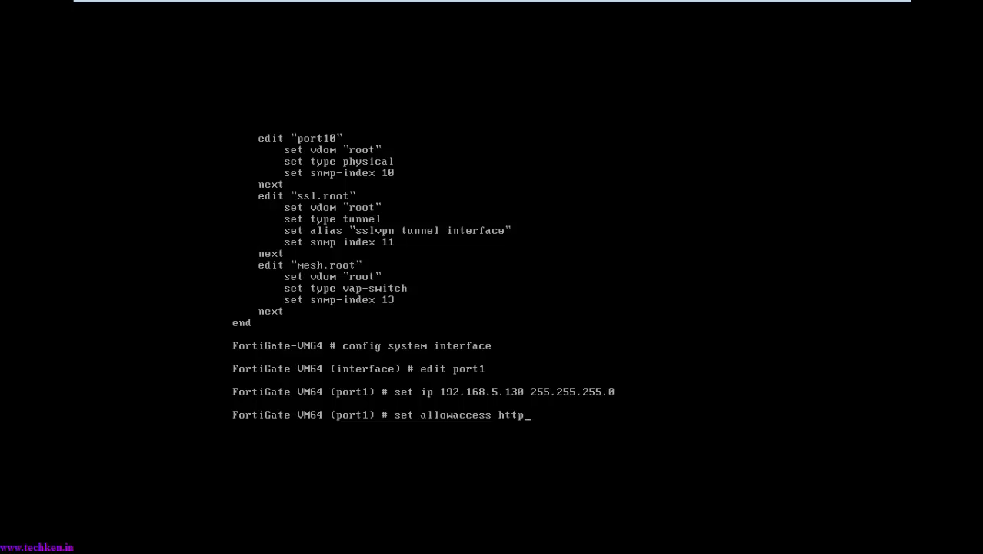
pyautogui.write('https')
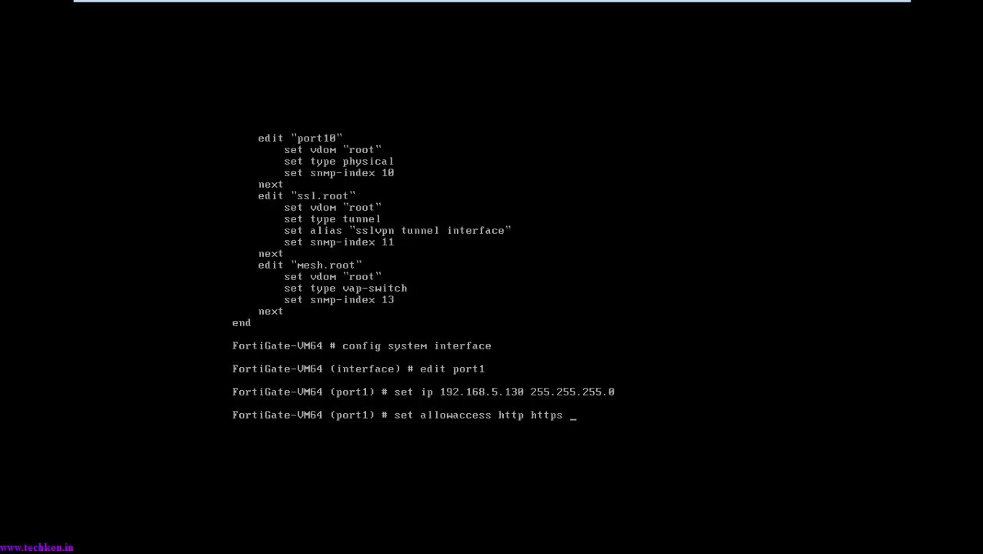
pyautogui.write('tel')
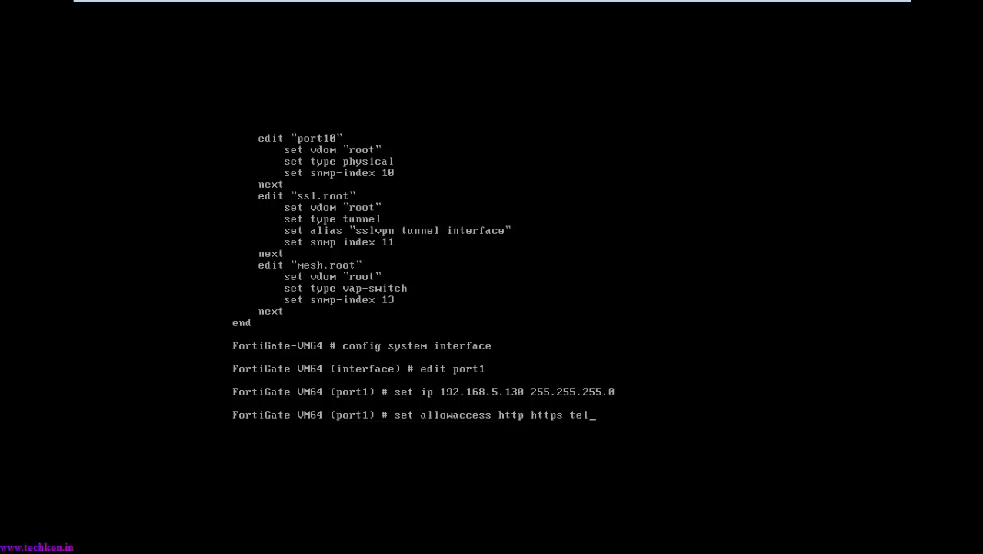
pyautogui.write('net')
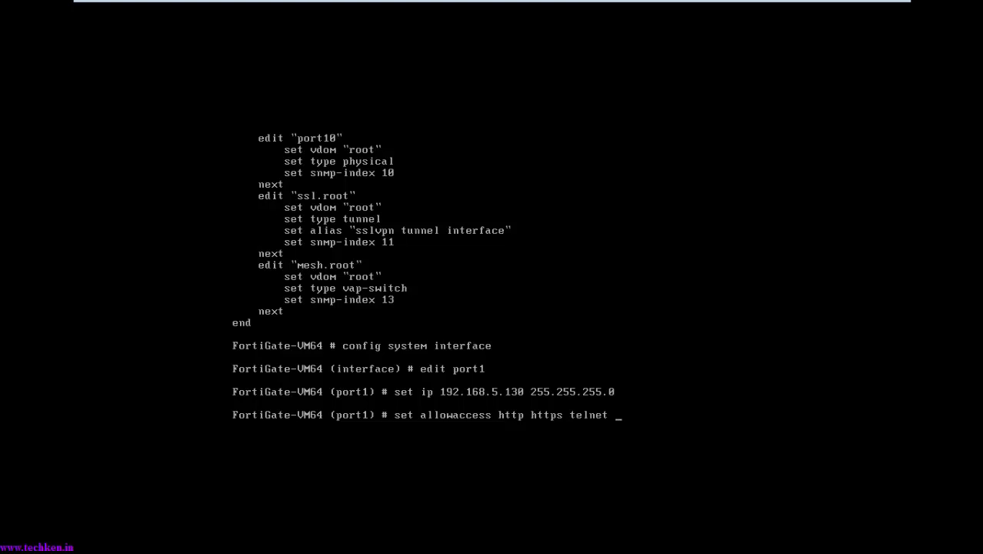
pyautogui.write('ping ssh')
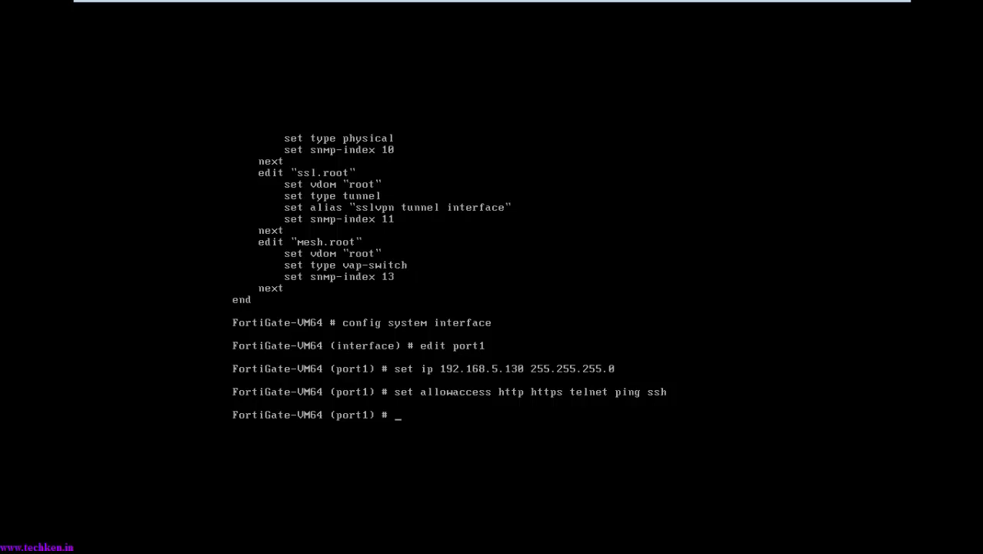
pyautogui.write('end')
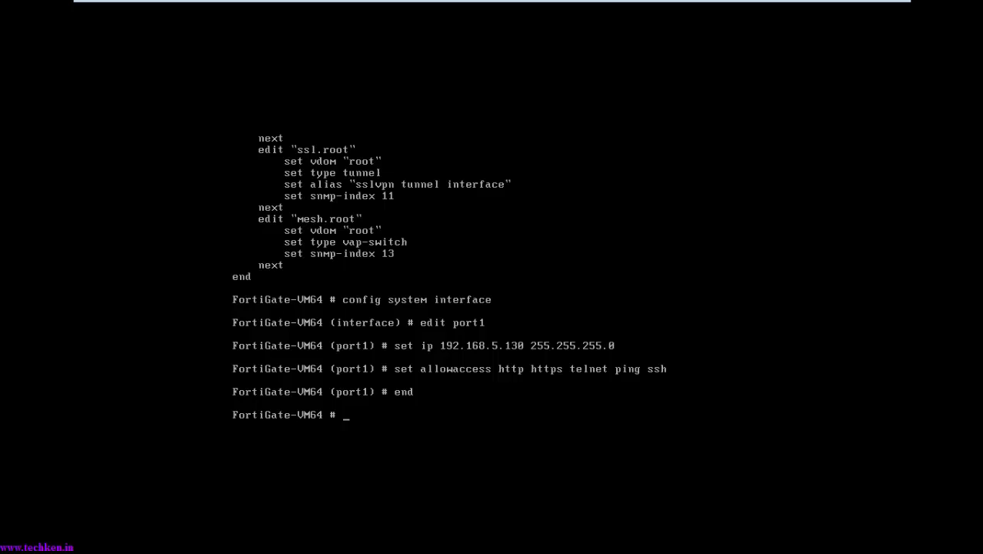
# Step: Run show system interface and page through to confirm port1 at 192.168.5.130
pyautogui.write('show syst')
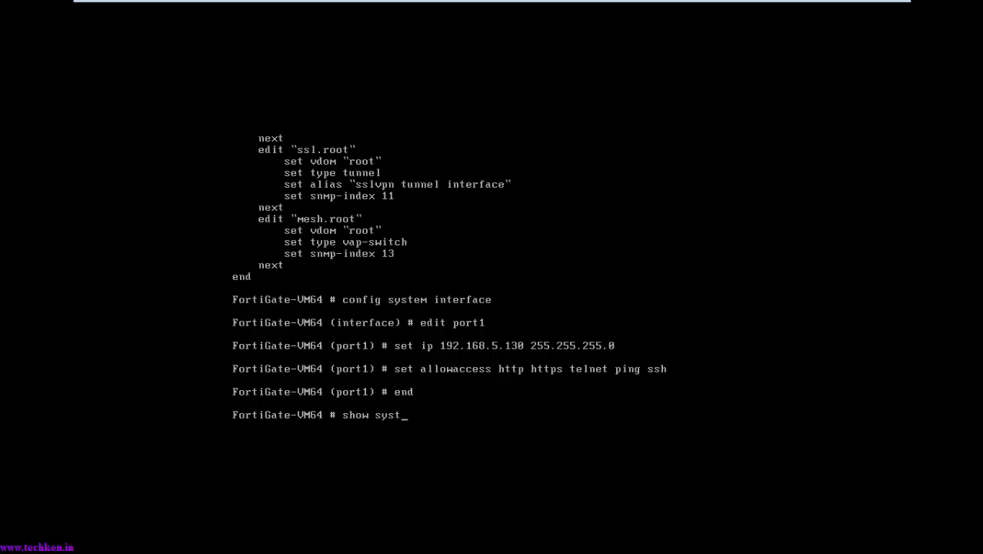
pyautogui.write('em interface')
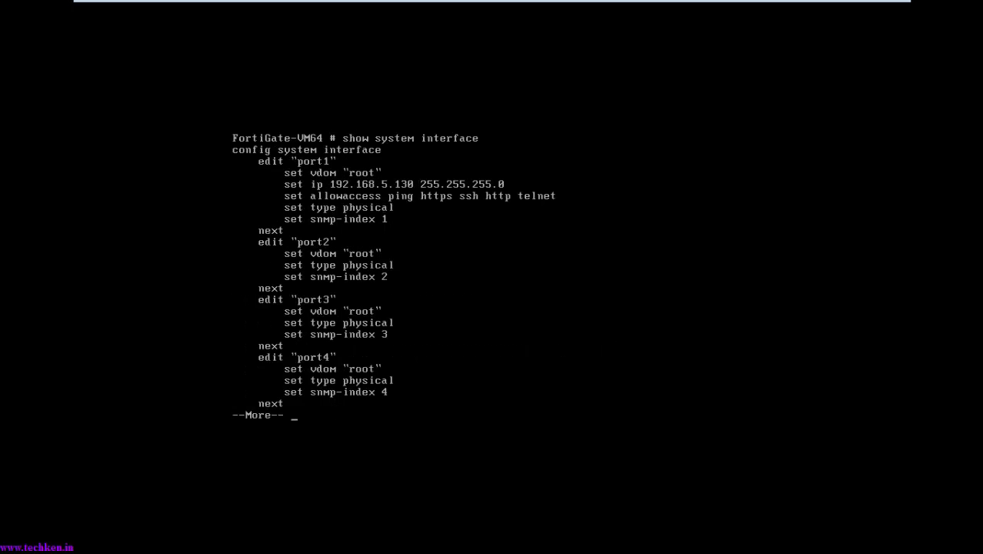
pyautogui.moveTo(348, 368)
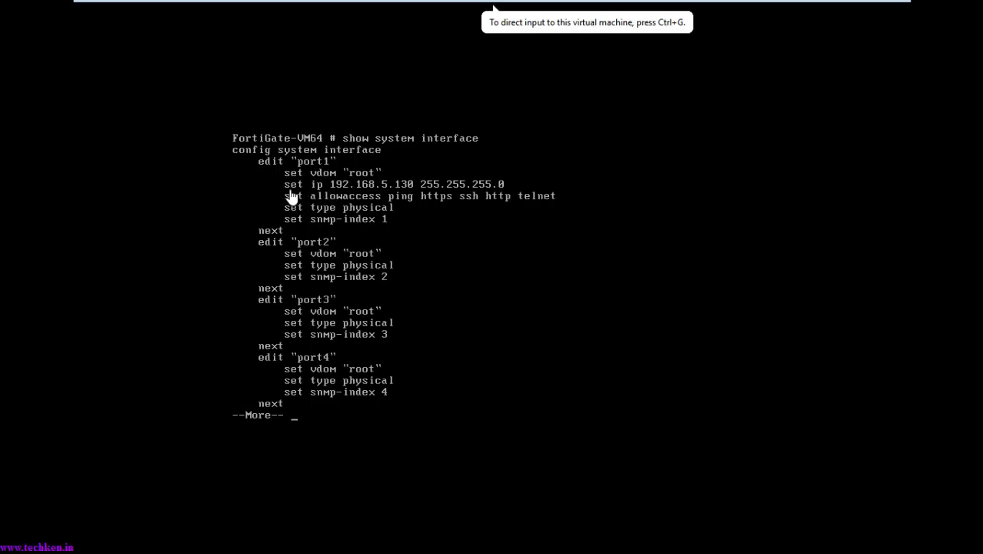
pyautogui.moveTo(386, 201)
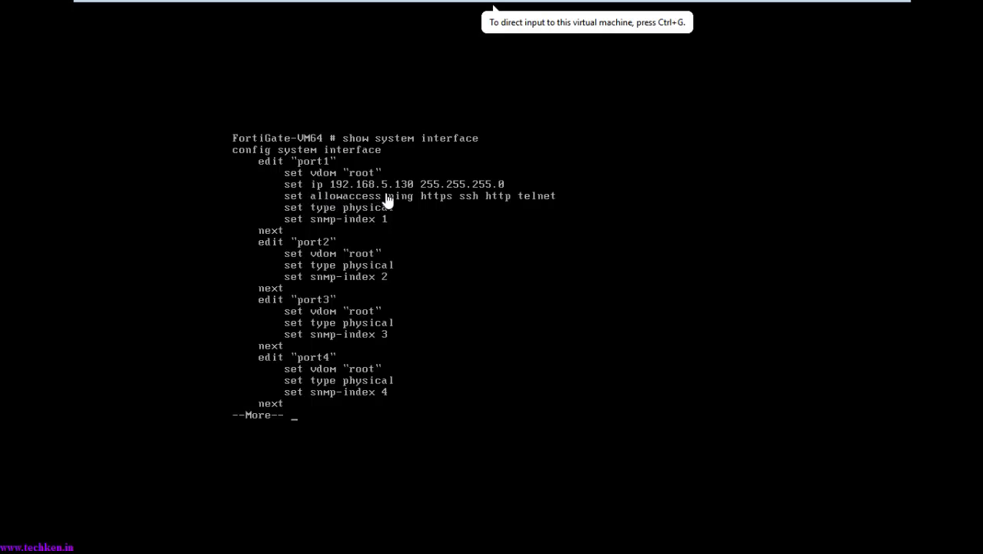
pyautogui.moveTo(365, 203)
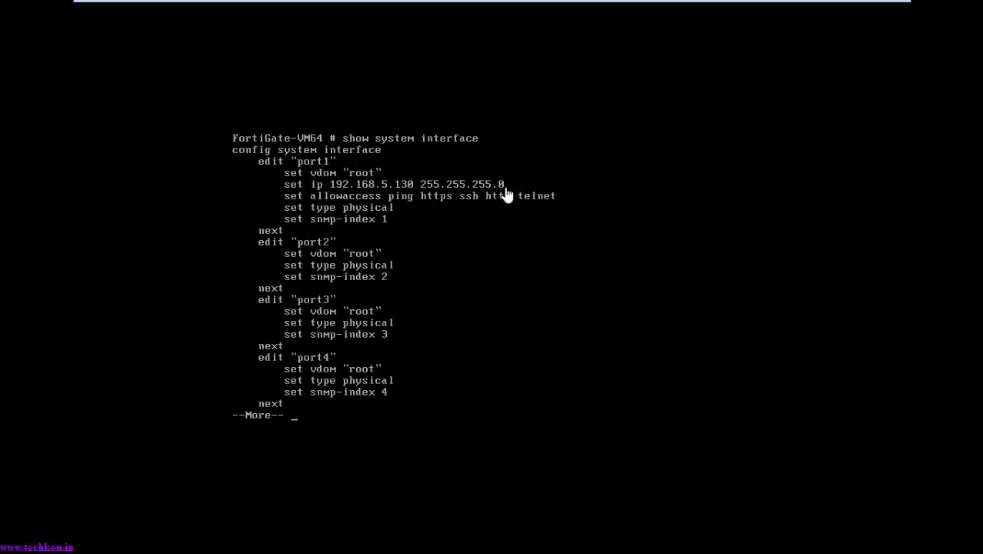
pyautogui.moveTo(409, 208)
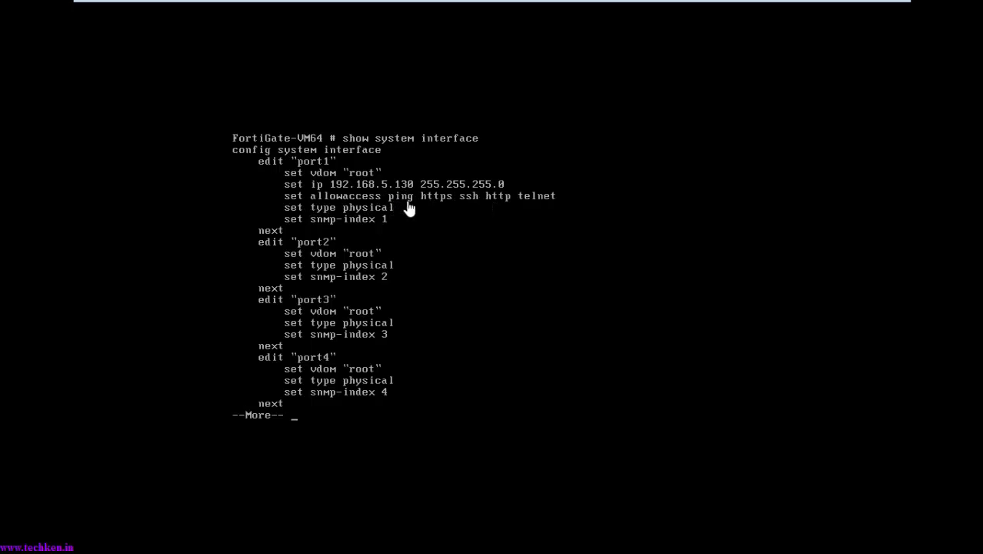
pyautogui.moveTo(434, 210)
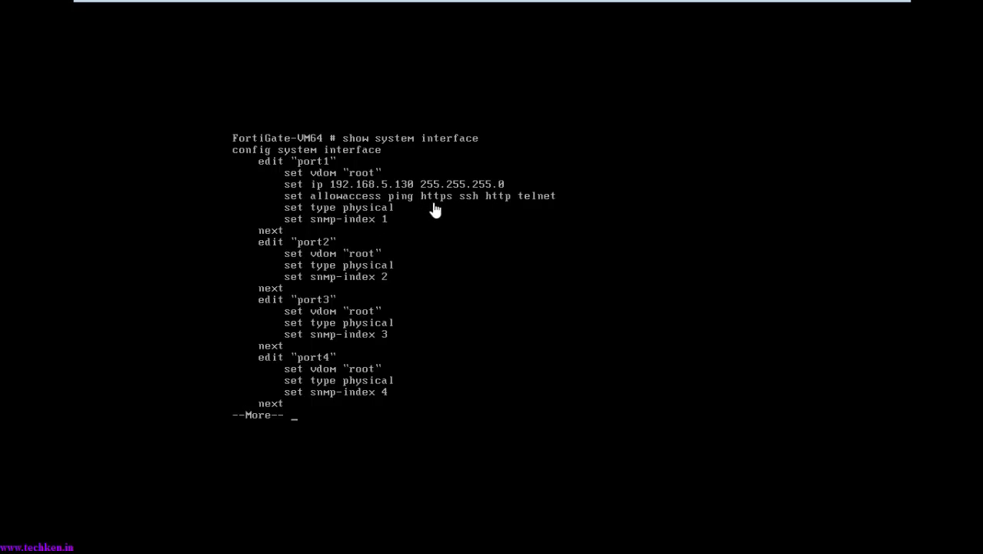
pyautogui.moveTo(538, 207)
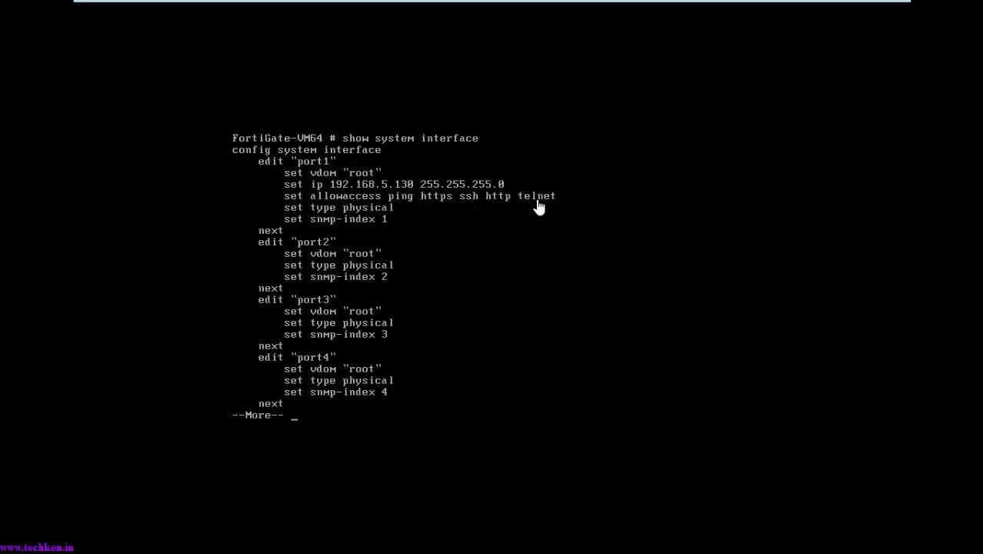
pyautogui.moveTo(339, 225)
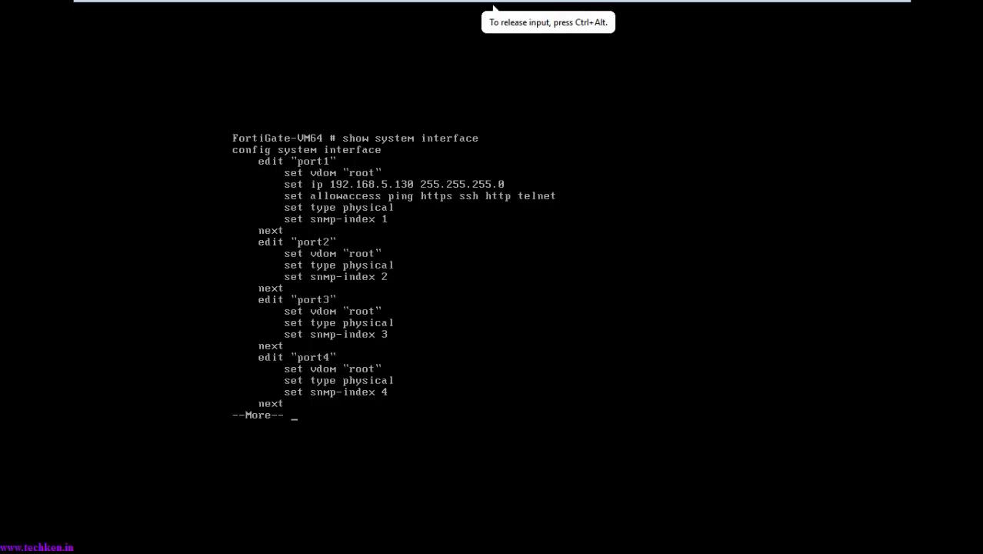
pyautogui.press('space')
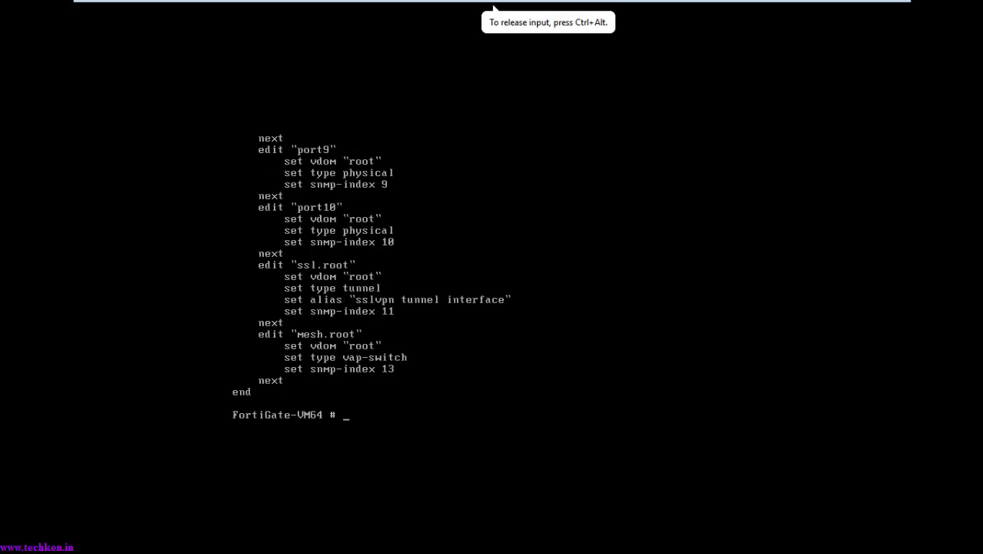
# Step: Run execute ping 192.168.5.1 from the FortiGate console
pyautogui.write('execute p')
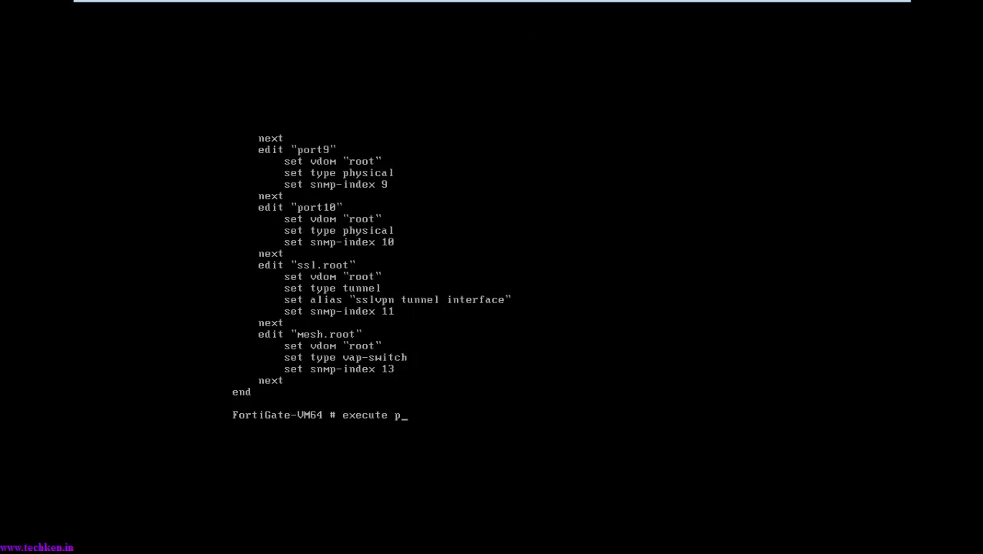
pyautogui.write('ing 192.1')
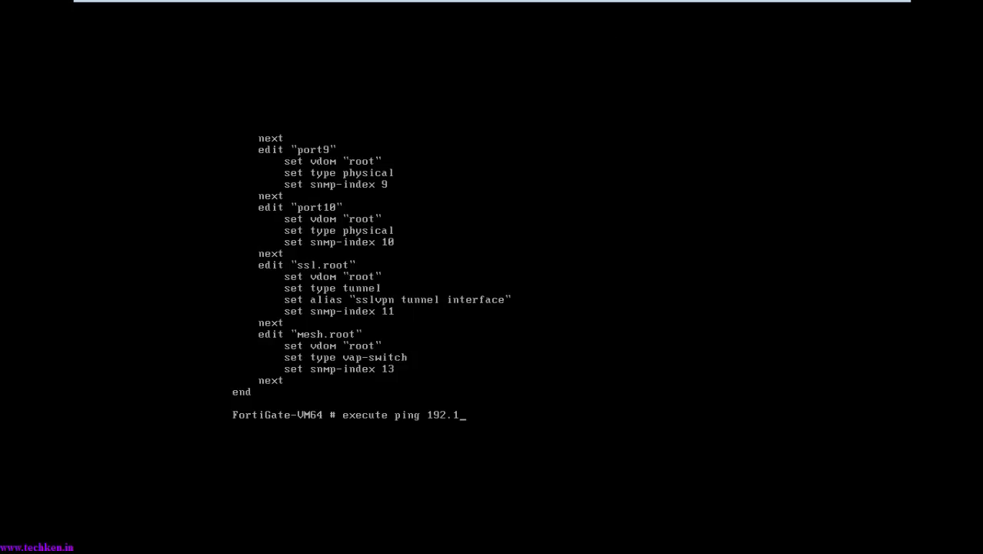
pyautogui.write('68.5.1')
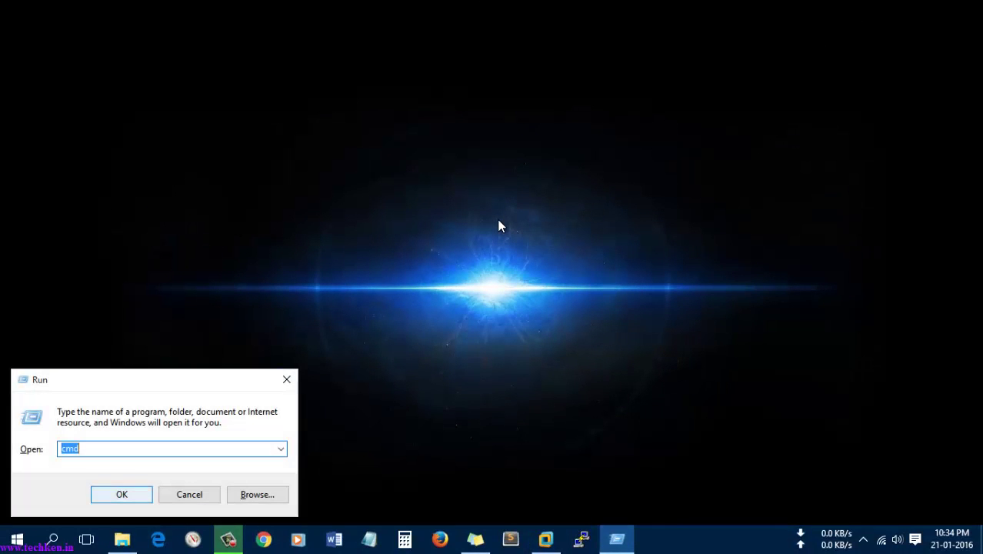
# Step: Open a Windows command prompt and run ping 192.168.5.130
pyautogui.click(121, 493)
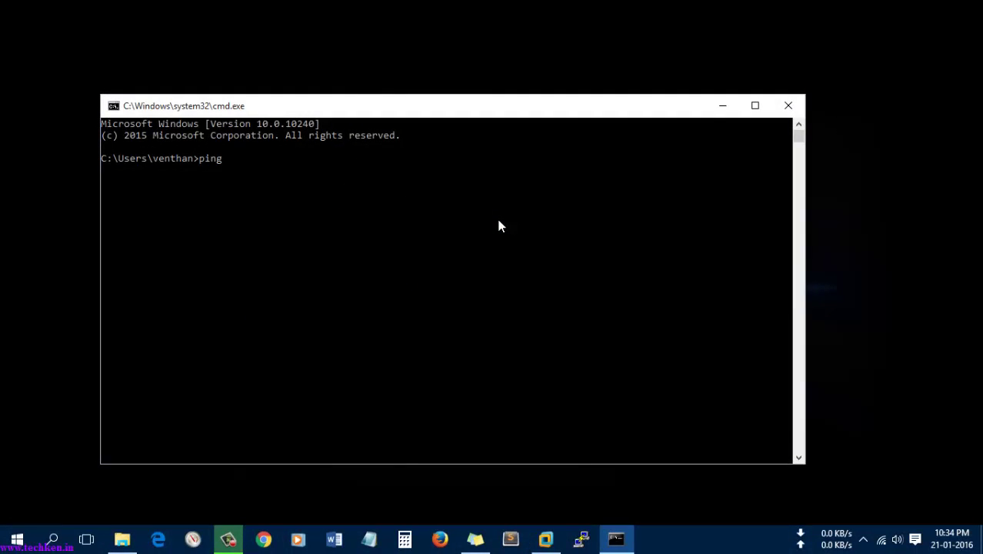
pyautogui.write('192.168')
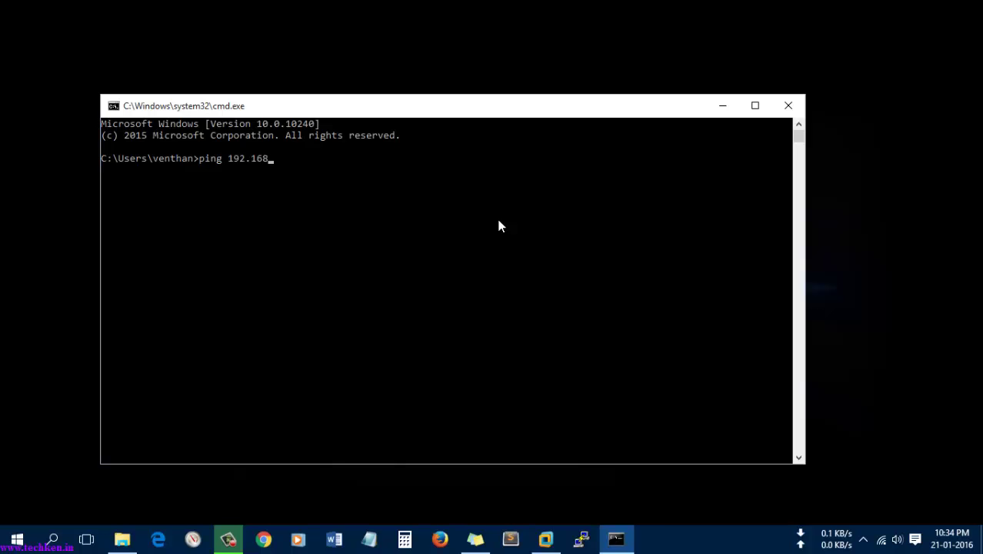
pyautogui.write('.5.1')
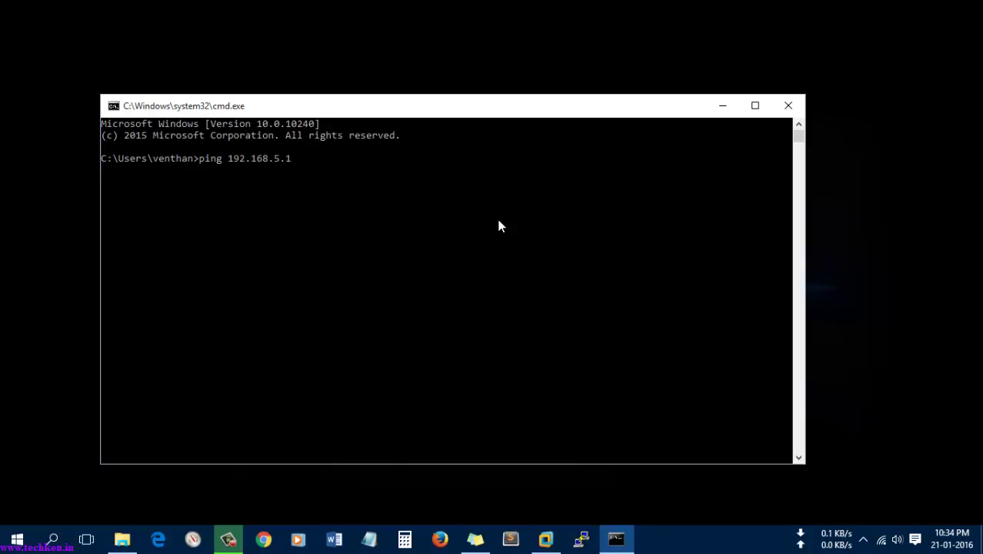
pyautogui.write('30')
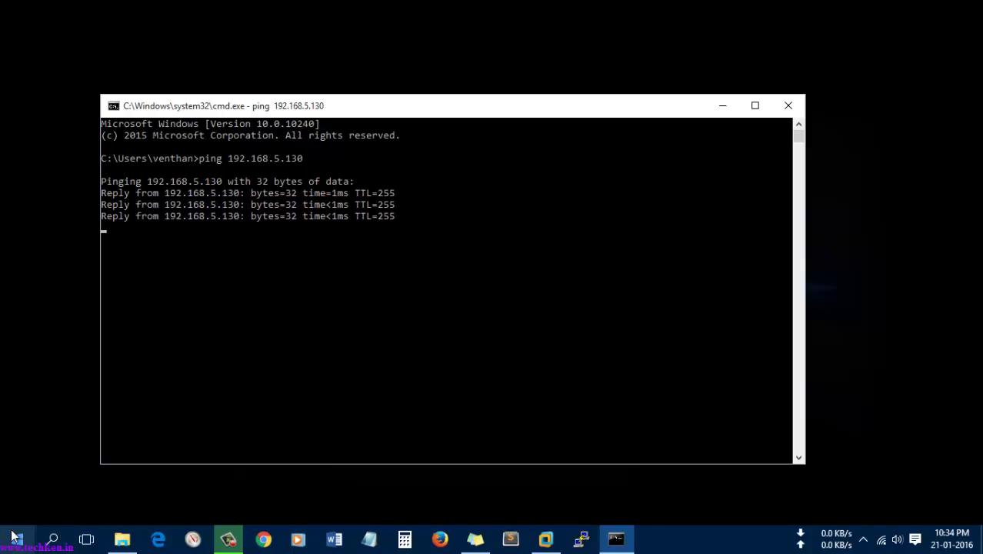
pyautogui.moveTo(789, 105)
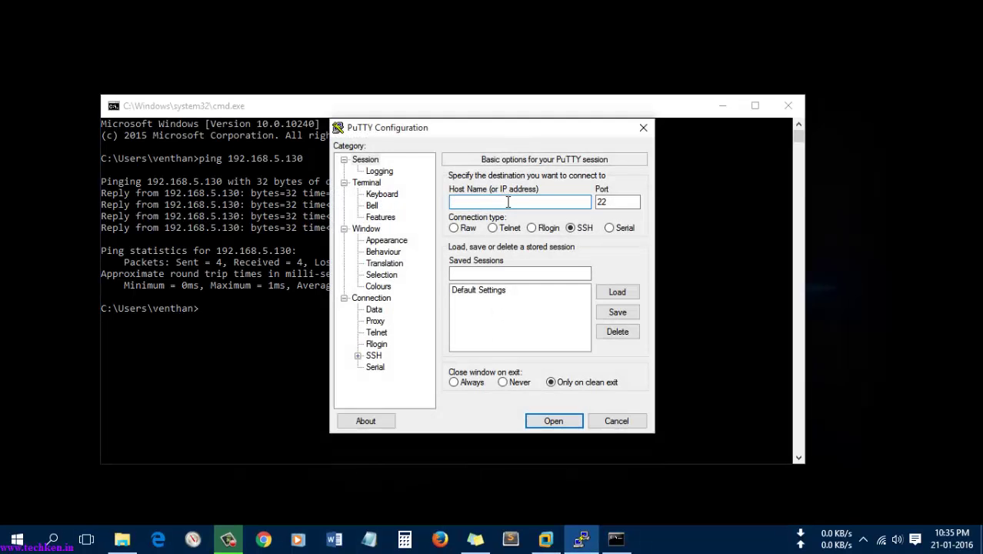
# Step: Connect to 192.168.5.130 over SSH, accept the host key and log in as admin
pyautogui.write('192.168')
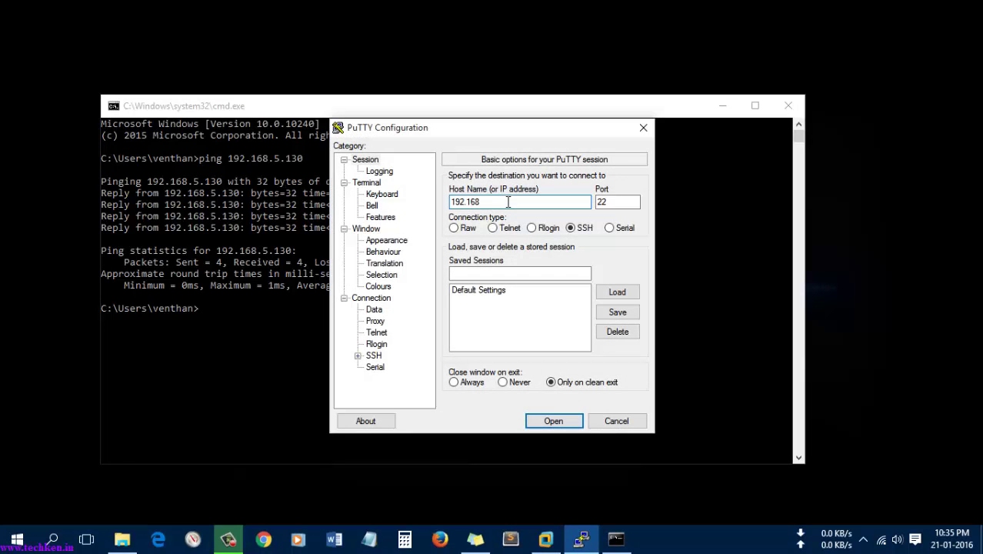
pyautogui.write('.5.130')
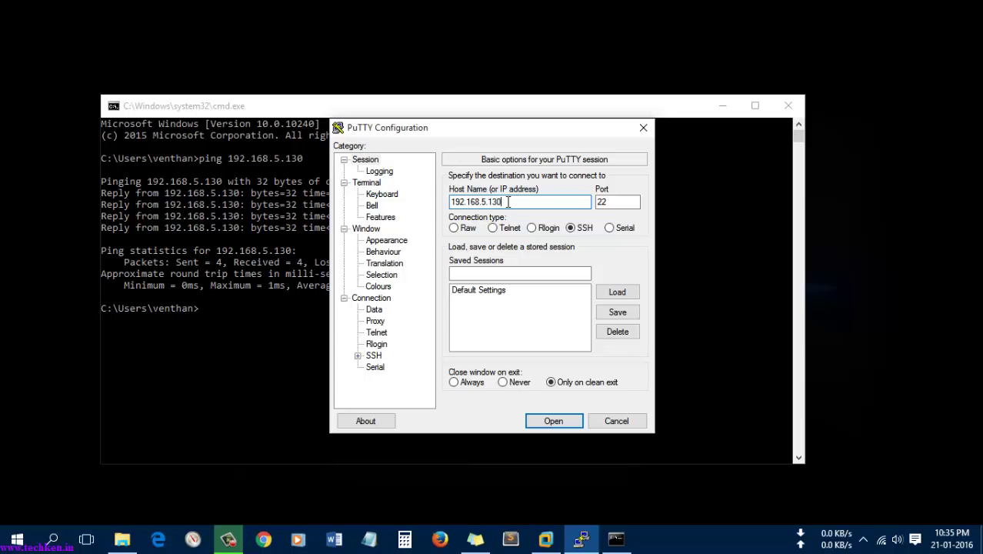
pyautogui.click(553, 420)
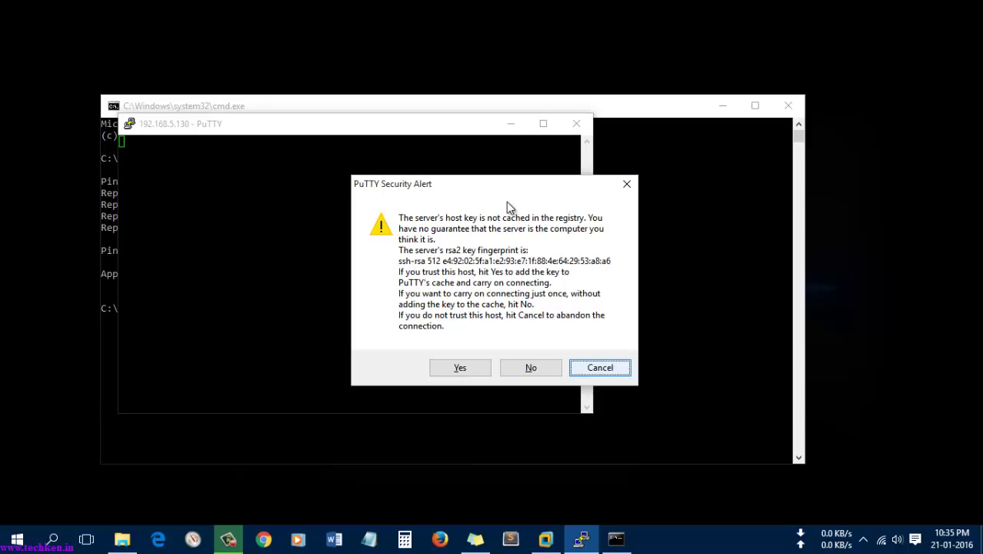
pyautogui.click(459, 367)
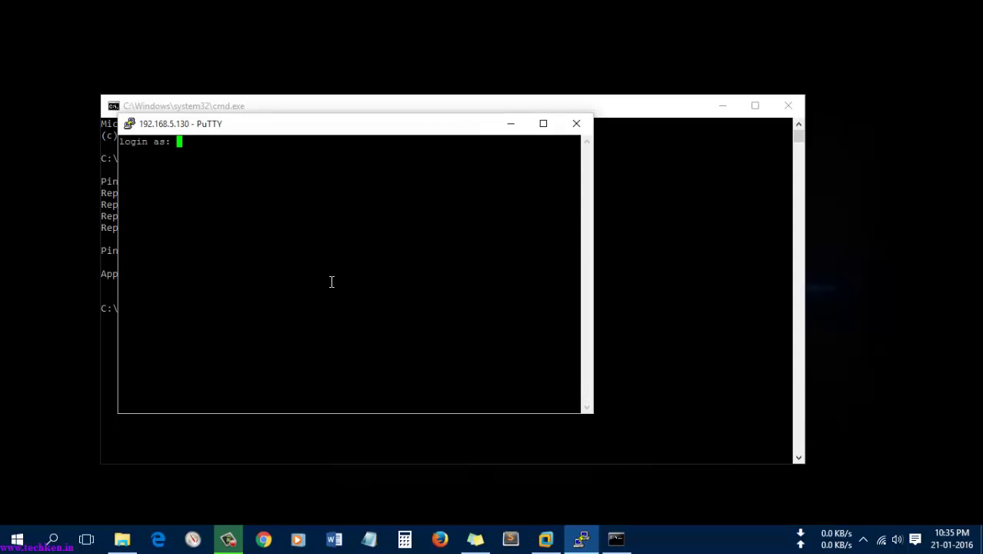
pyautogui.write('admin')
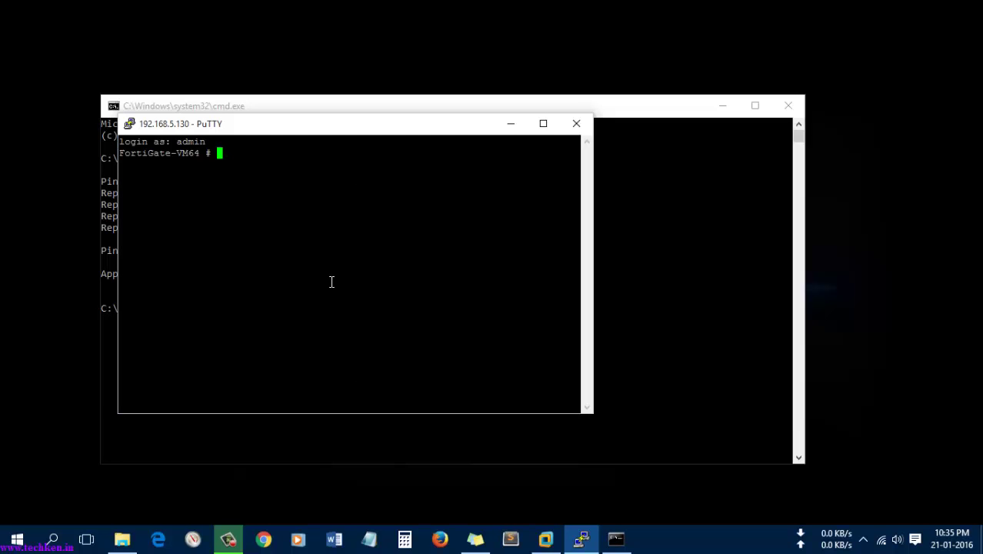
# Step: List every interface with show system interface, then start a new PuTTY session
pyautogui.write('show syst')
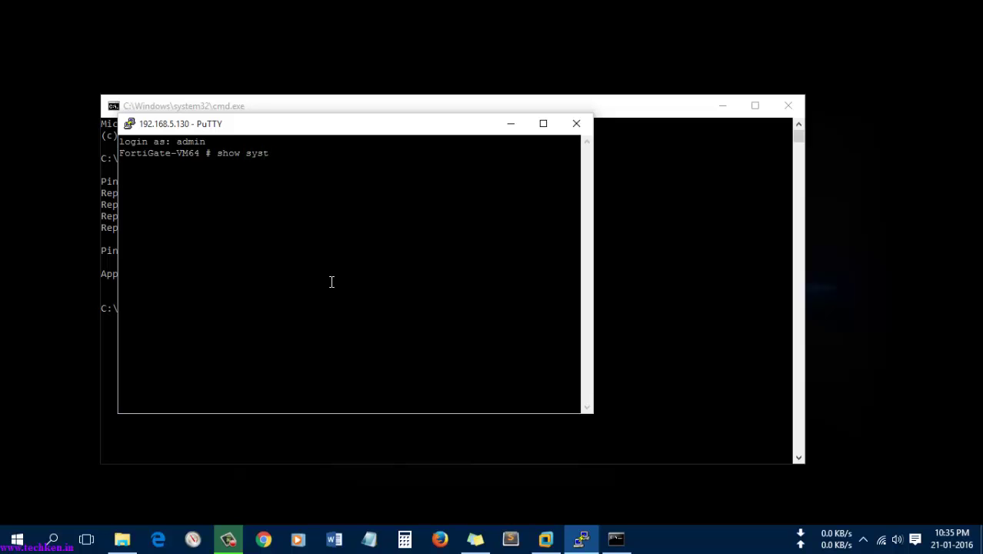
pyautogui.write('em interq')
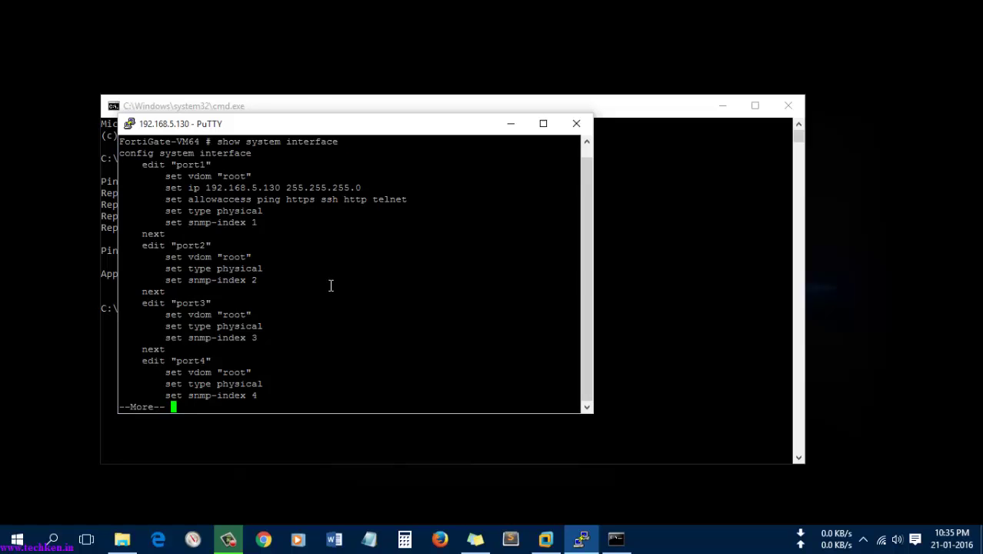
pyautogui.moveTo(165, 187); pyautogui.dragTo(333, 187)
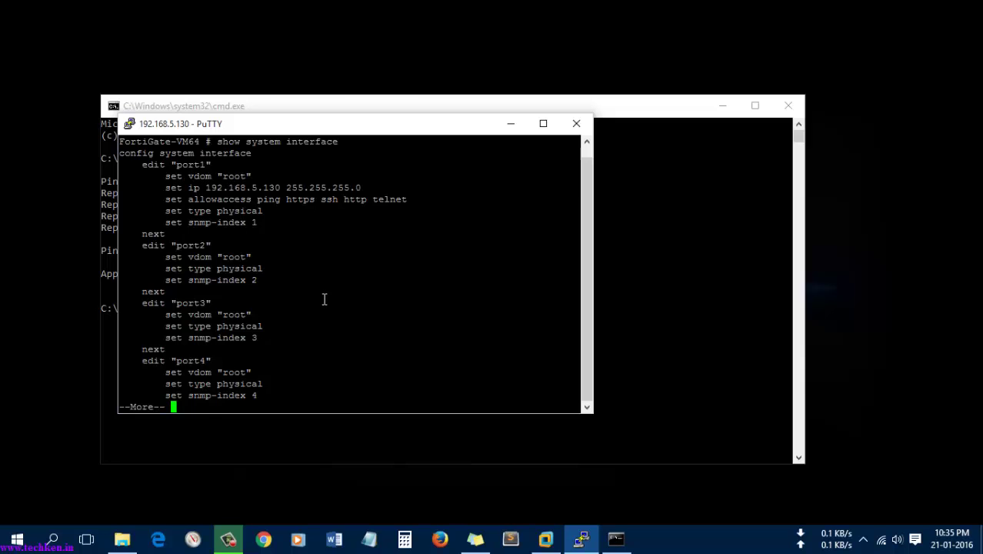
pyautogui.press('space')
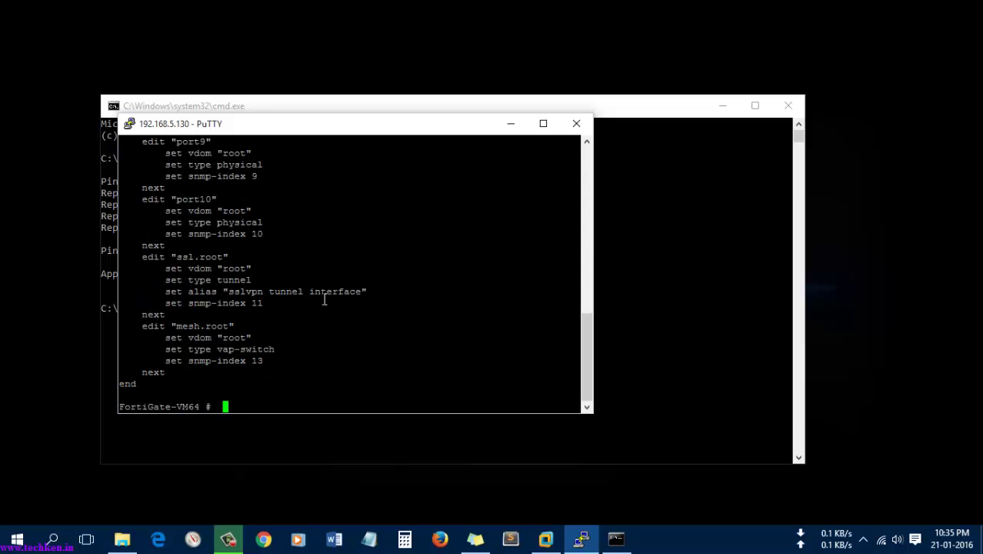
pyautogui.click(576, 123)
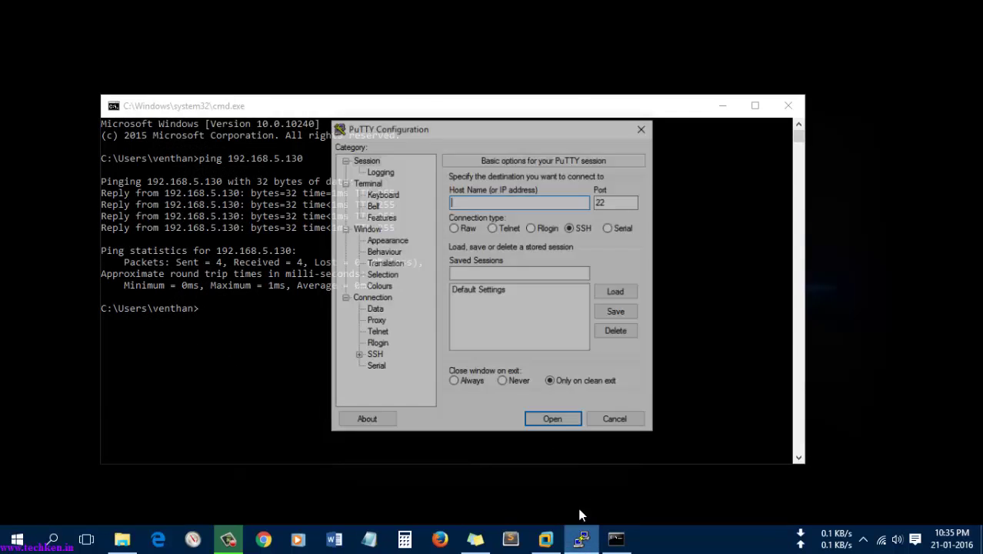
# Step: Telnet to 192.168.5.130, log in as admin, and type show system
pyautogui.click(492, 227)
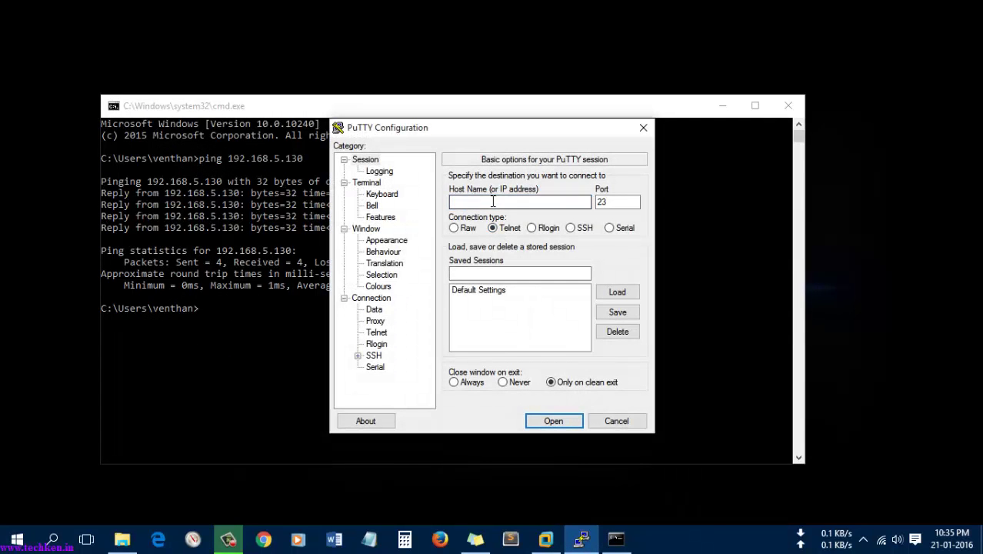
pyautogui.write('1')
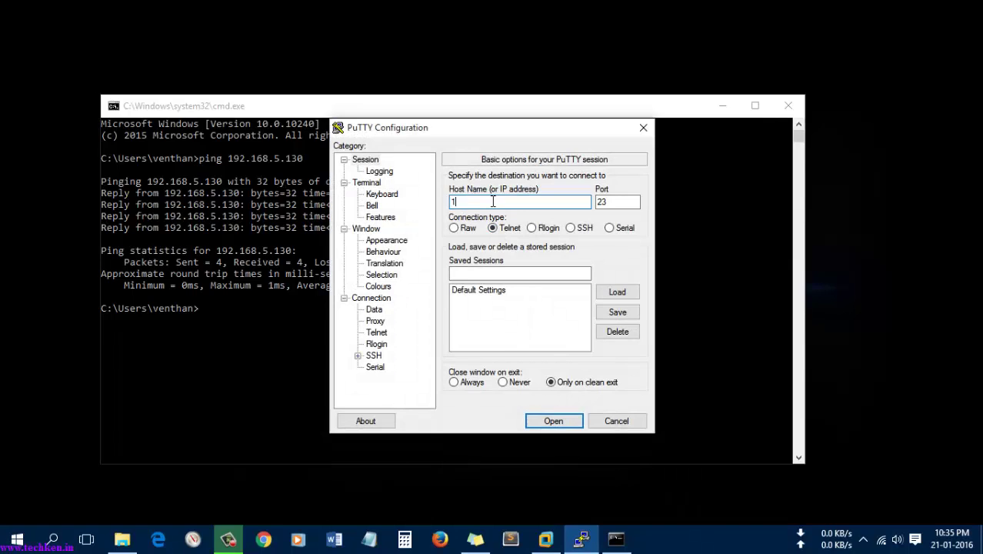
pyautogui.write('92.168.3')
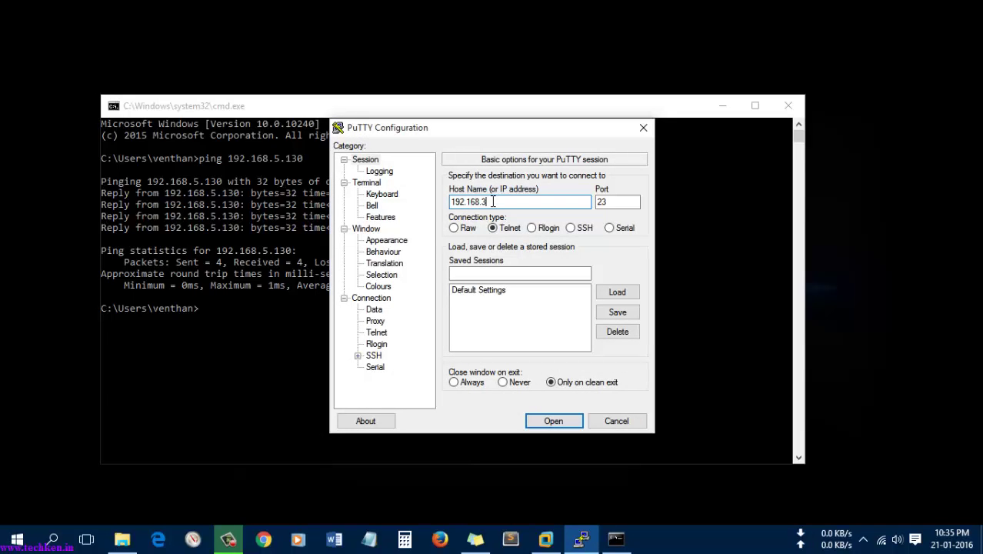
pyautogui.press('BackSpace')
pyautogui.write('5.1')
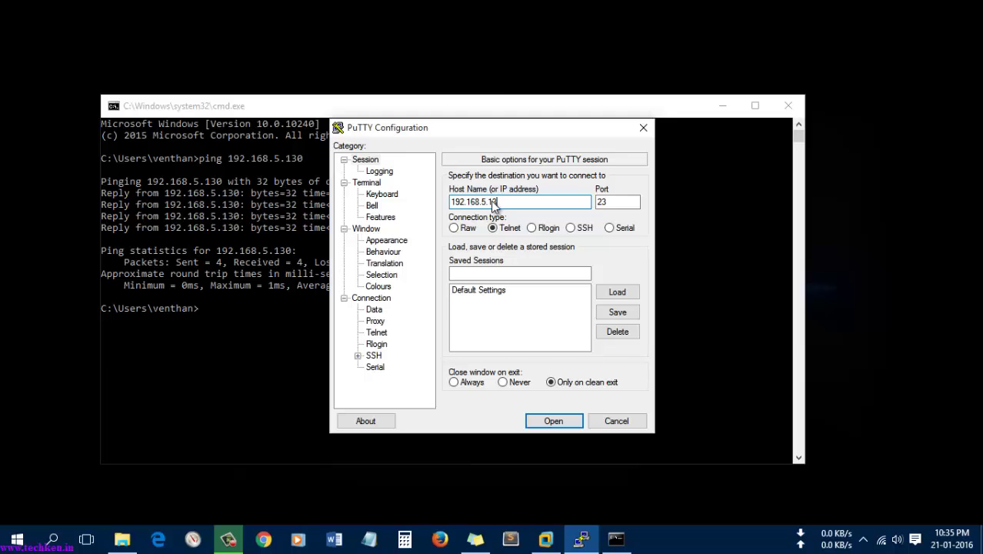
pyautogui.click(553, 420)
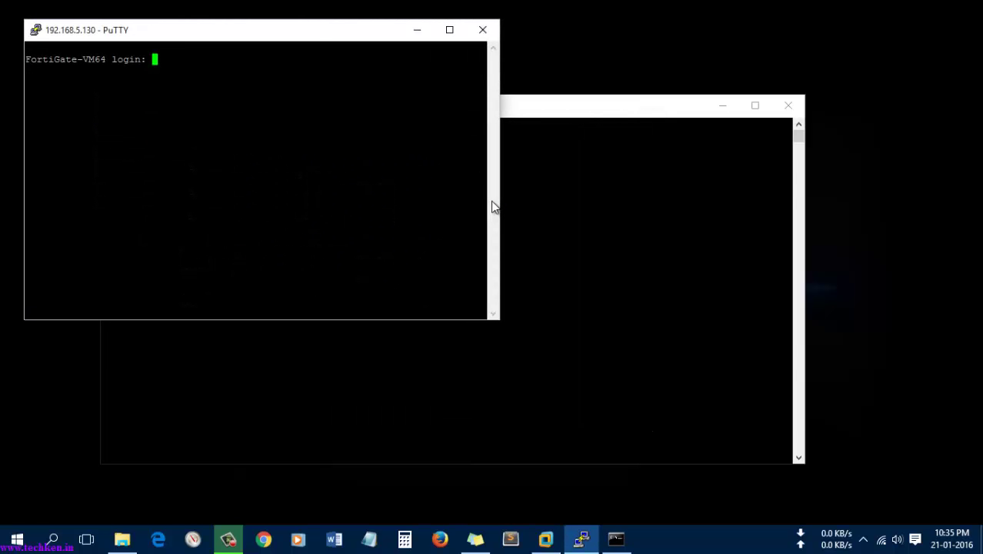
pyautogui.write('admin')
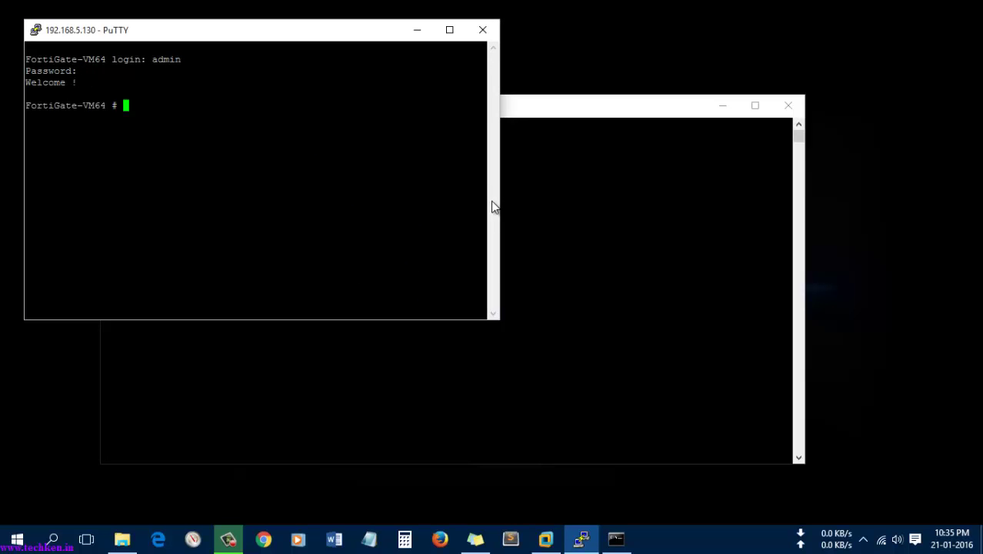
pyautogui.write('show')
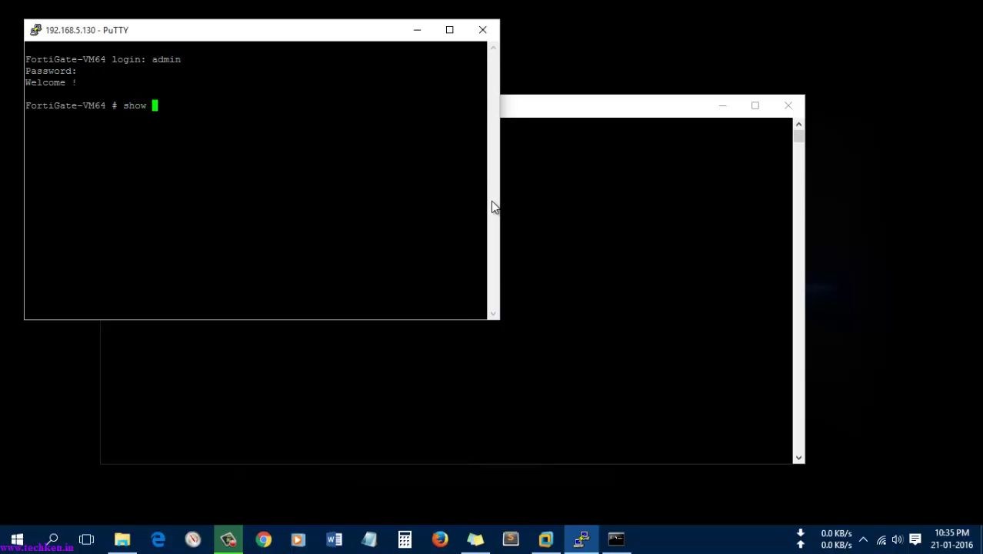
pyautogui.write('system')
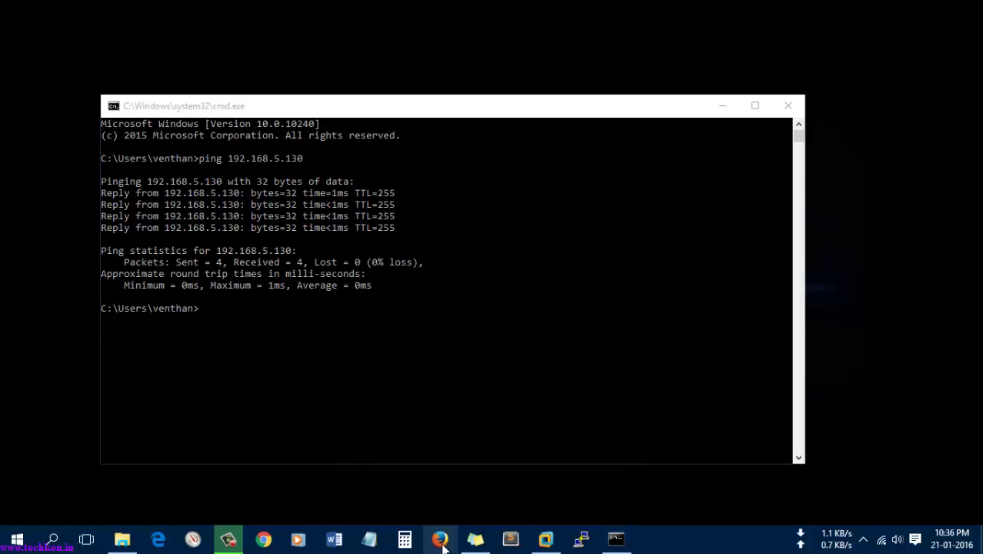
pyautogui.moveTo(436, 469)
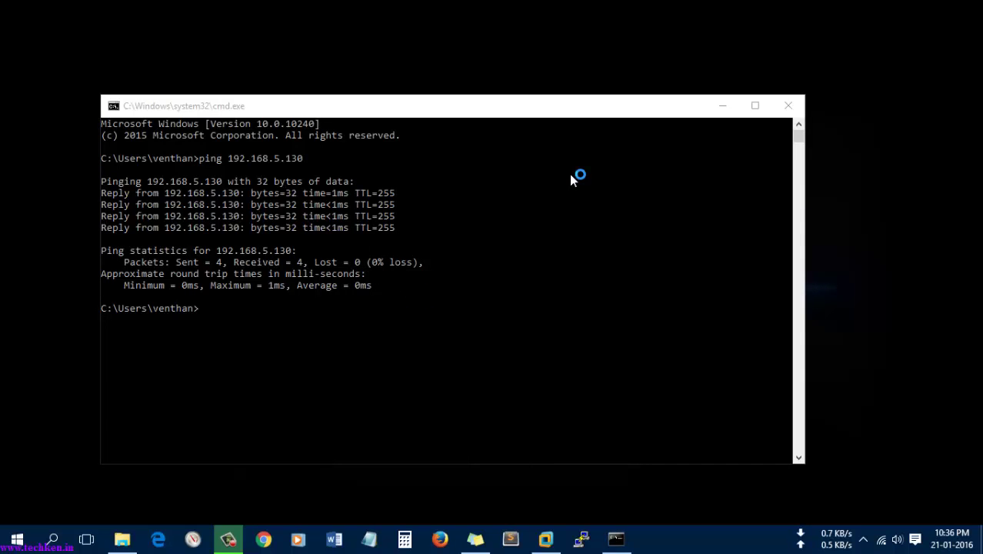
pyautogui.moveTo(572, 180)
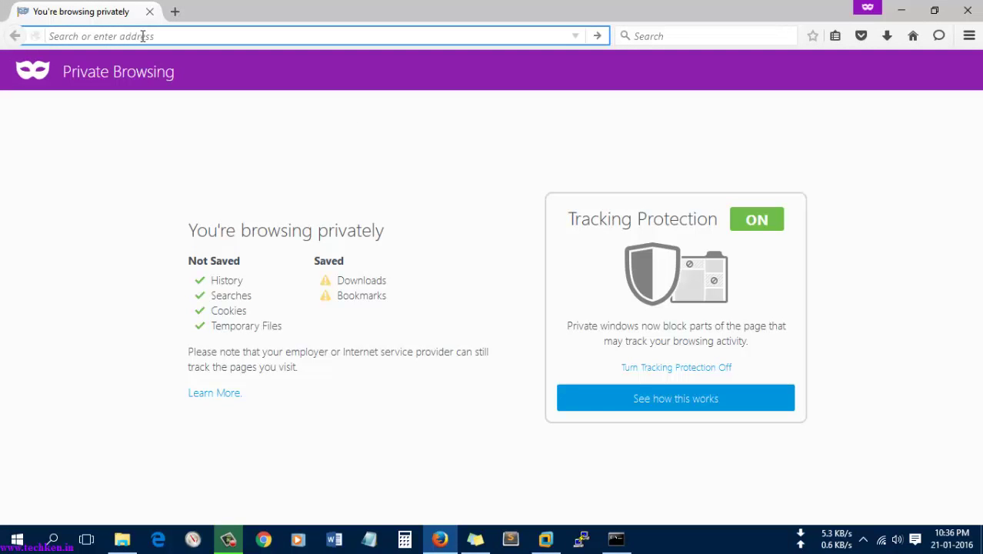
# Step: Load 192.168.5.130 in the Firefox address bar to reach the FortiGate login
pyautogui.write('192.168.5.129/')
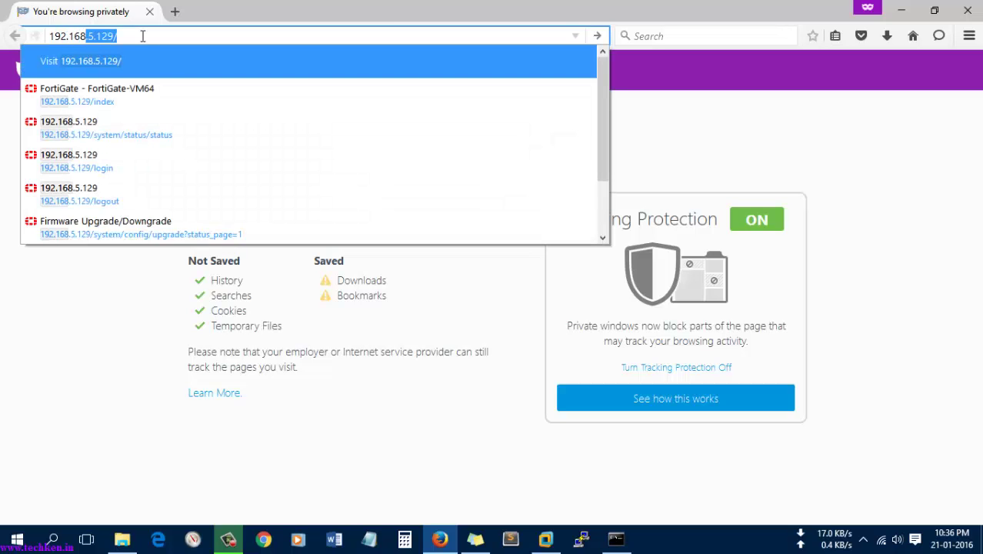
pyautogui.write('192.168.5.130')
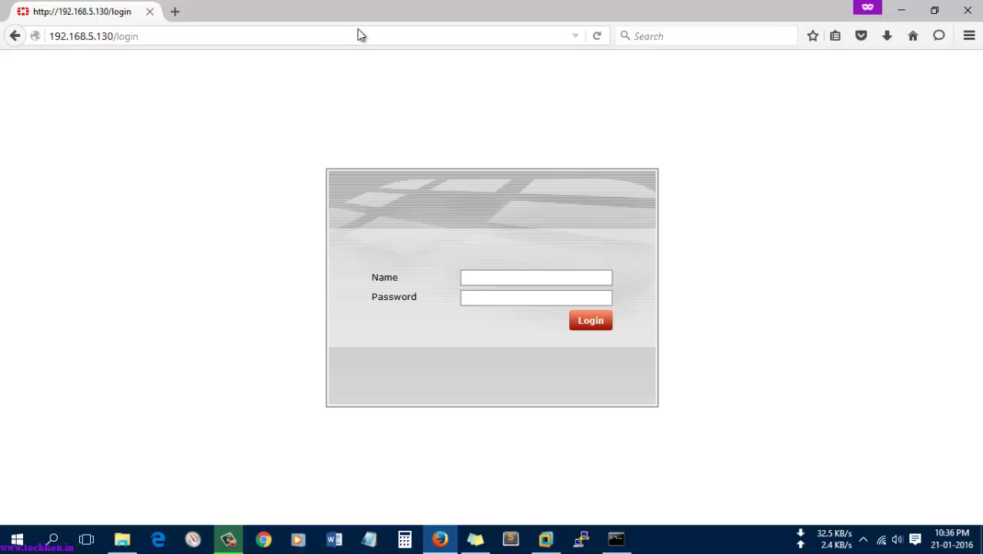
pyautogui.click(367, 36)
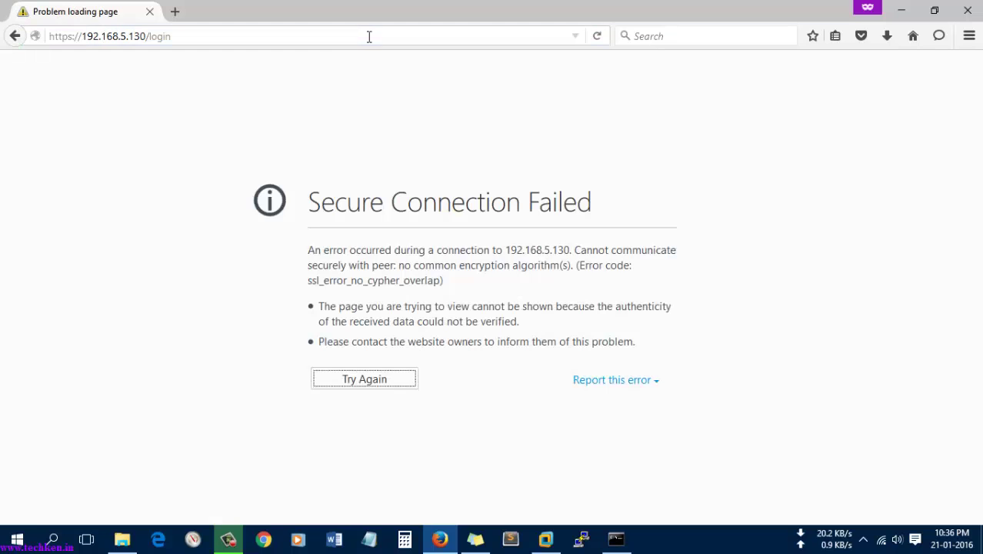
pyautogui.click(369, 35)
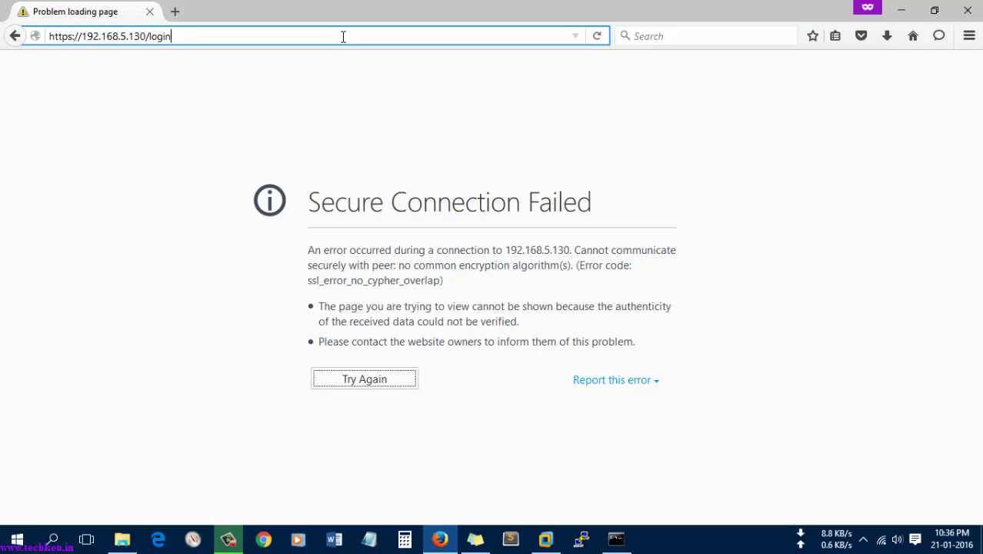
pyautogui.press('BackSpace')
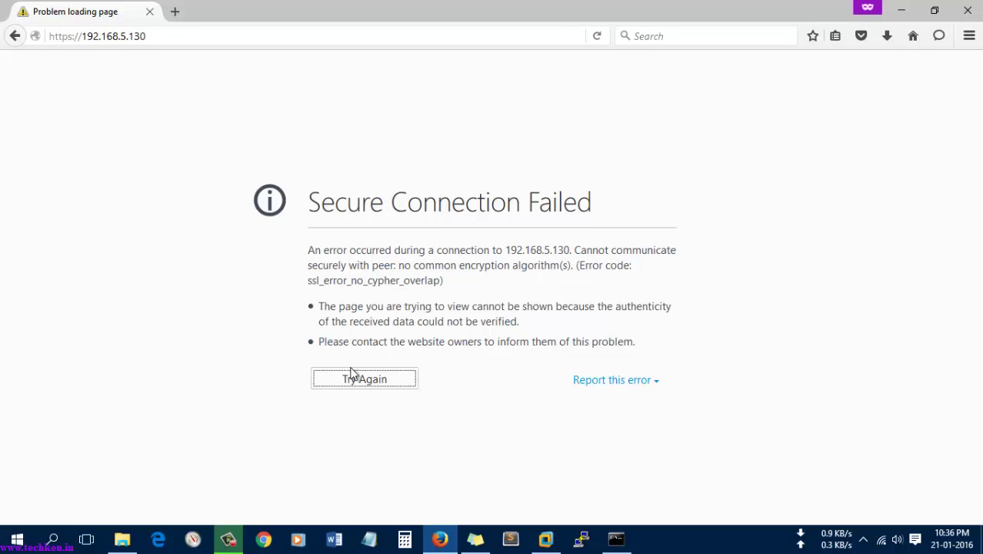
pyautogui.moveTo(55, 53)
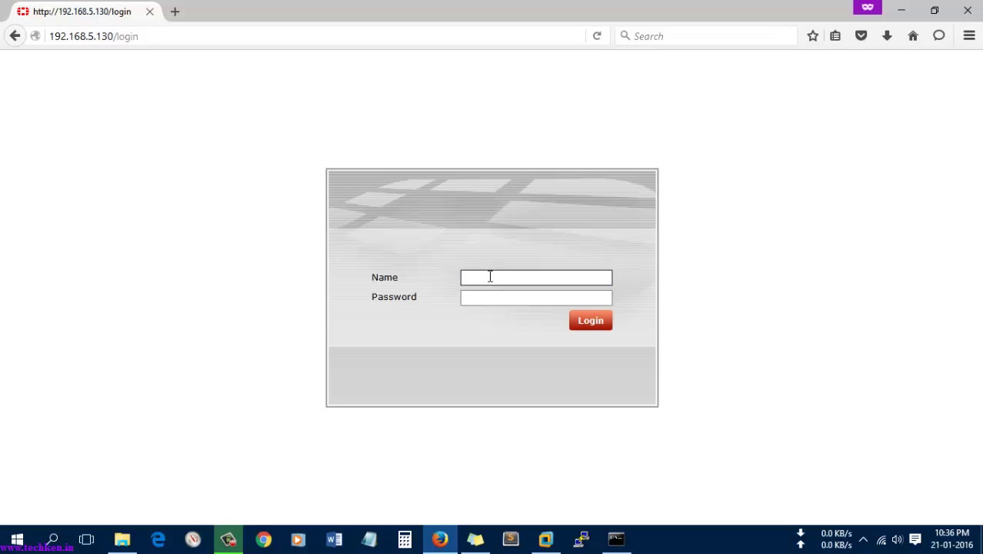
# Step: Log in as admin and choose Remind Later on the evaluation license notice
pyautogui.write('admin')
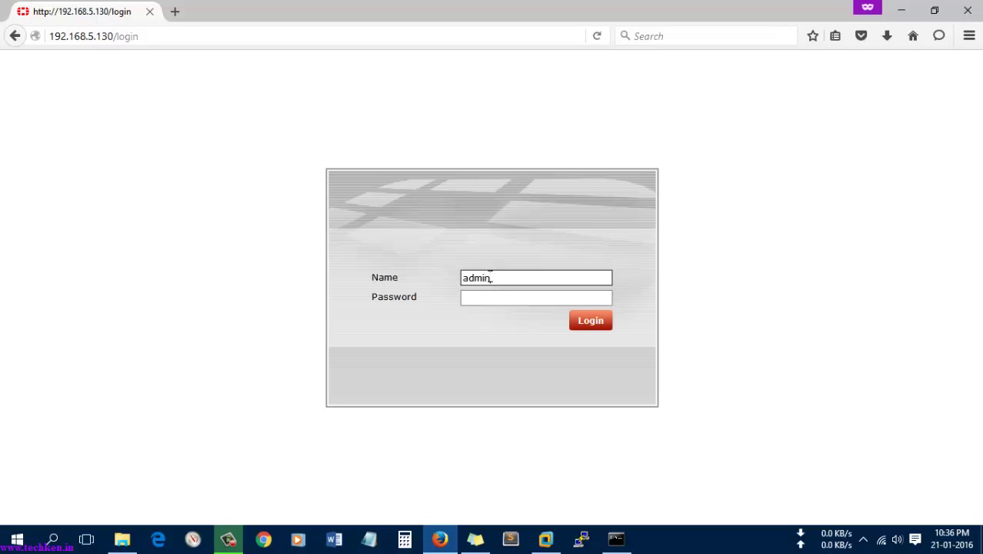
pyautogui.click(590, 320)
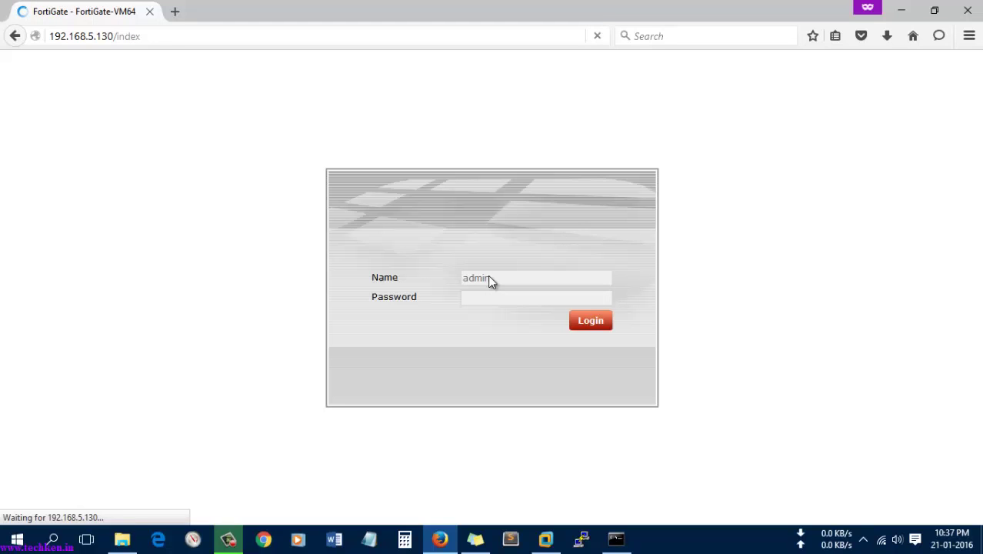
pyautogui.click(590, 320)
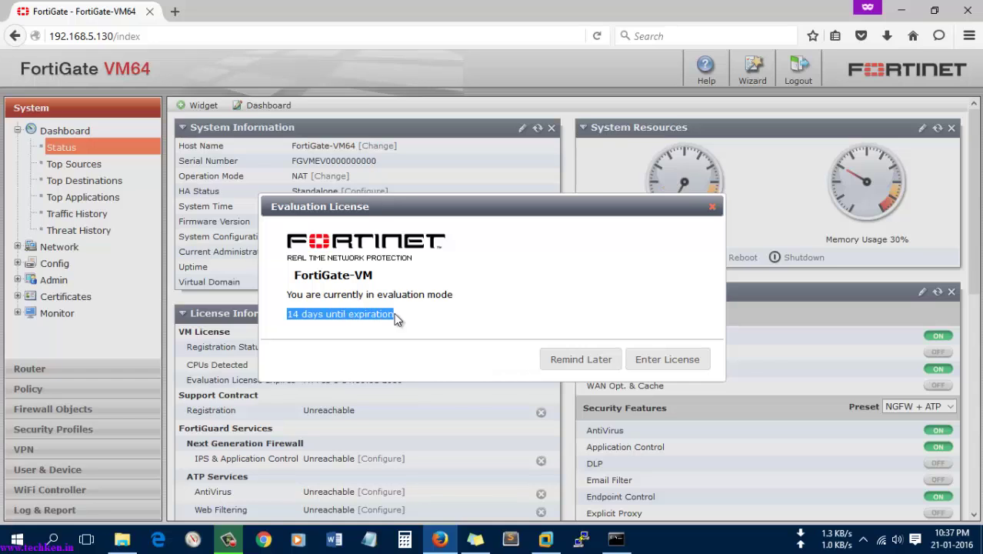
pyautogui.moveTo(588, 364)
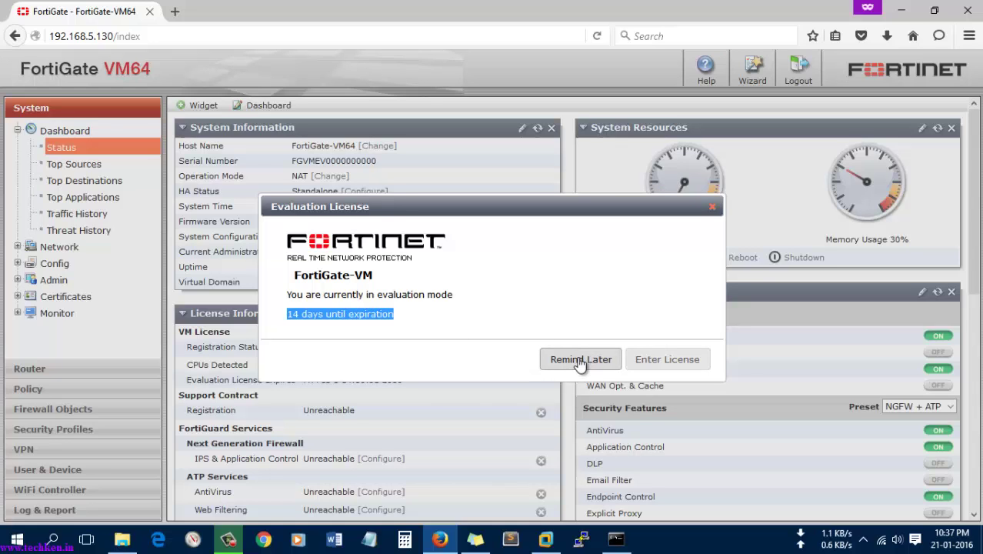
pyautogui.click(579, 359)
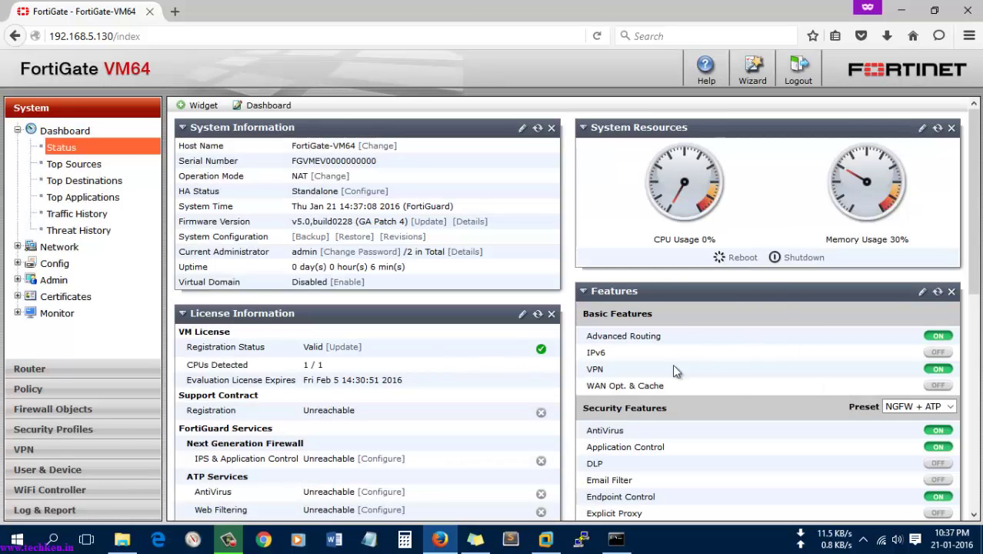
pyautogui.moveTo(627, 350)
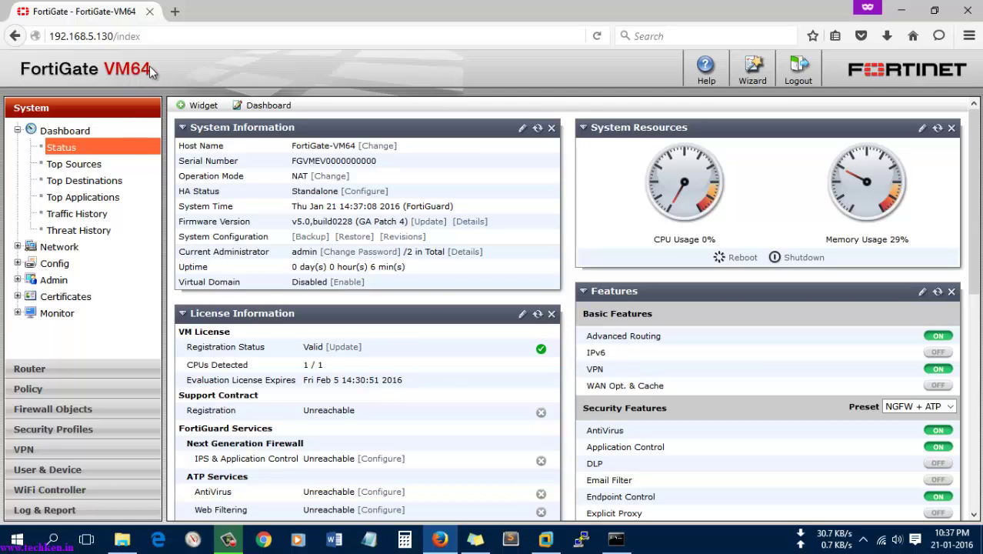
pyautogui.moveTo(347, 281)
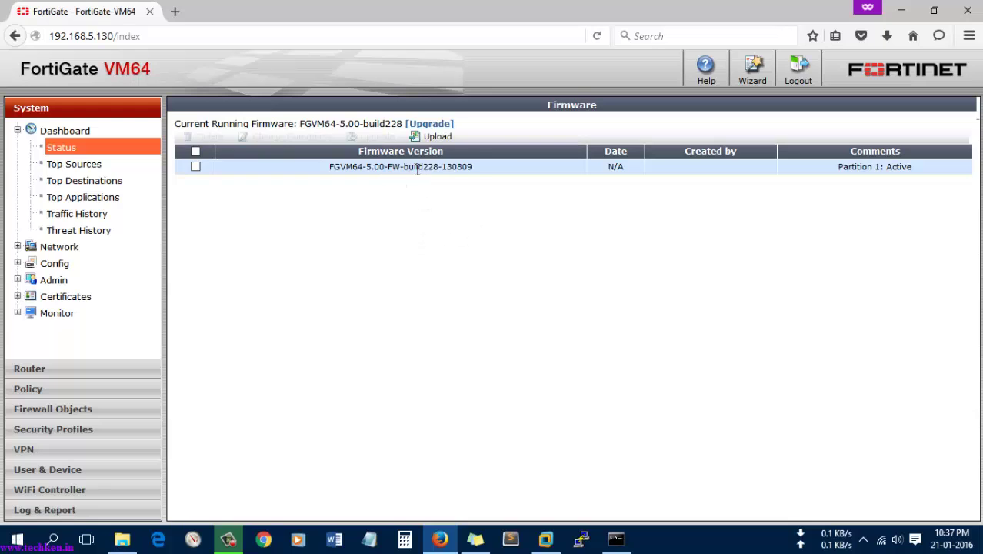
pyautogui.click(195, 166)
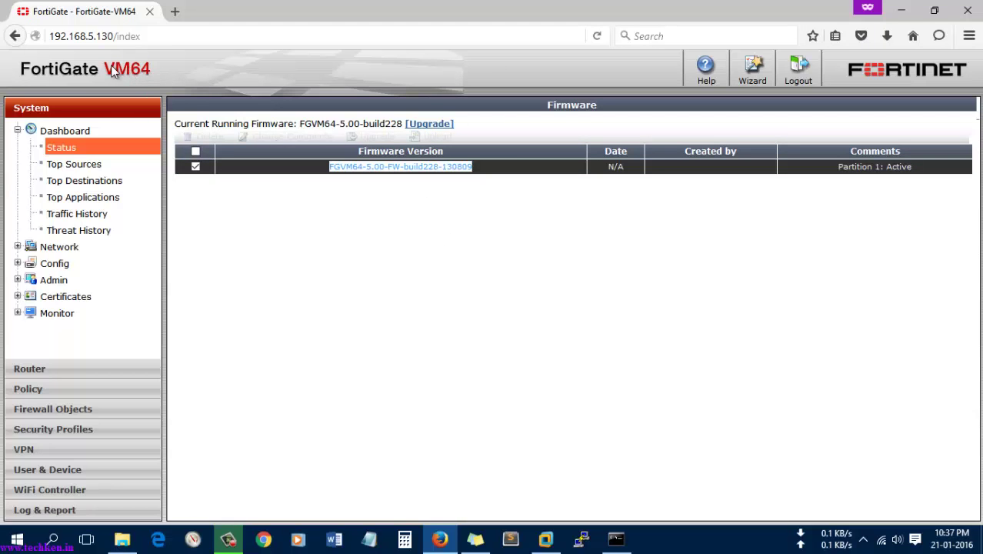
pyautogui.moveTo(102, 175)
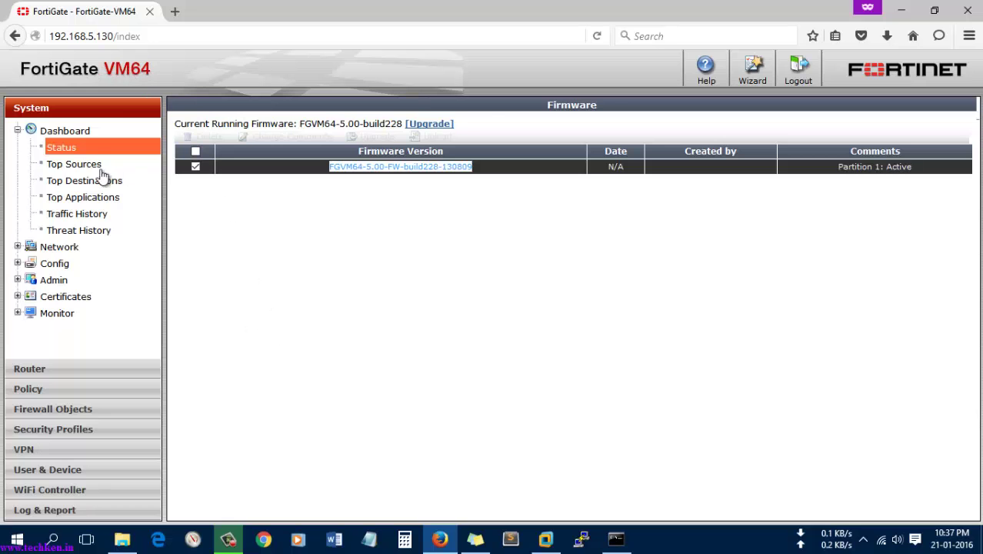
pyautogui.click(62, 147)
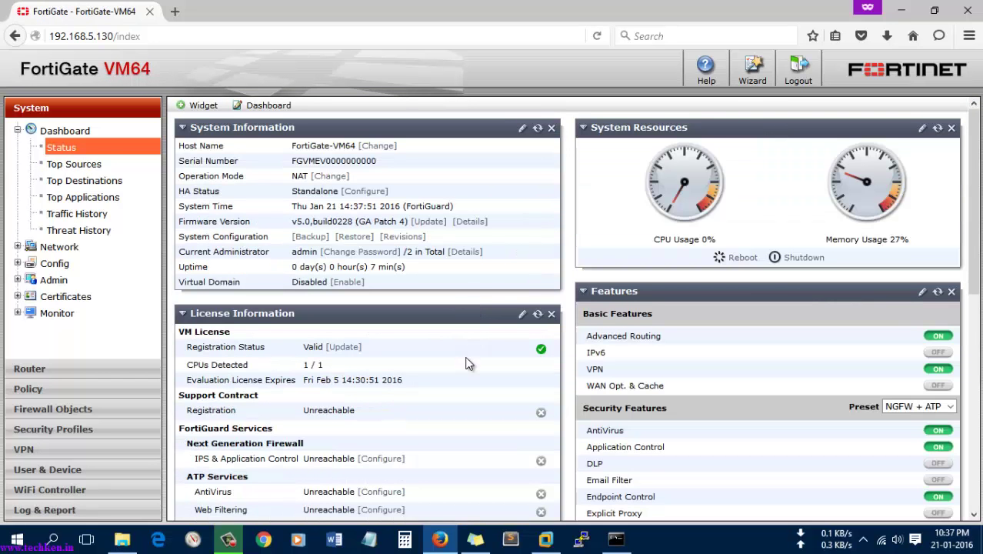
pyautogui.scroll(-3)
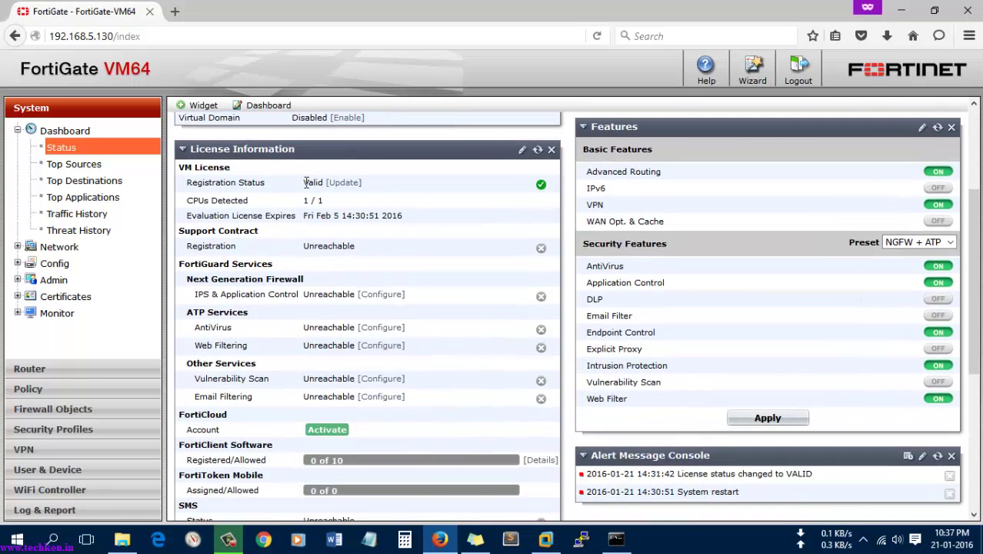
pyautogui.doubleClick(312, 182)
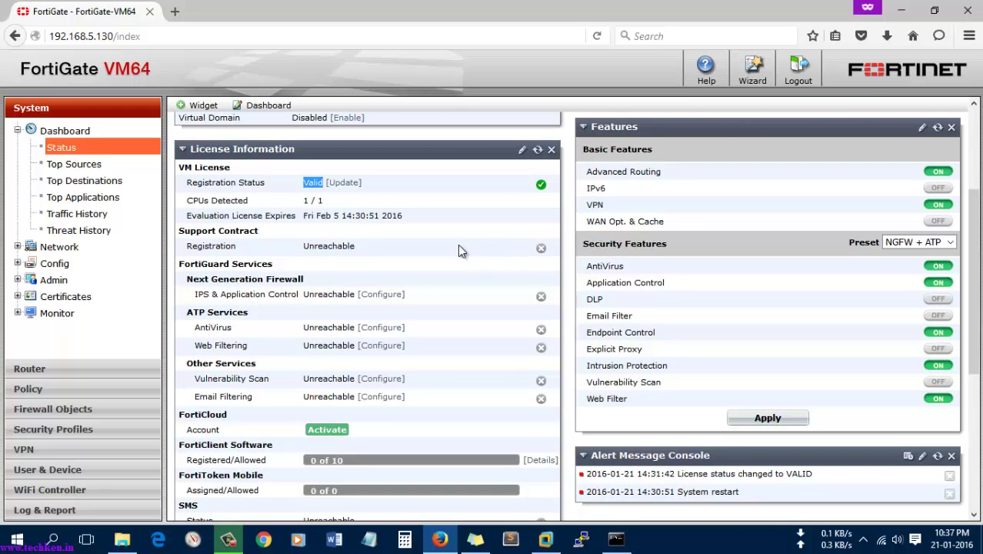
pyautogui.scroll(-3)
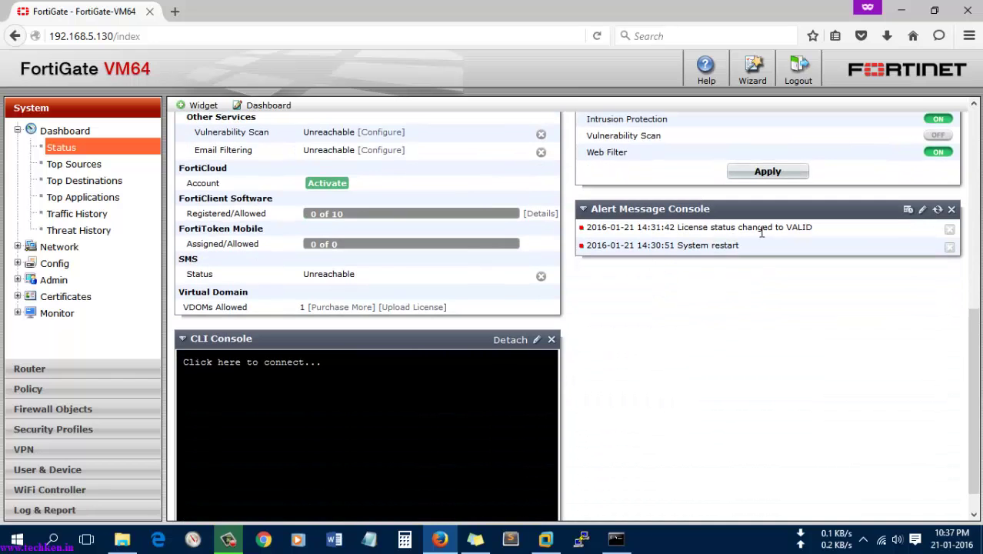
pyautogui.moveTo(471, 279)
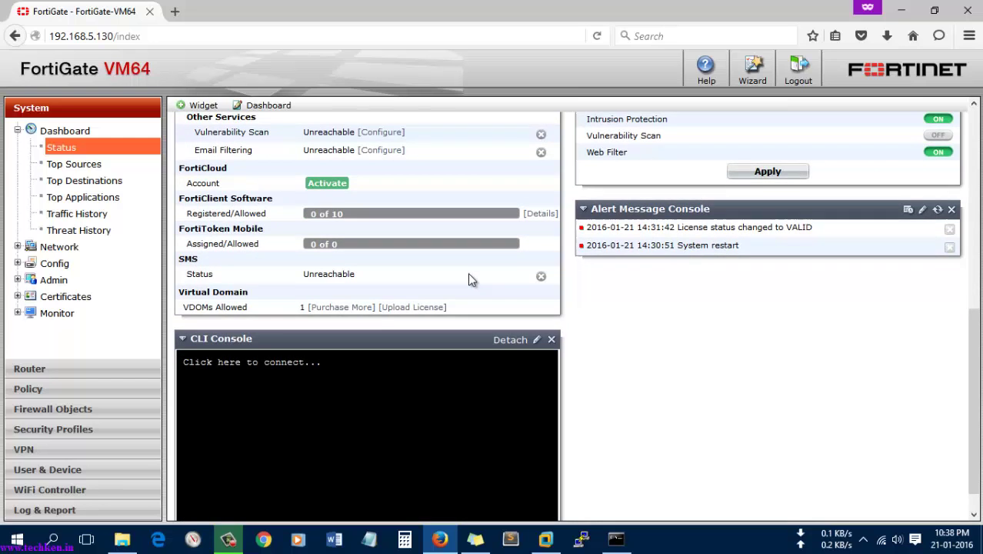
pyautogui.scroll(-3)
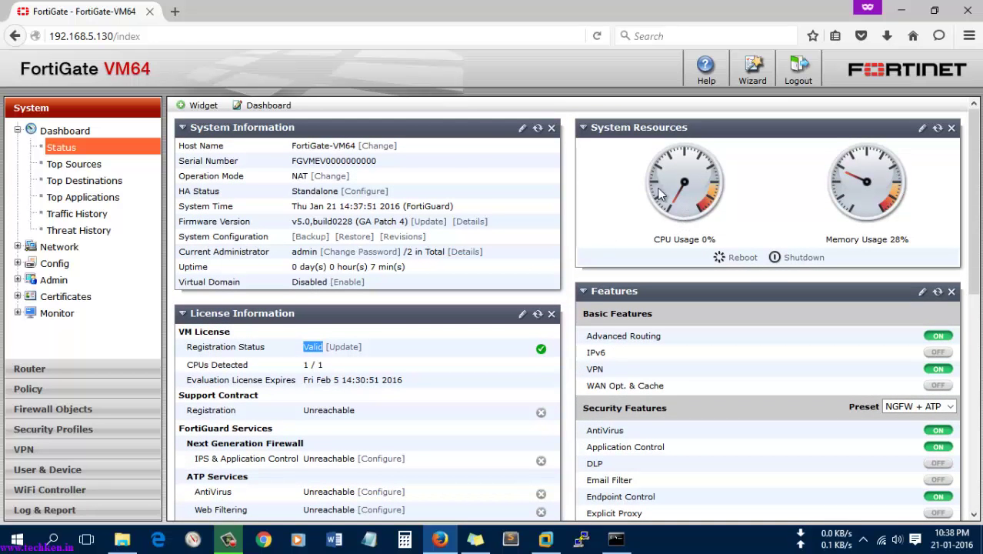
pyautogui.moveTo(832, 239)
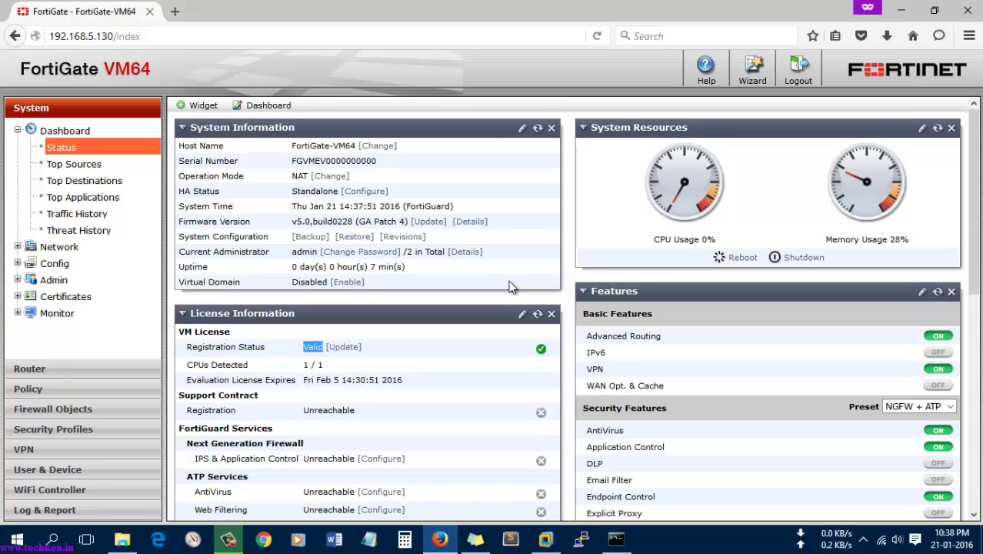
pyautogui.moveTo(940, 26)
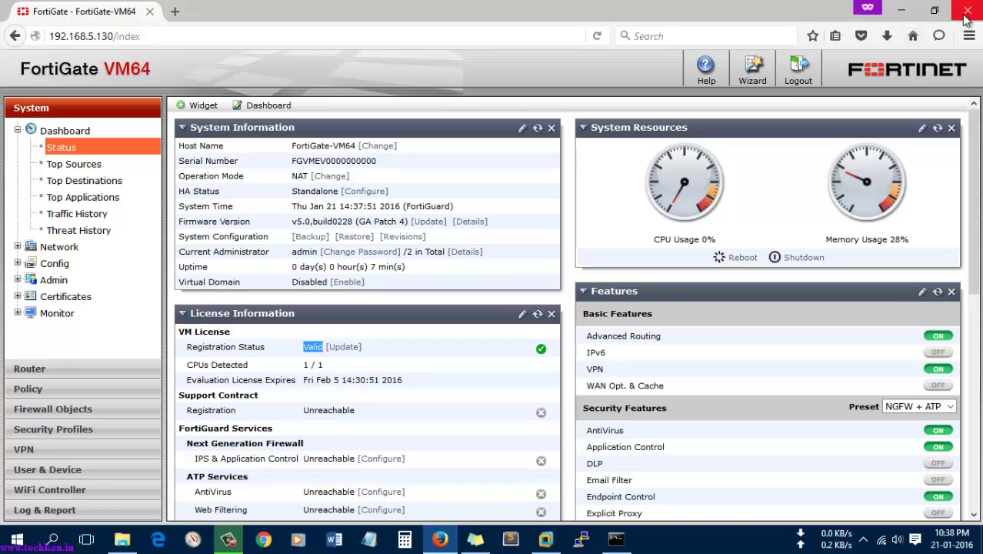
pyautogui.moveTo(469, 70)
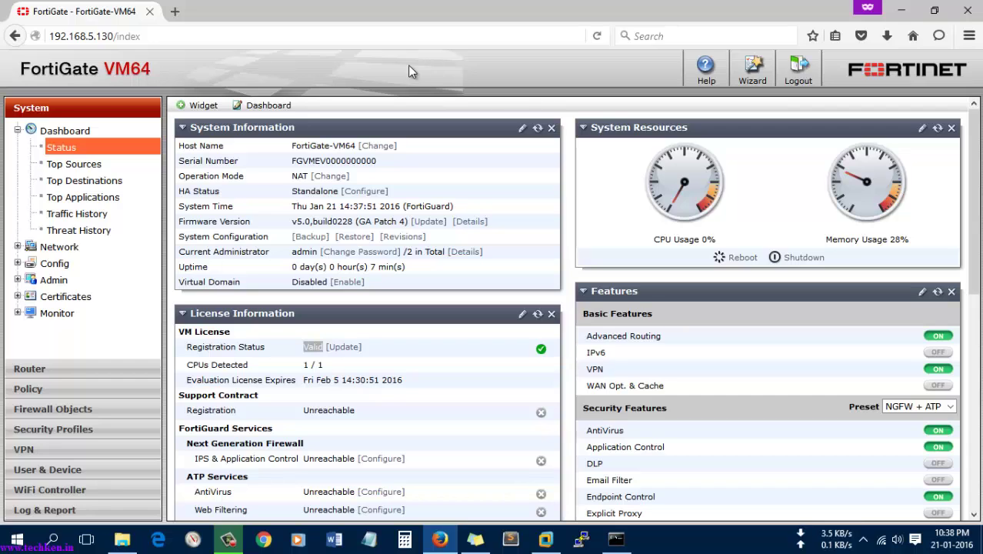
pyautogui.moveTo(266, 147)
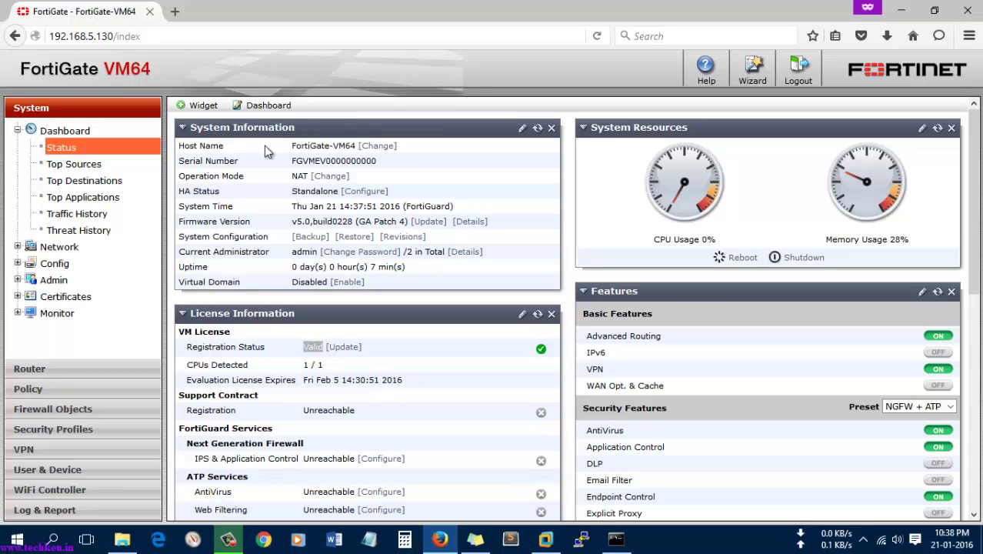
pyautogui.moveTo(491, 201)
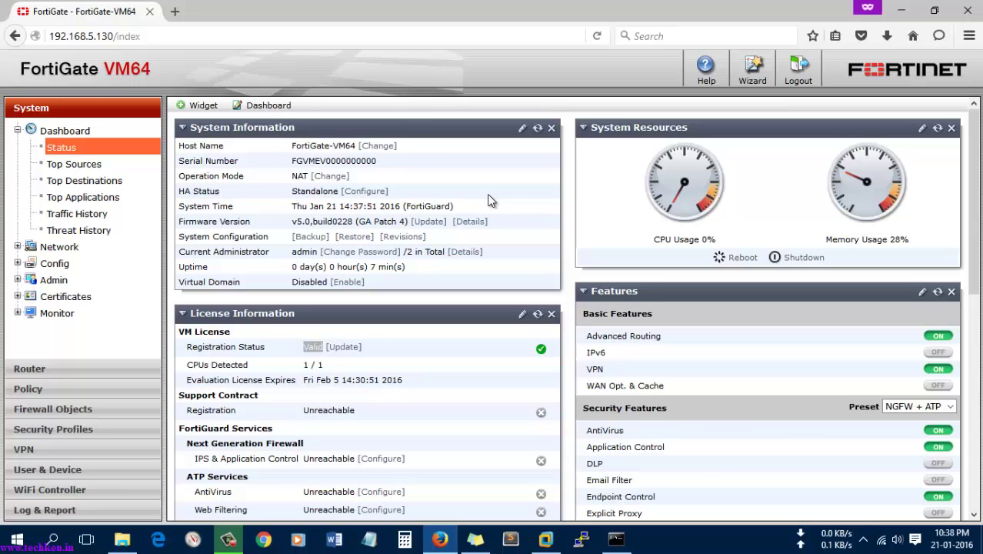
pyautogui.moveTo(504, 212)
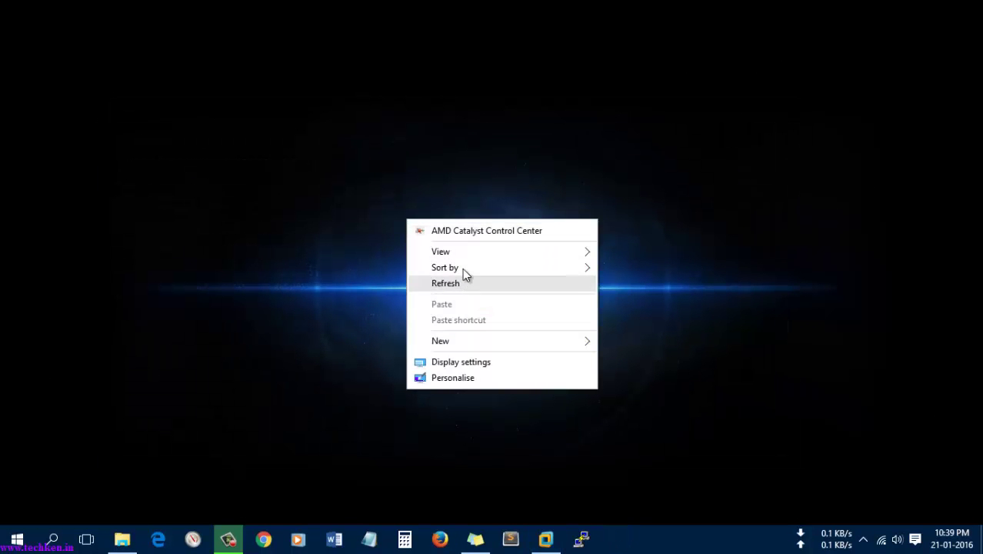
# Step: Refresh the Windows desktop after closing the Firefox window with the FortiGate dashboard
pyautogui.click(445, 283)
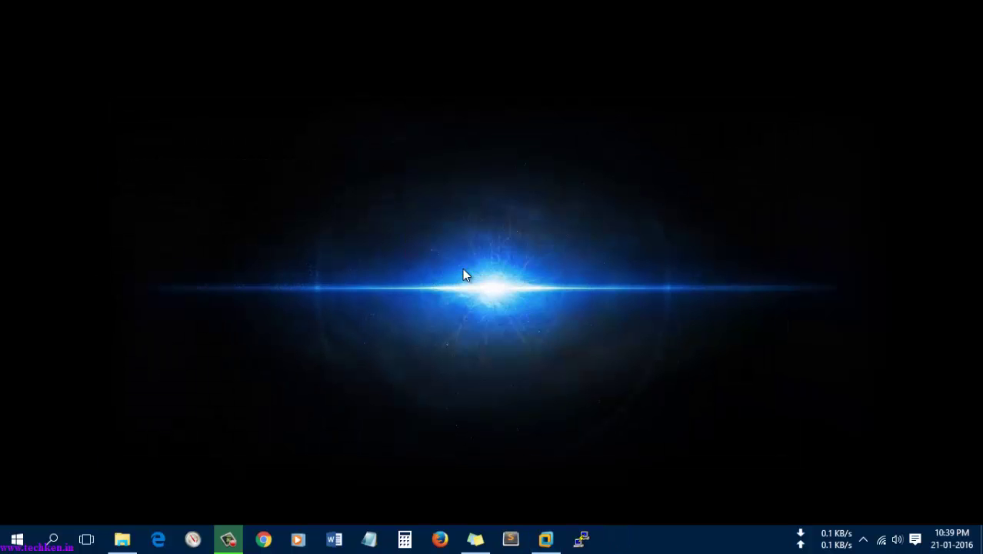